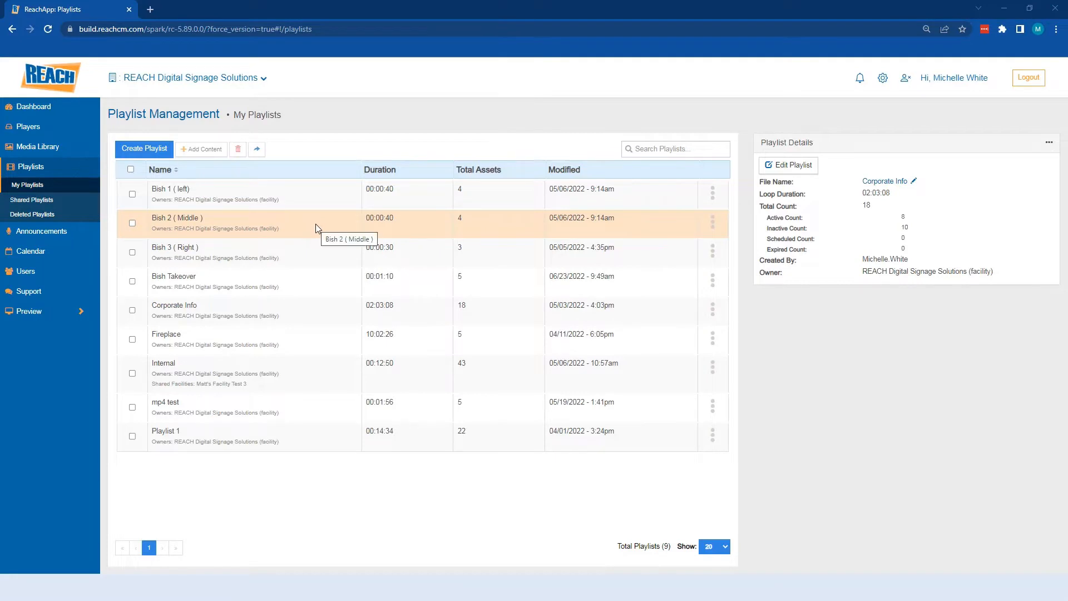
Show the Shared Playlists list from other facilities.
left_click(32, 200)
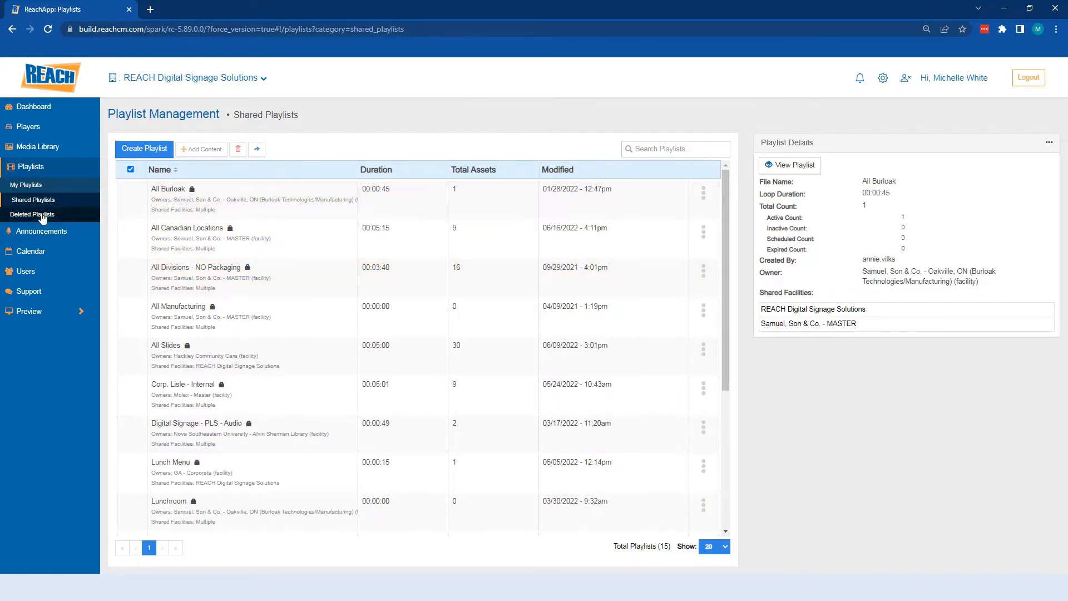
Show the Deleted Playlists list, which is empty.
left_click(32, 213)
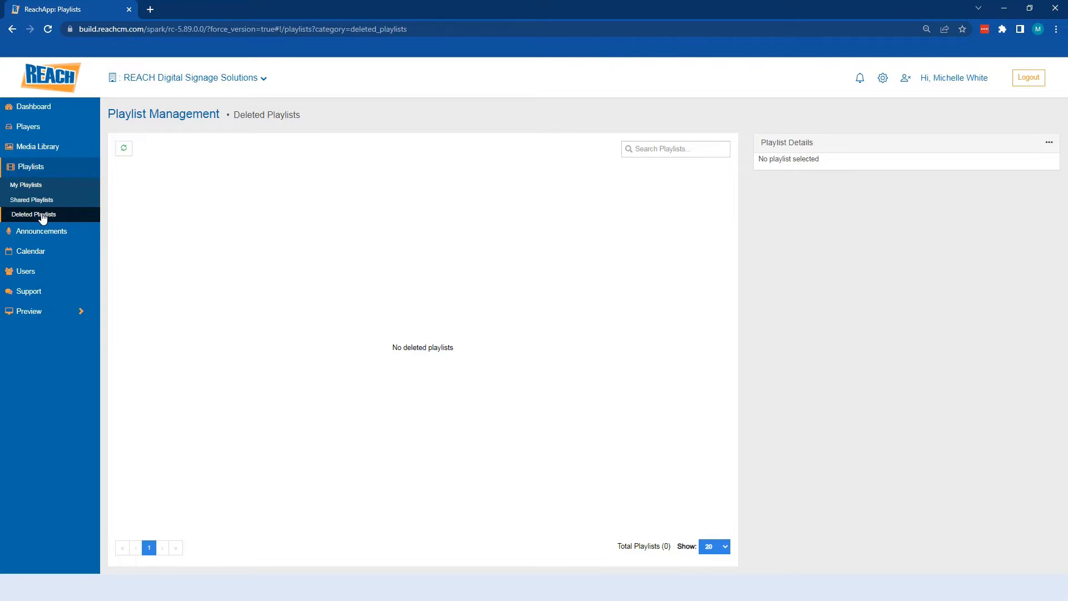
mouse_move(597, 389)
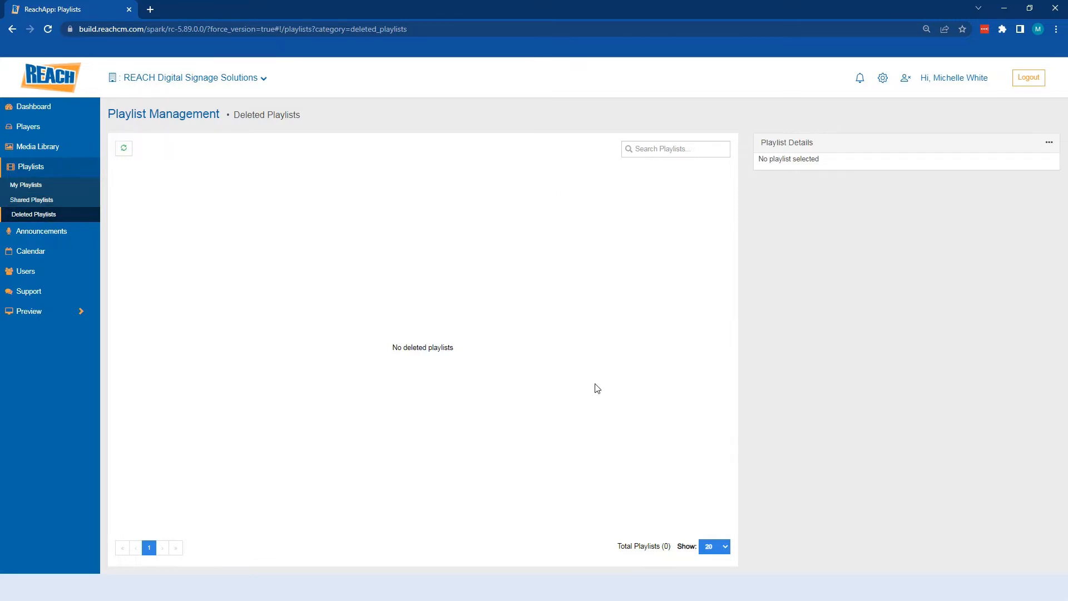
mouse_move(588, 364)
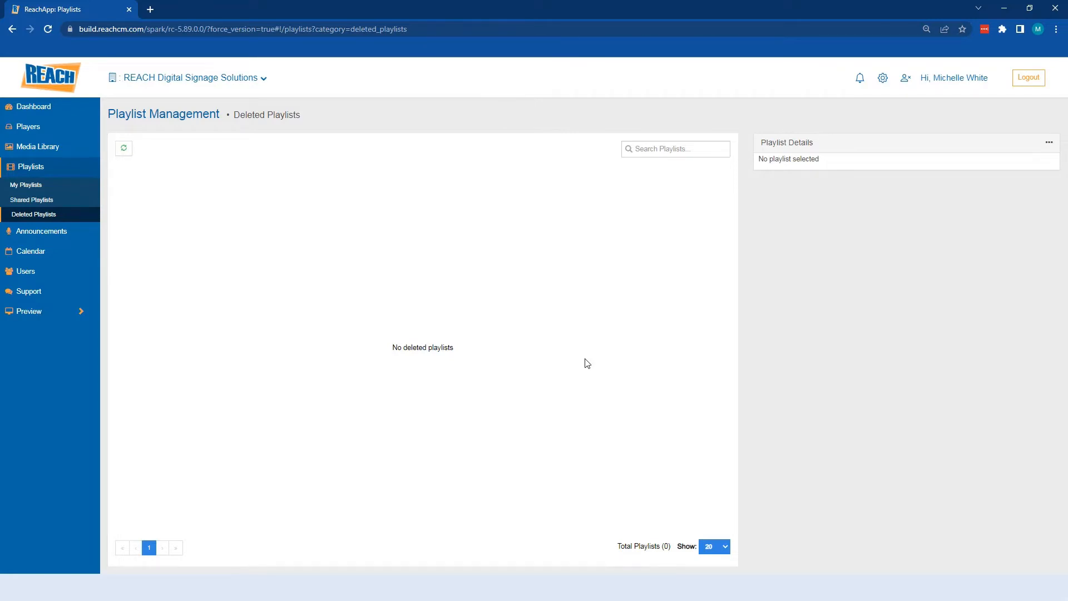
mouse_move(587, 361)
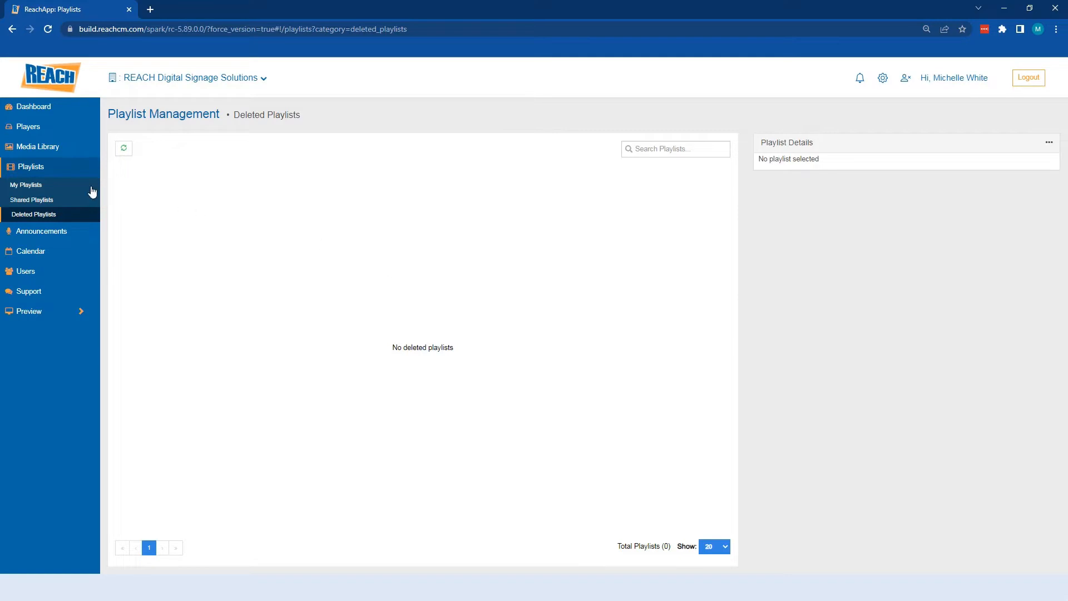
Return to My Playlists, tick Bish rows, then select all nine playlists via the header checkbox.
left_click(25, 185)
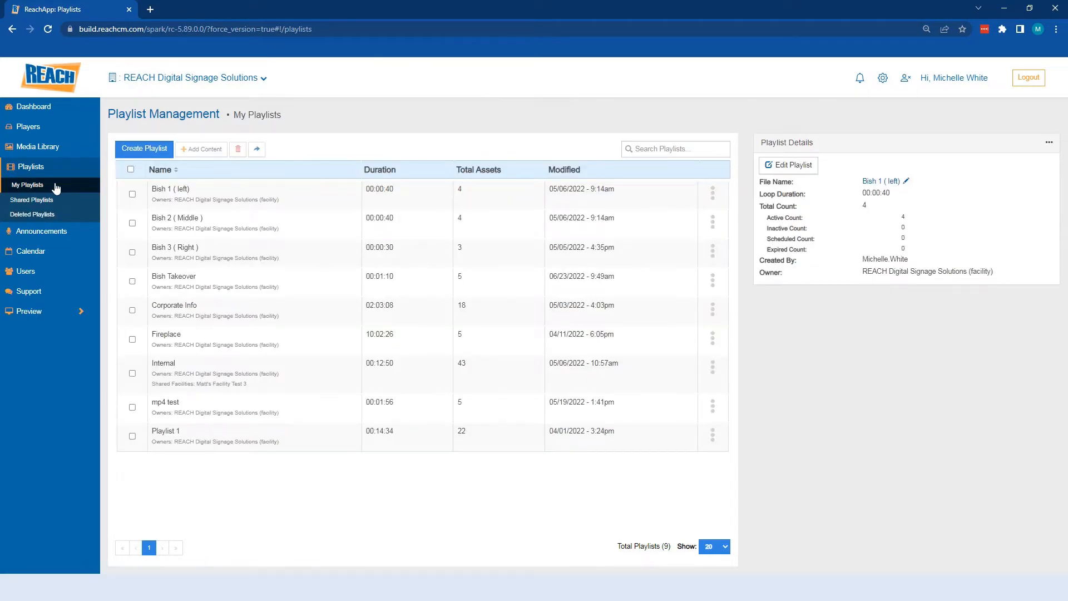
mouse_move(321, 374)
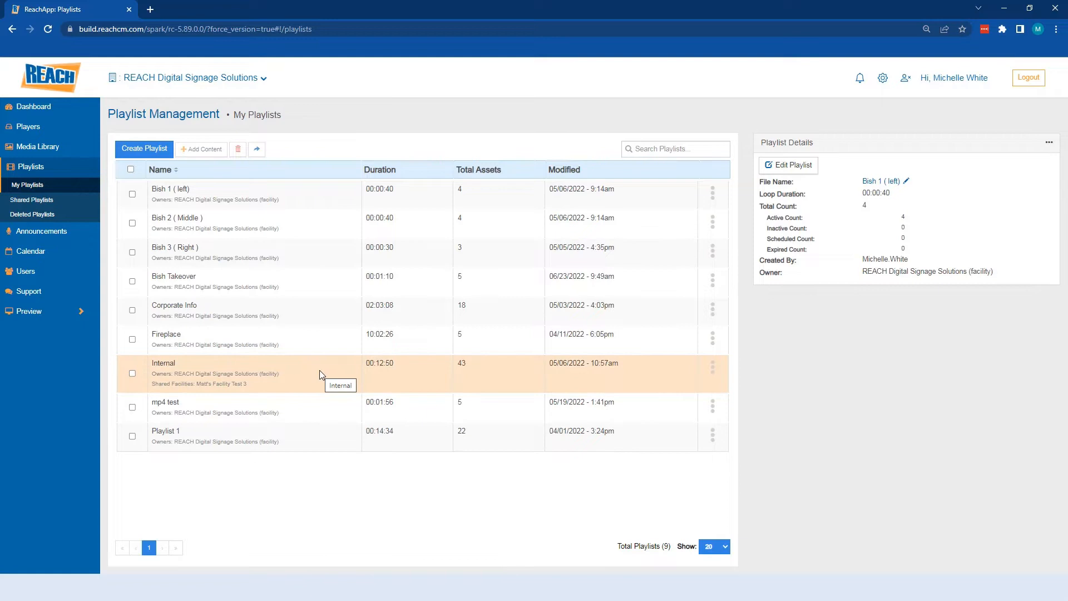
mouse_move(296, 339)
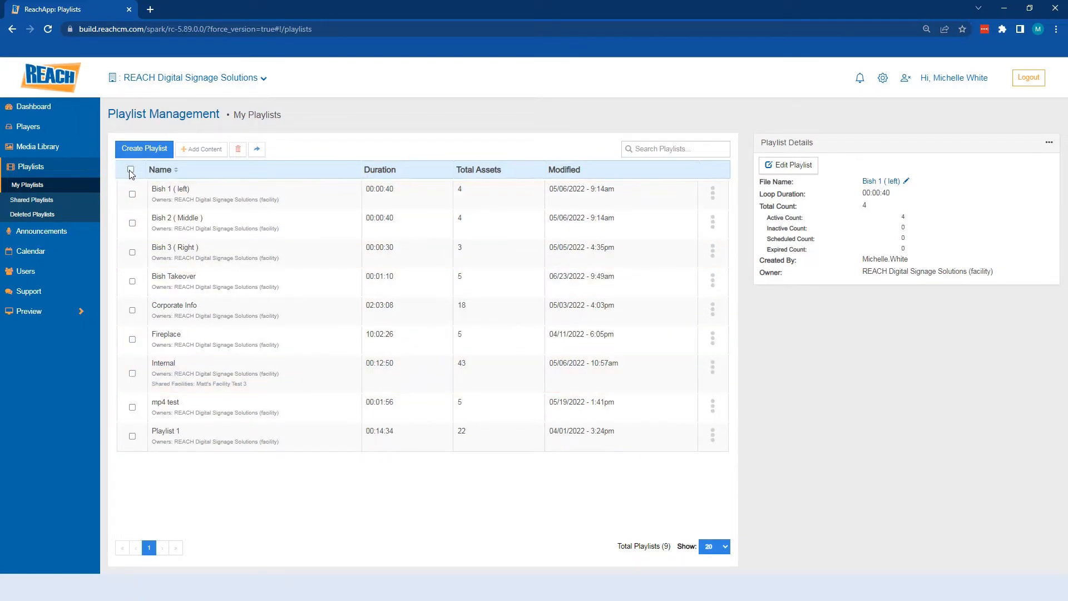
left_click(131, 169)
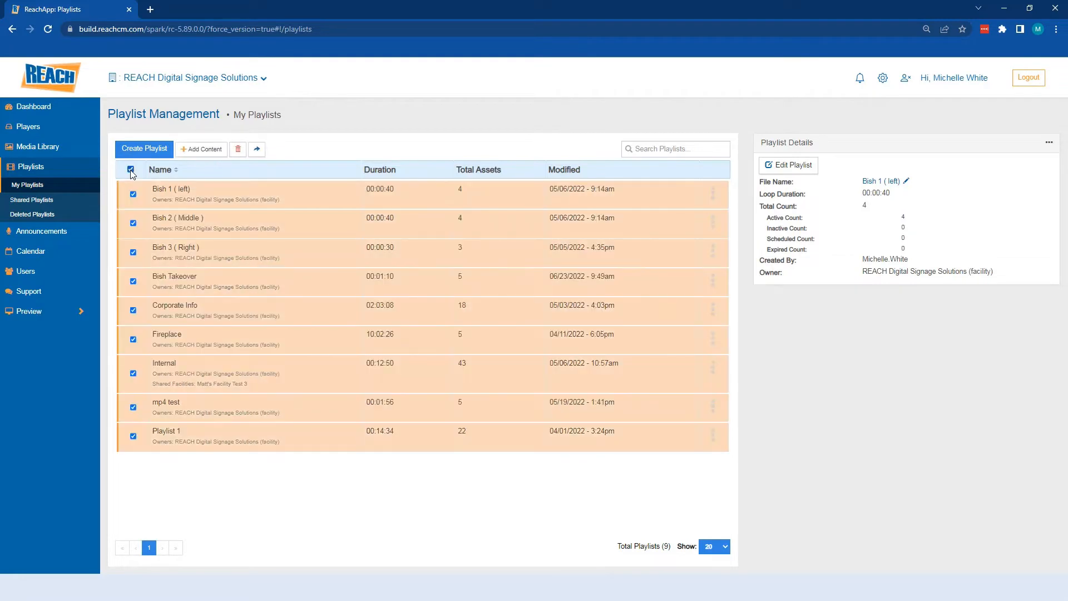
left_click(132, 169)
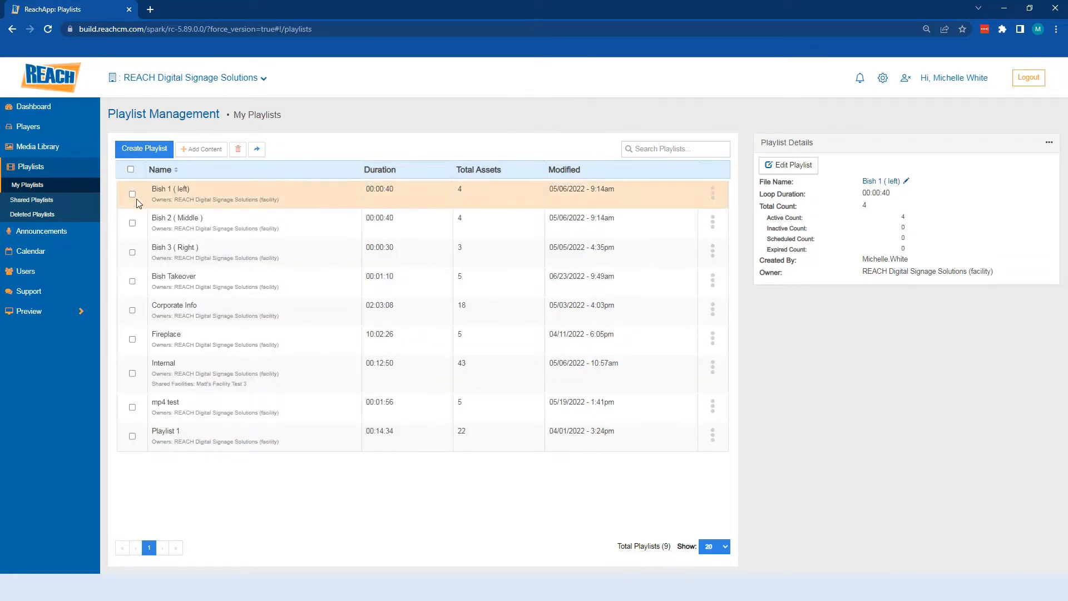
left_click(131, 223)
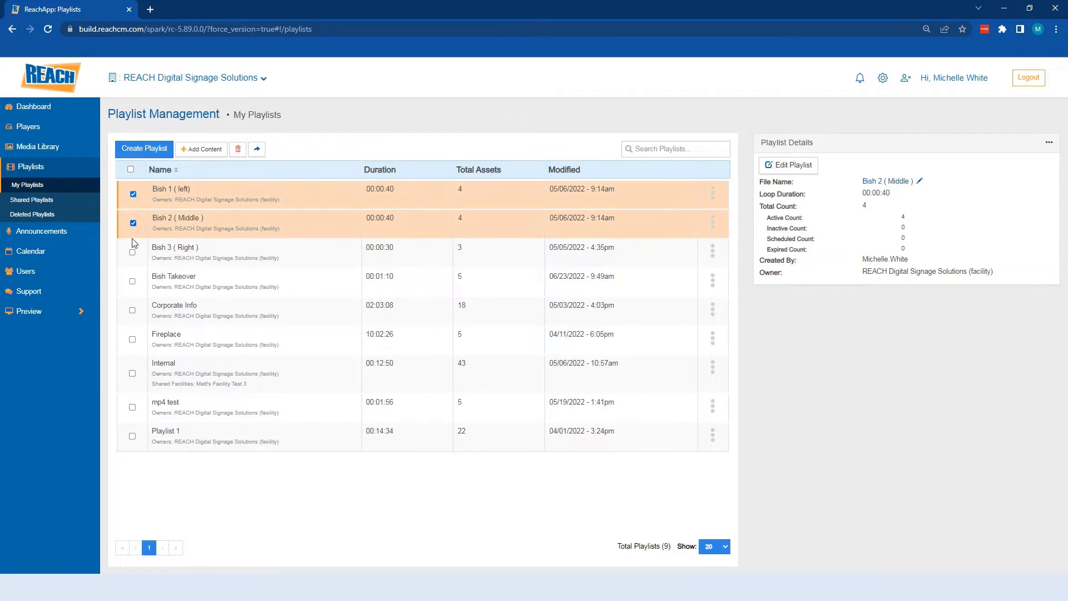
left_click(133, 252)
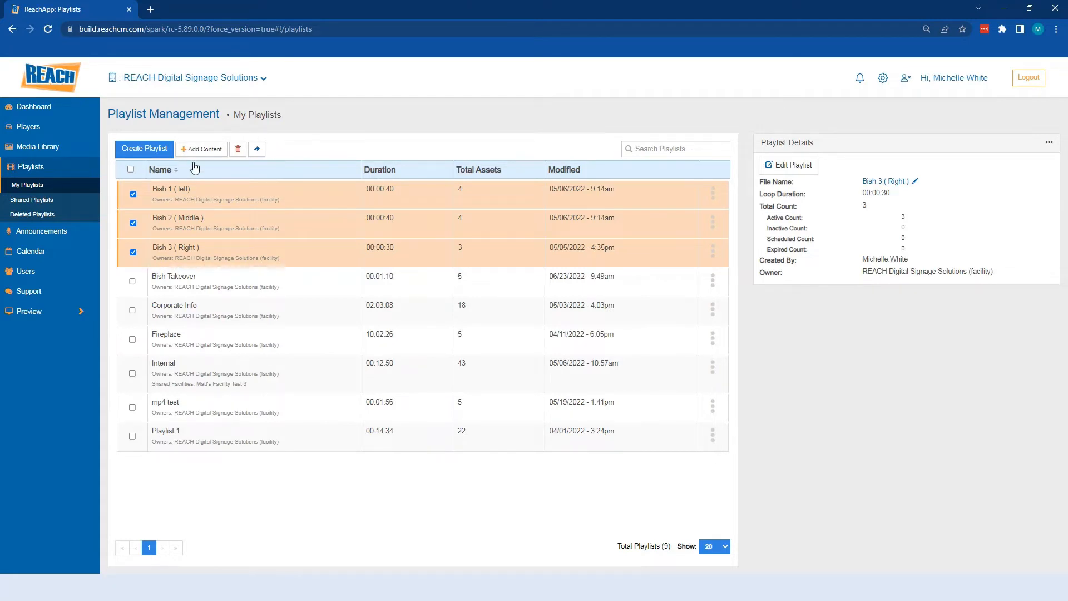
mouse_move(201, 148)
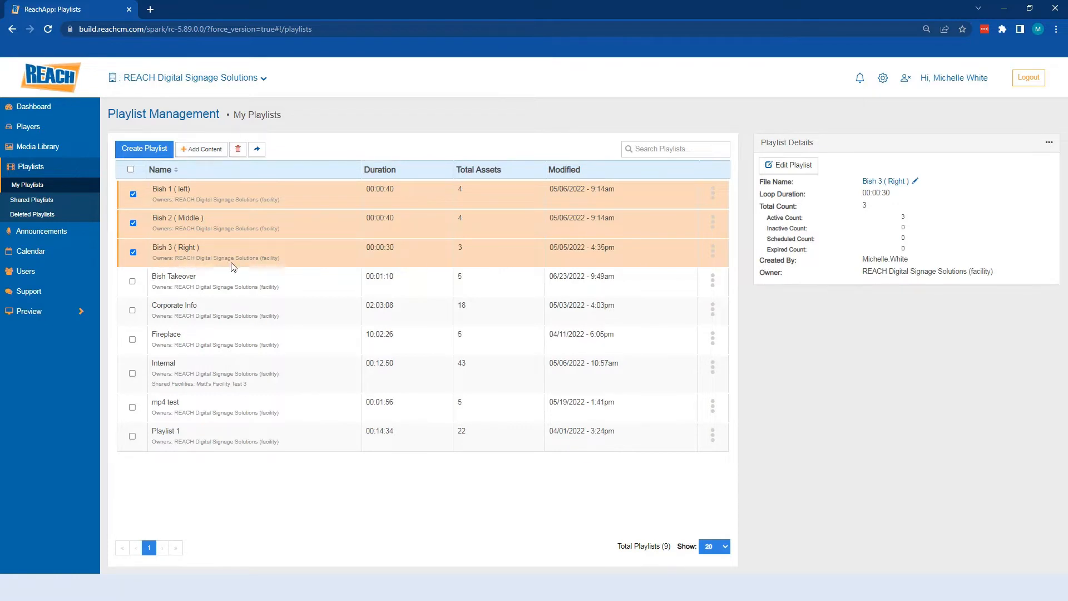
mouse_move(257, 148)
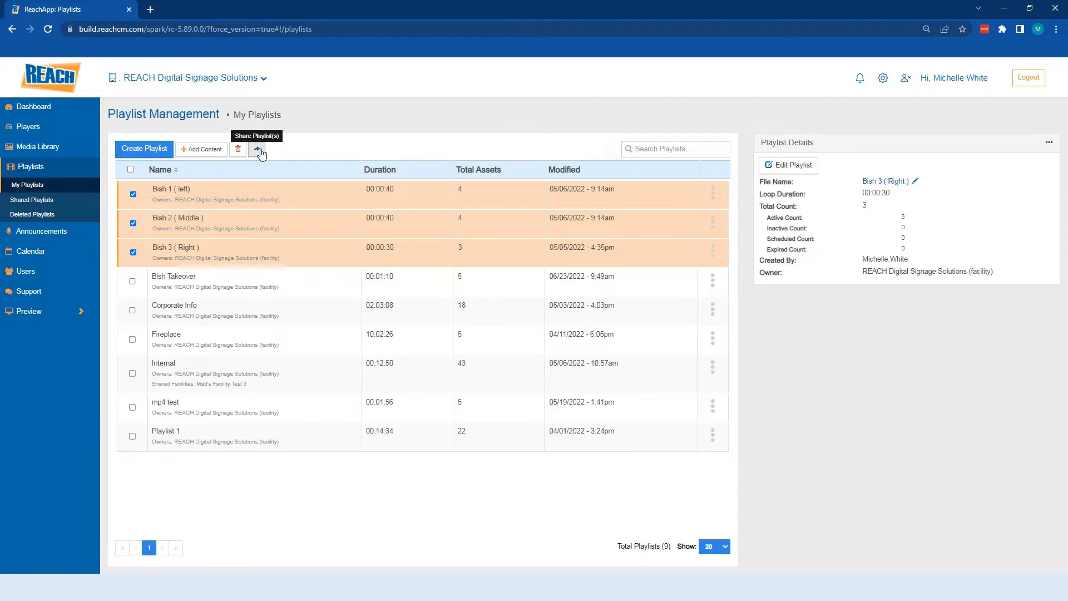
mouse_move(238, 168)
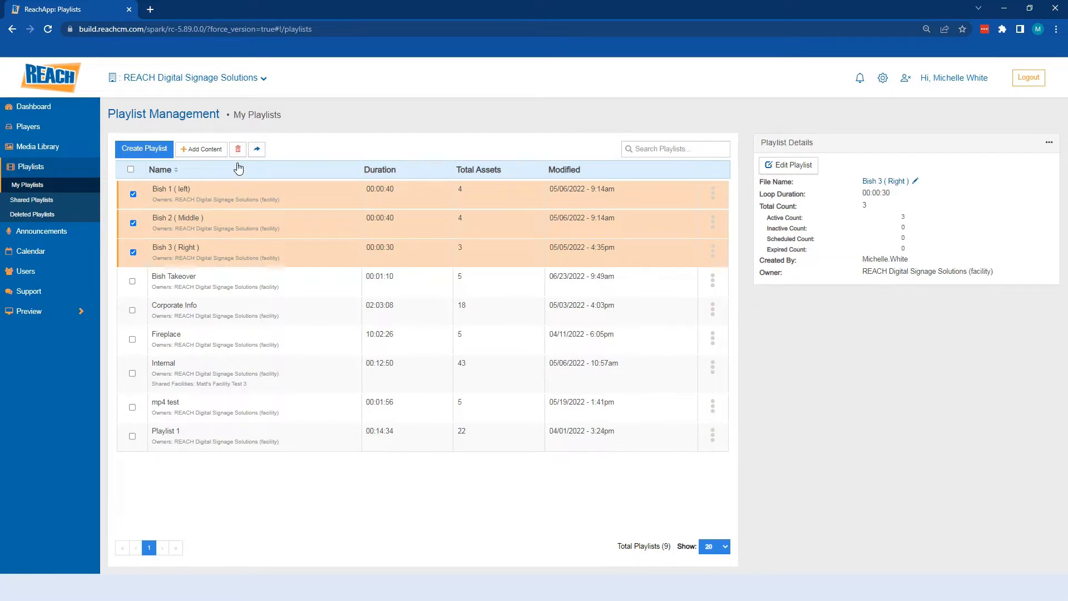
left_click(131, 169)
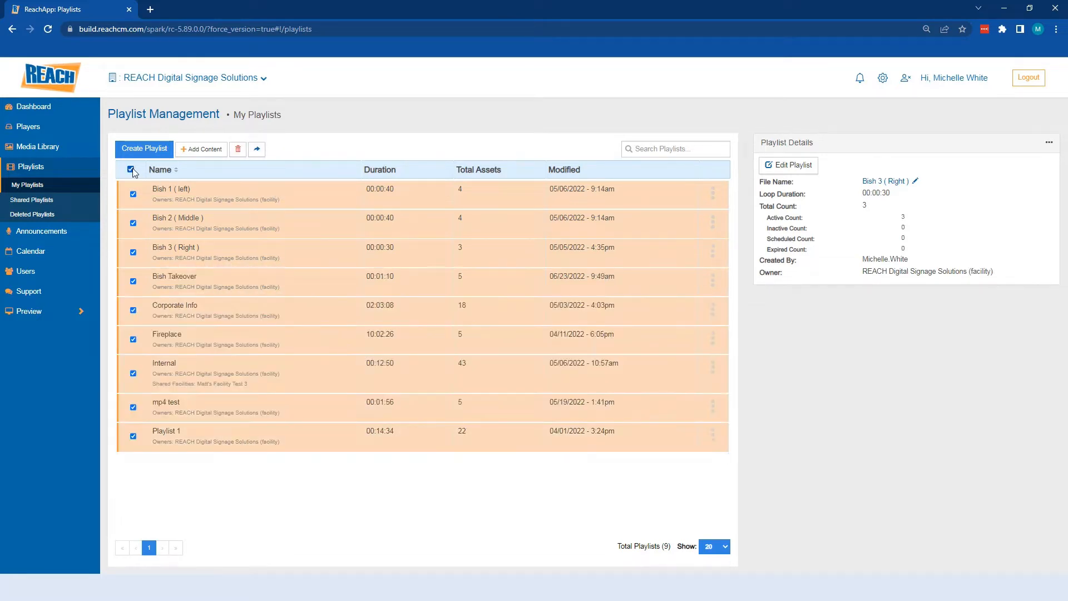
Select only Corporate Info and dismiss its row actions menu to review its details.
left_click(132, 170)
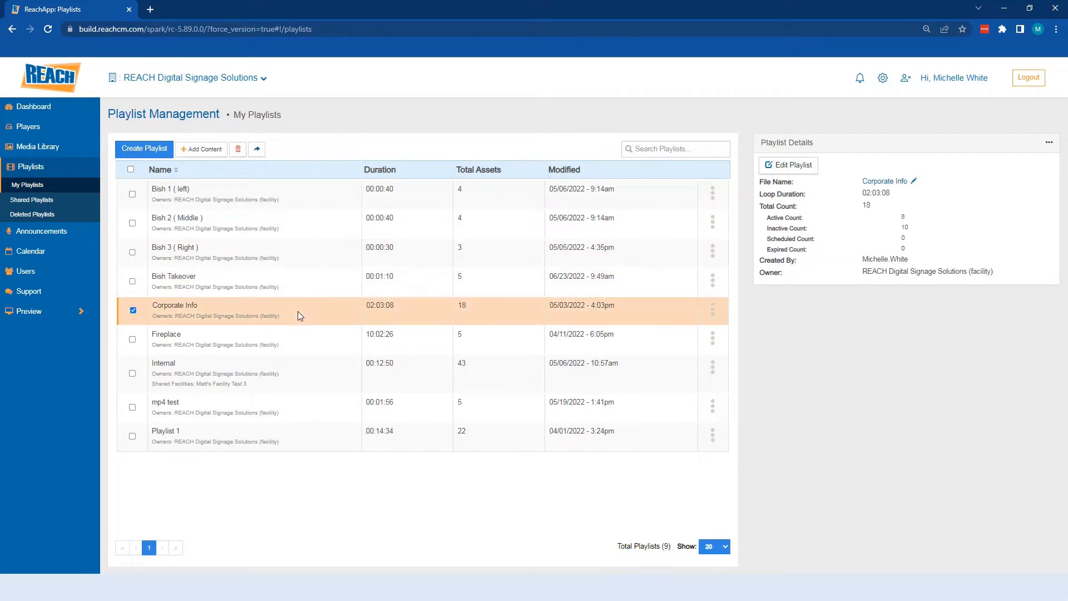
mouse_move(825, 308)
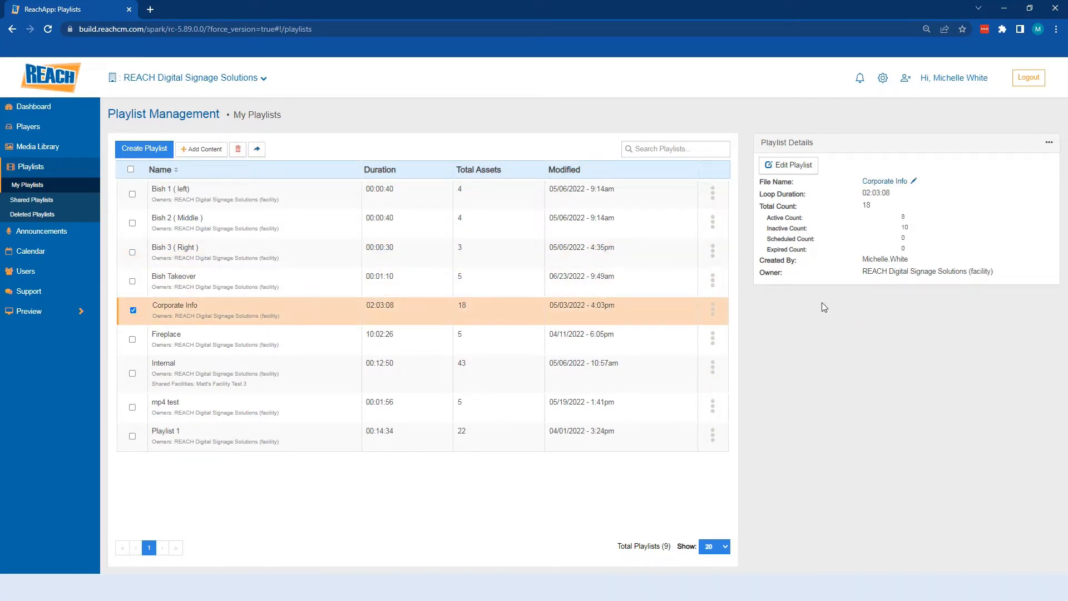
mouse_move(858, 218)
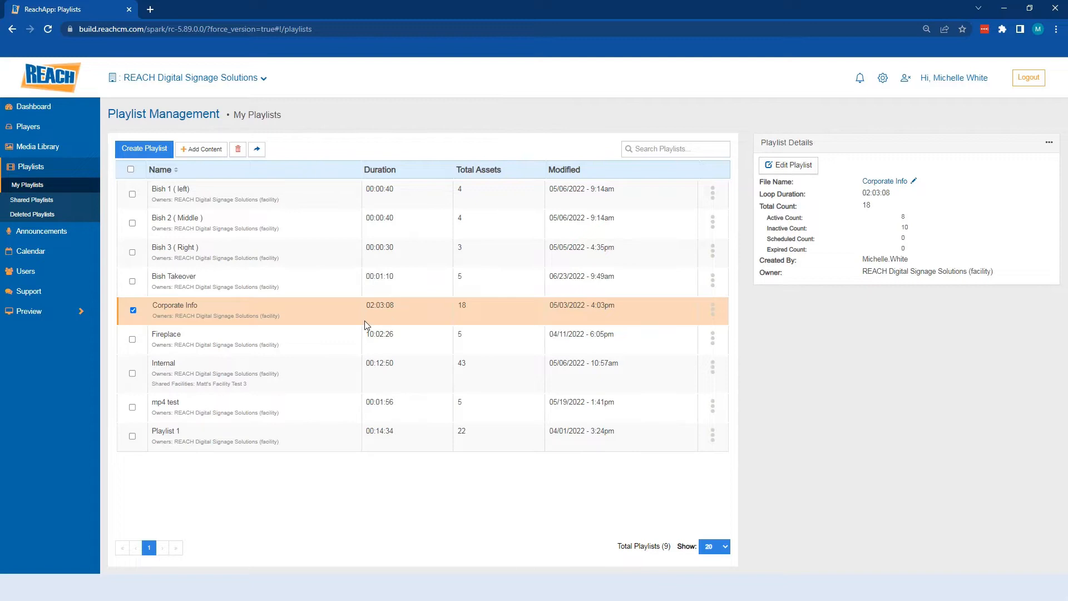
mouse_move(357, 321)
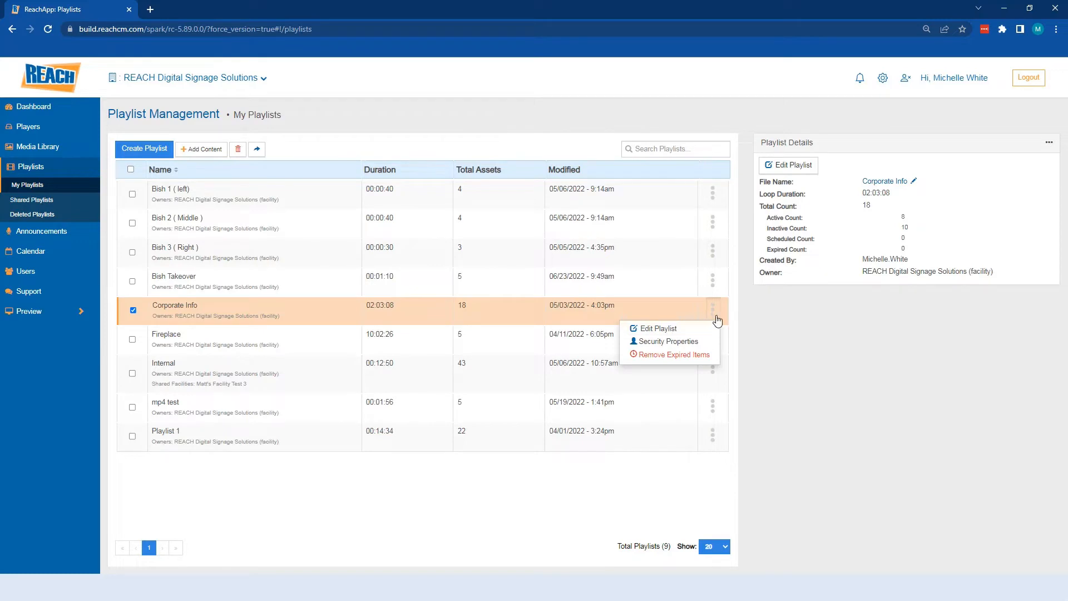
left_click(713, 312)
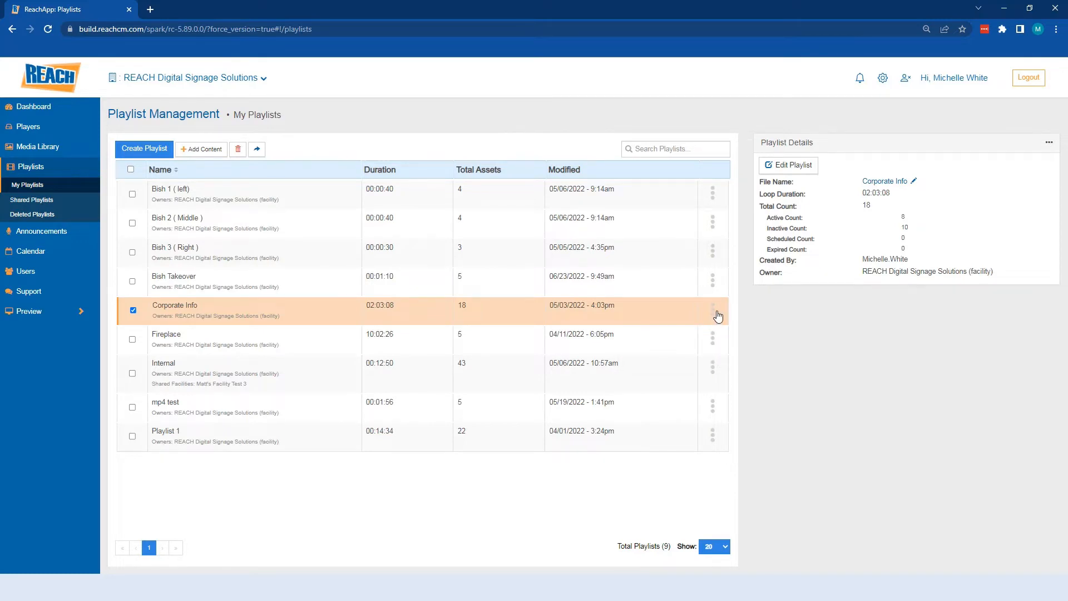
mouse_move(705, 301)
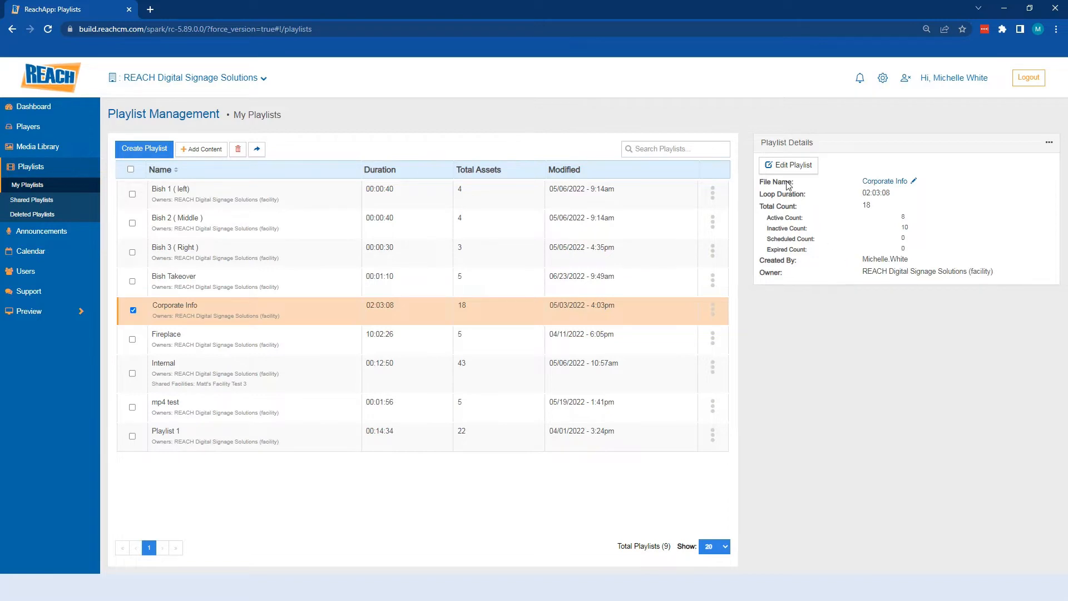
mouse_move(886, 189)
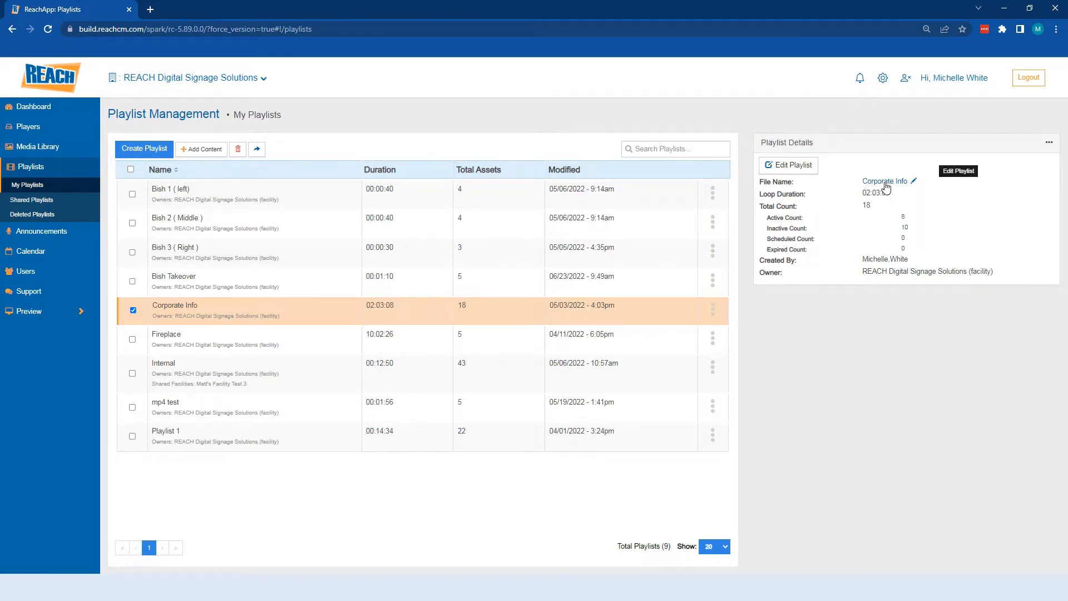
mouse_move(862, 201)
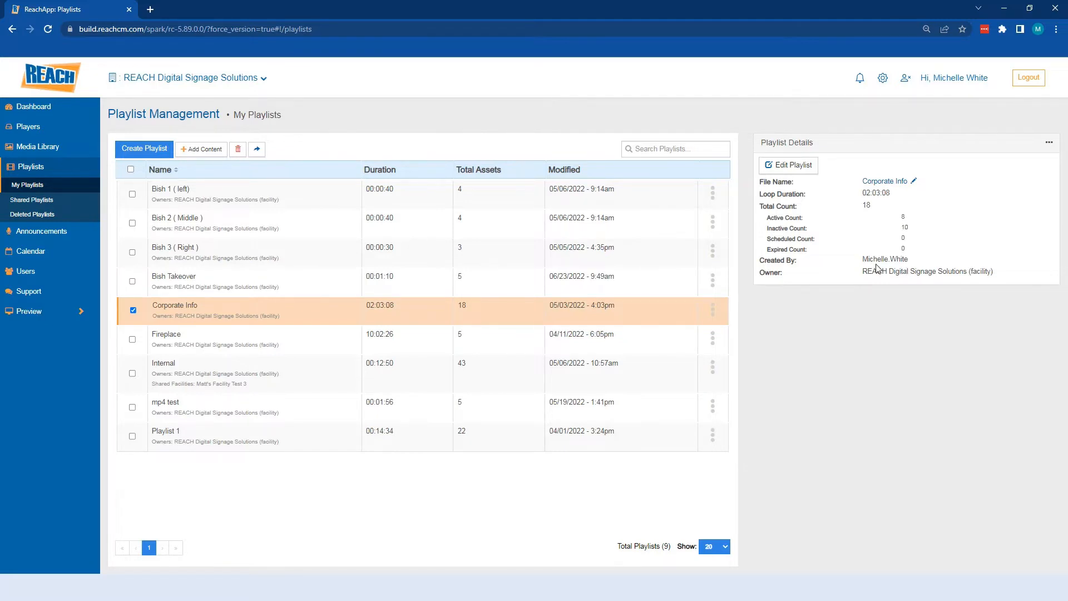
mouse_move(822, 281)
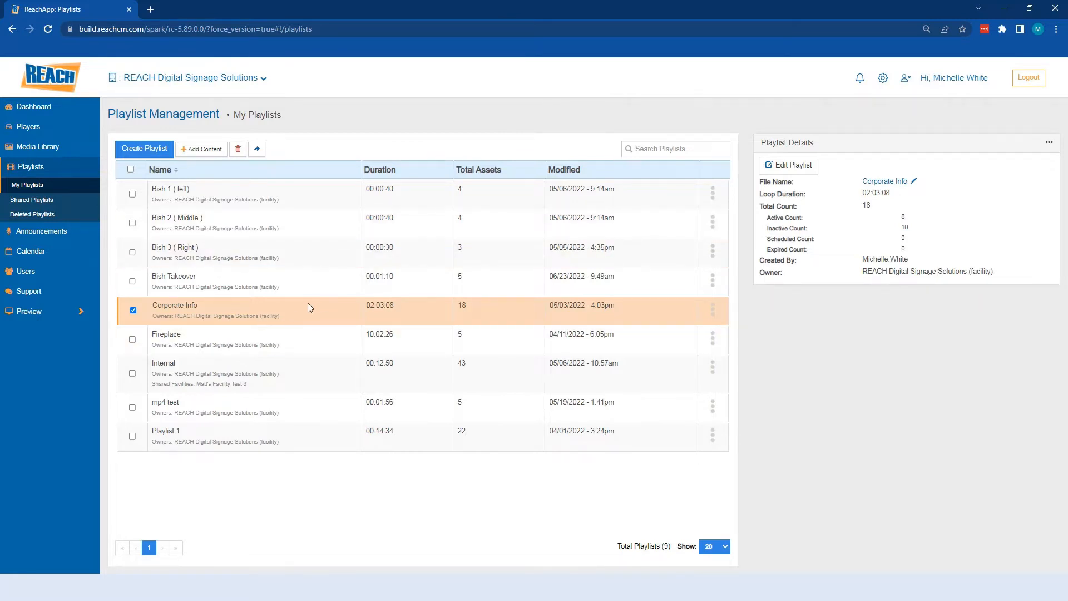
mouse_move(528, 340)
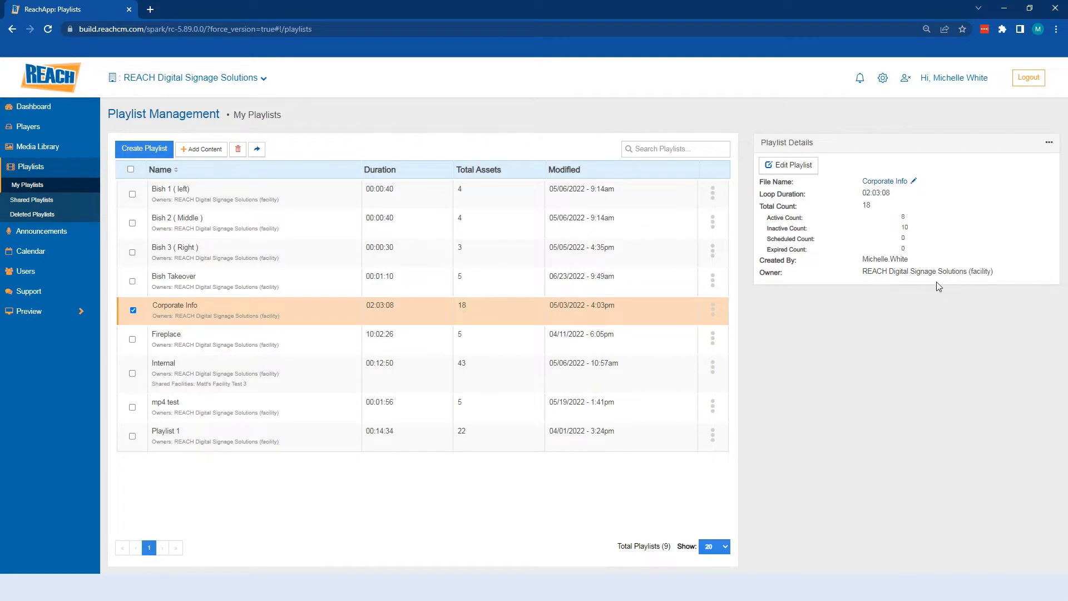
mouse_move(913, 493)
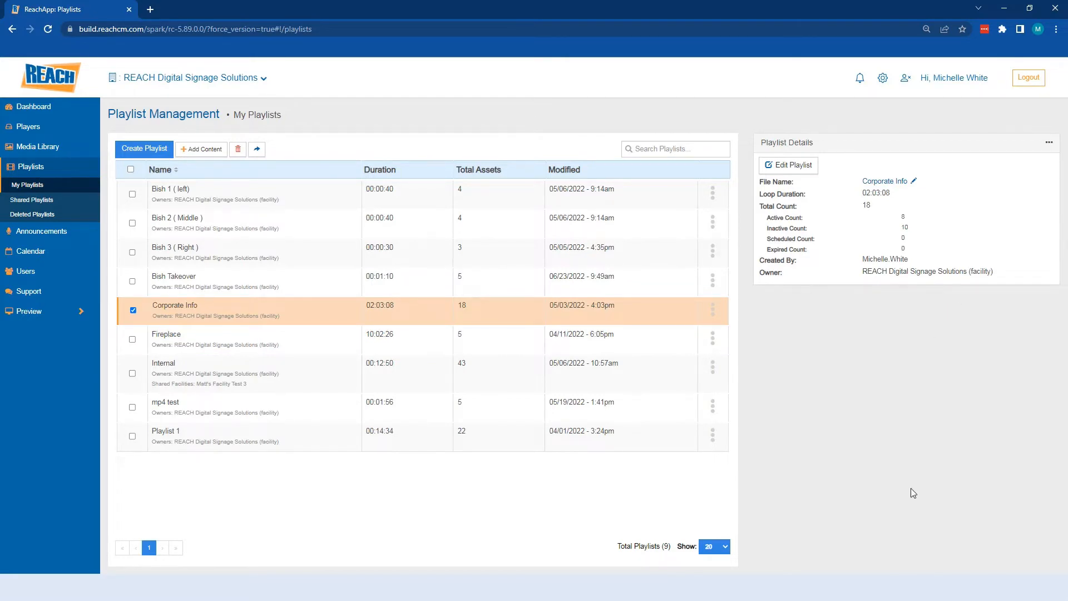
mouse_move(717, 318)
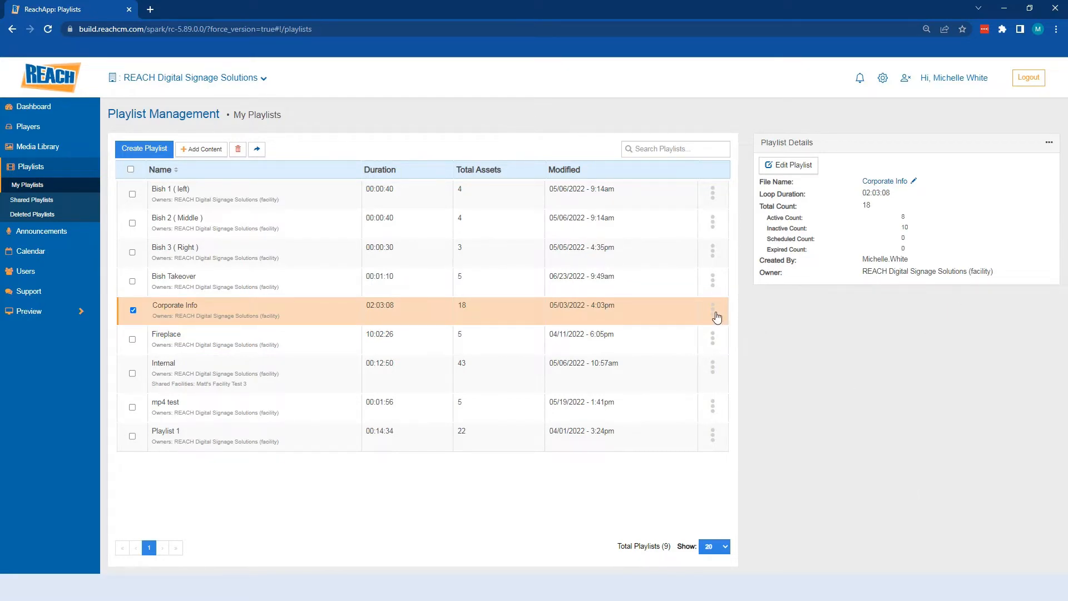
left_click(712, 311)
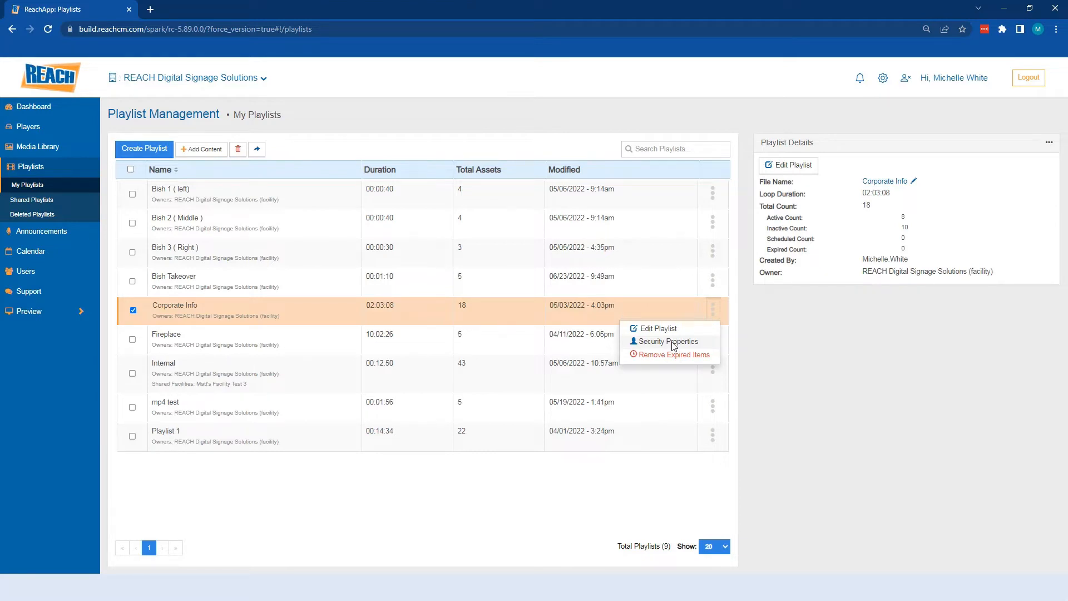
mouse_move(644, 350)
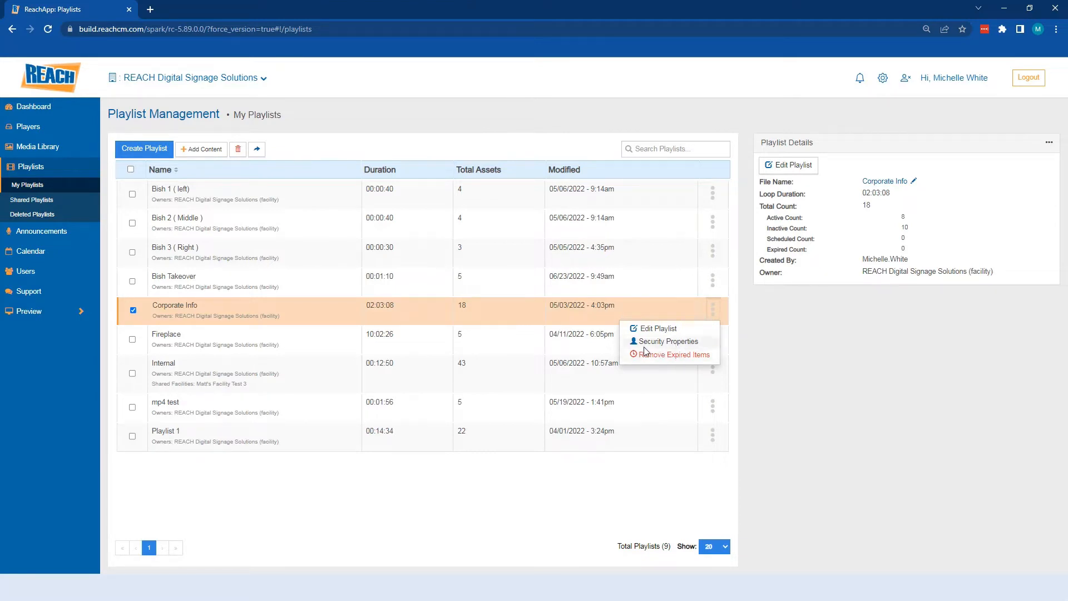
mouse_move(685, 362)
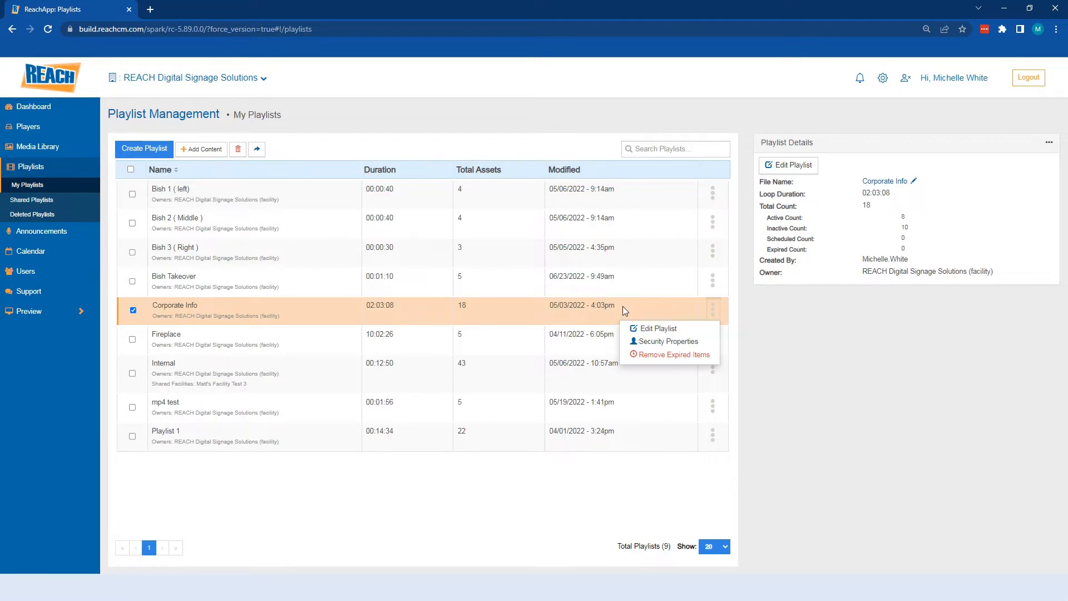
mouse_move(664, 359)
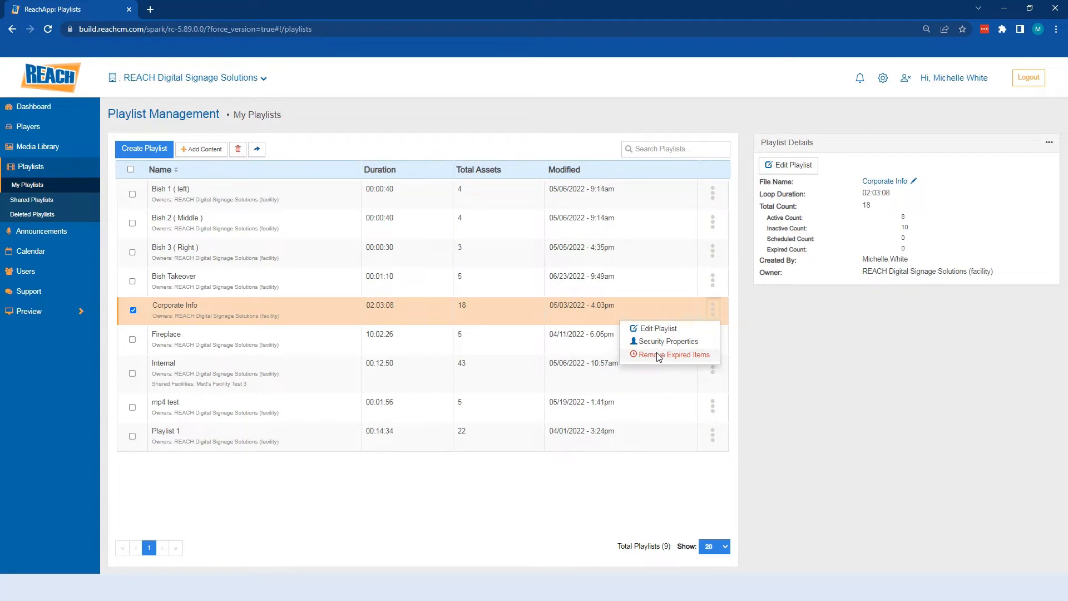
mouse_move(646, 357)
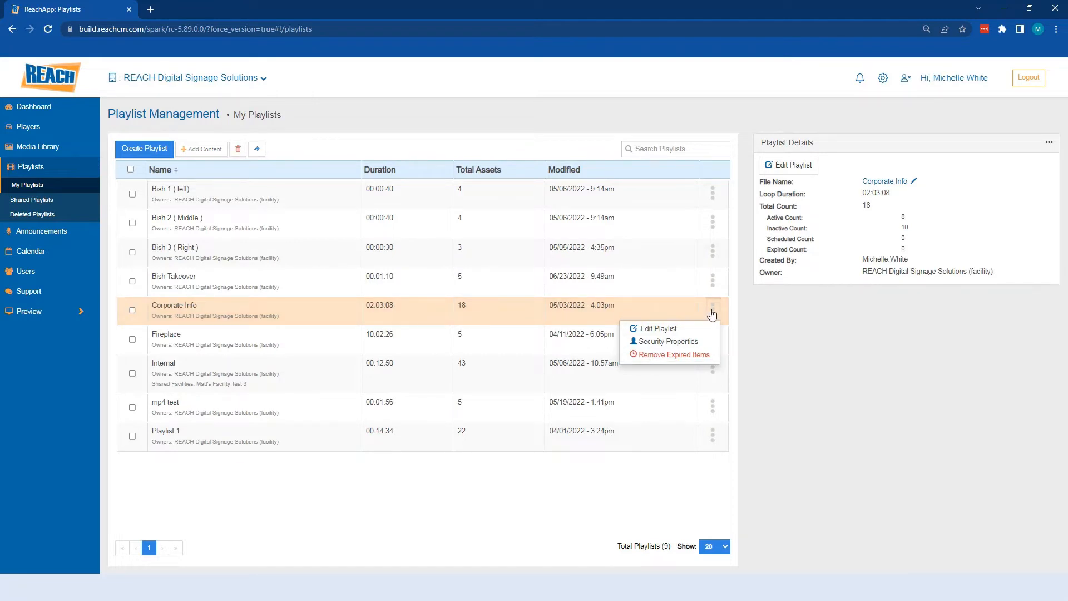
mouse_move(687, 335)
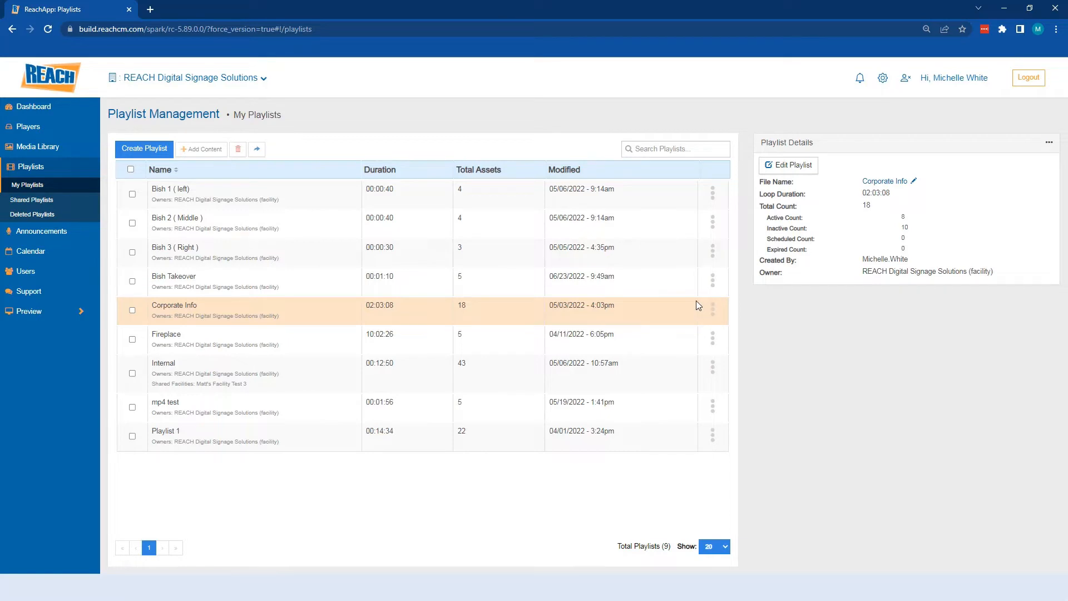
mouse_move(423, 307)
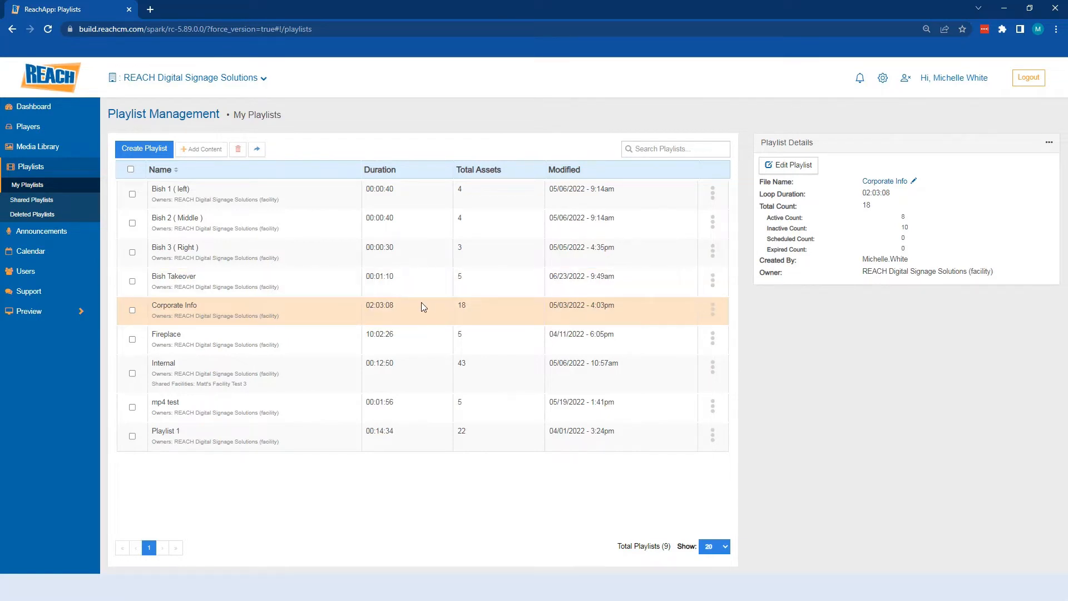
Tick Corporate Info and Fireplace, clear all, select only Internal and start Add Content.
left_click(132, 310)
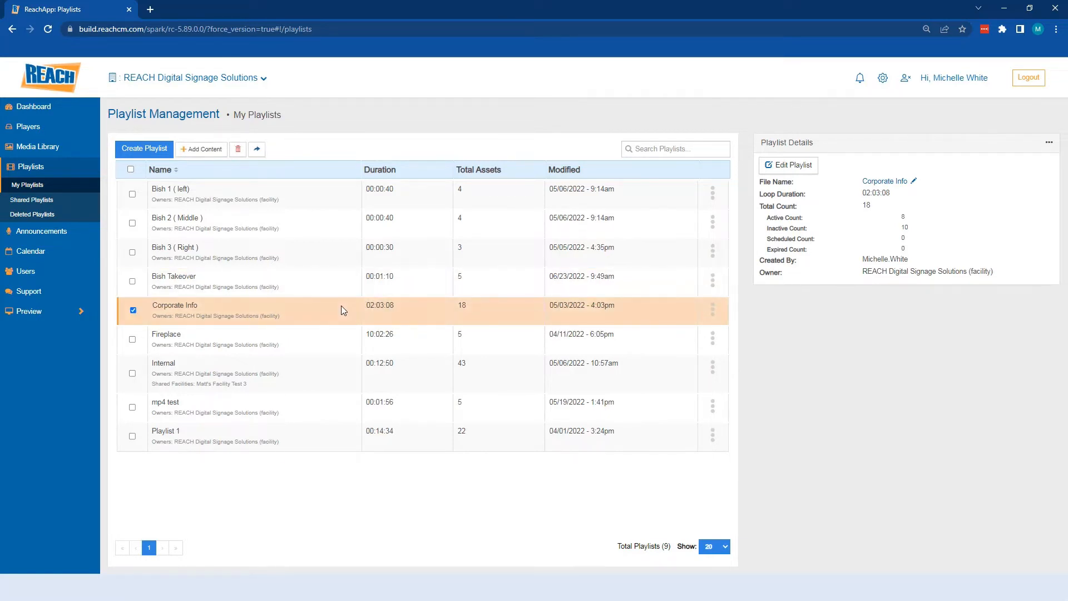
mouse_move(272, 225)
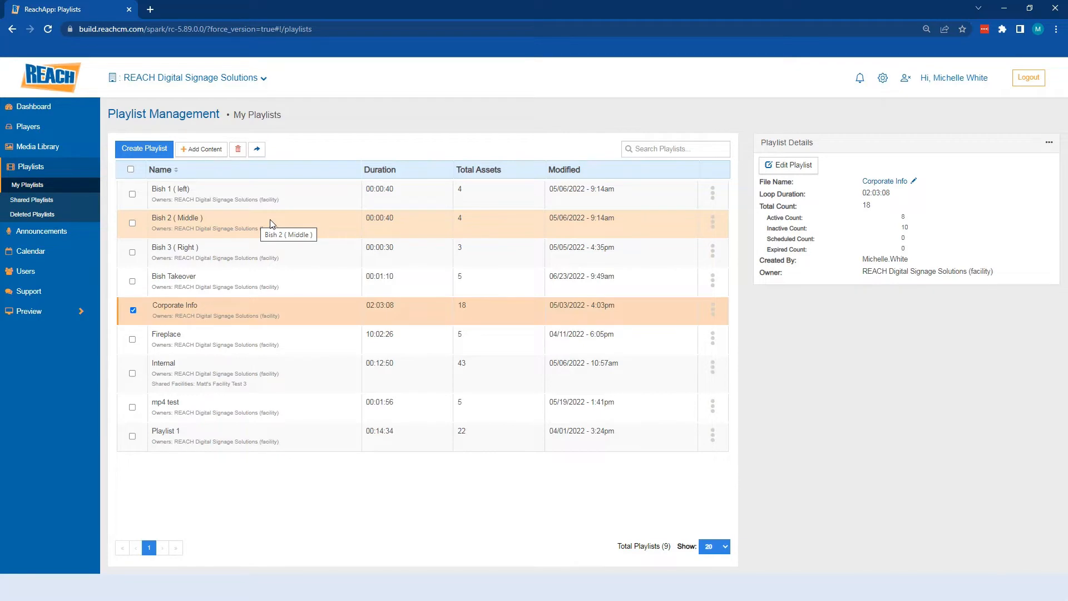
mouse_move(275, 219)
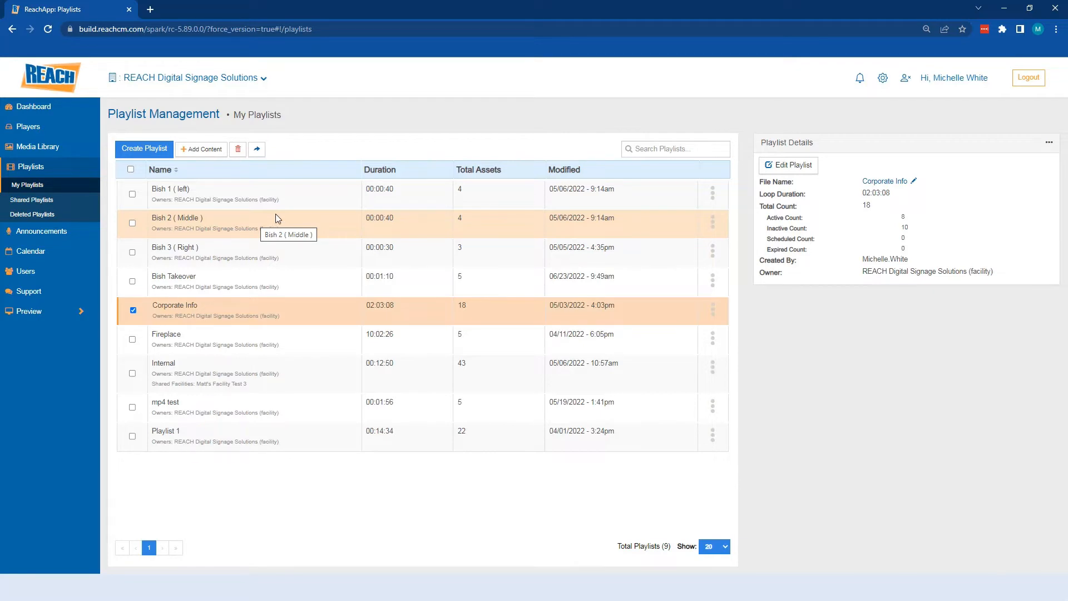
mouse_move(312, 192)
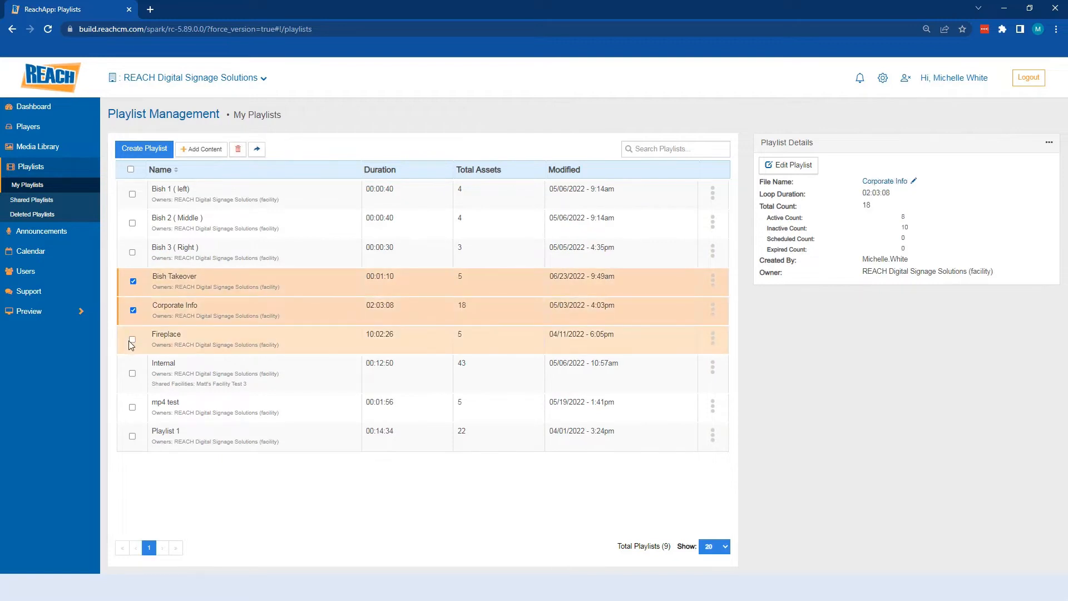
left_click(131, 341)
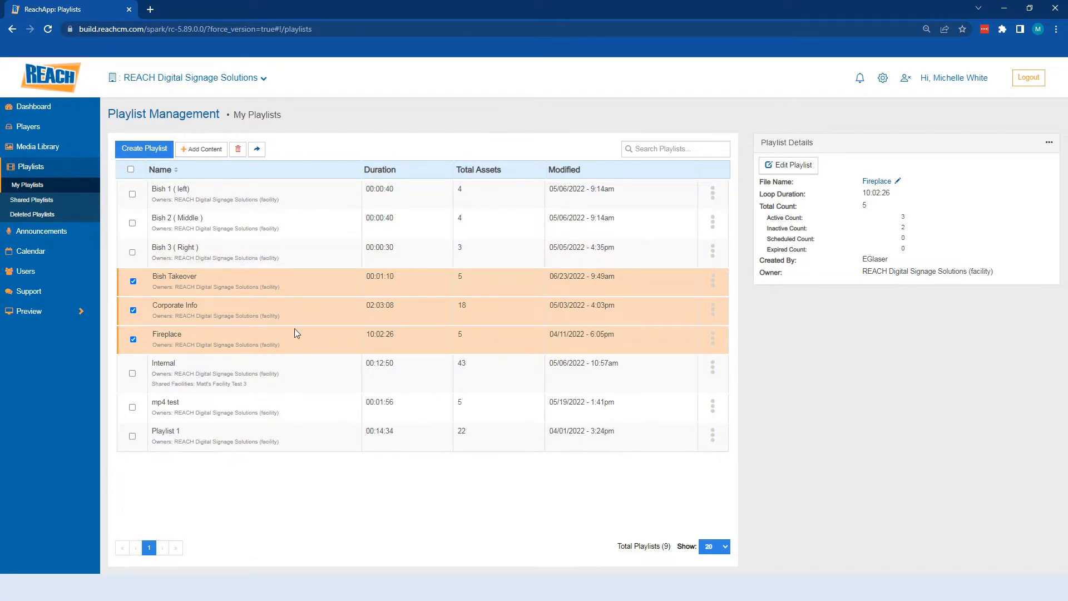
mouse_move(296, 257)
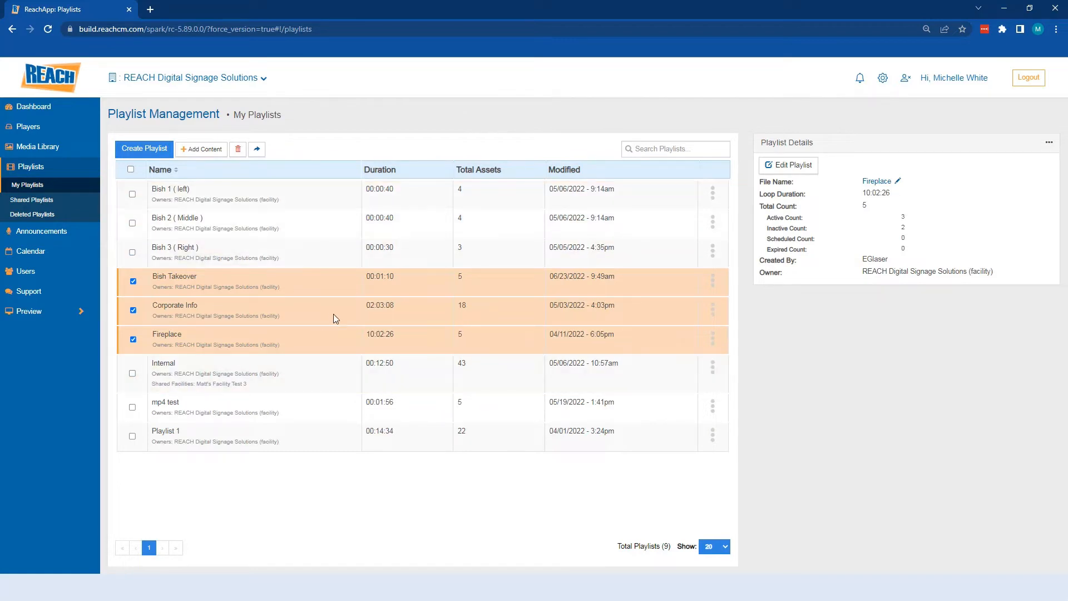
mouse_move(201, 150)
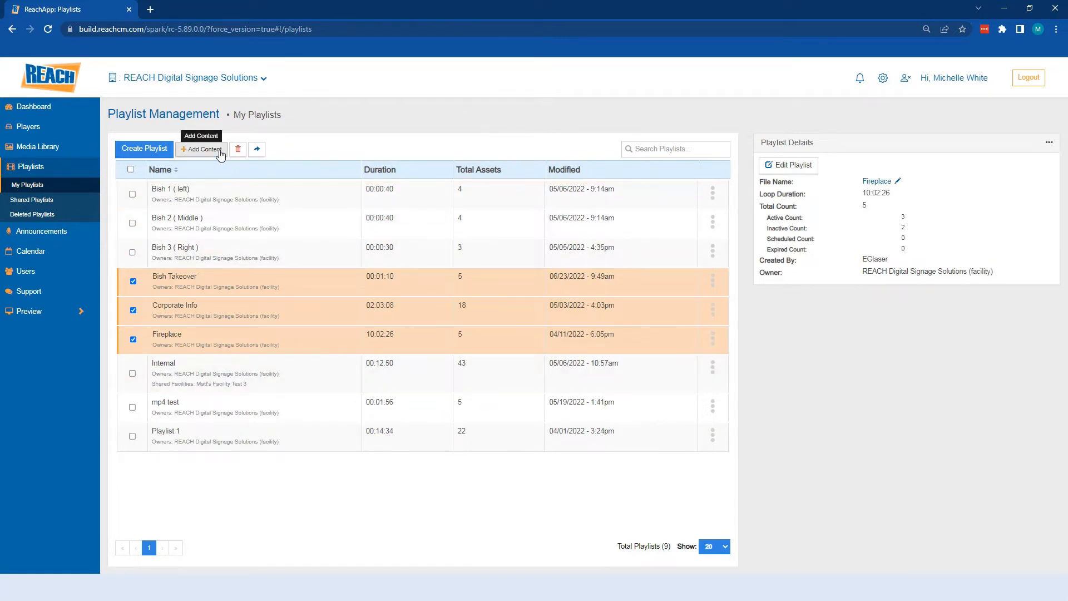
left_click(132, 172)
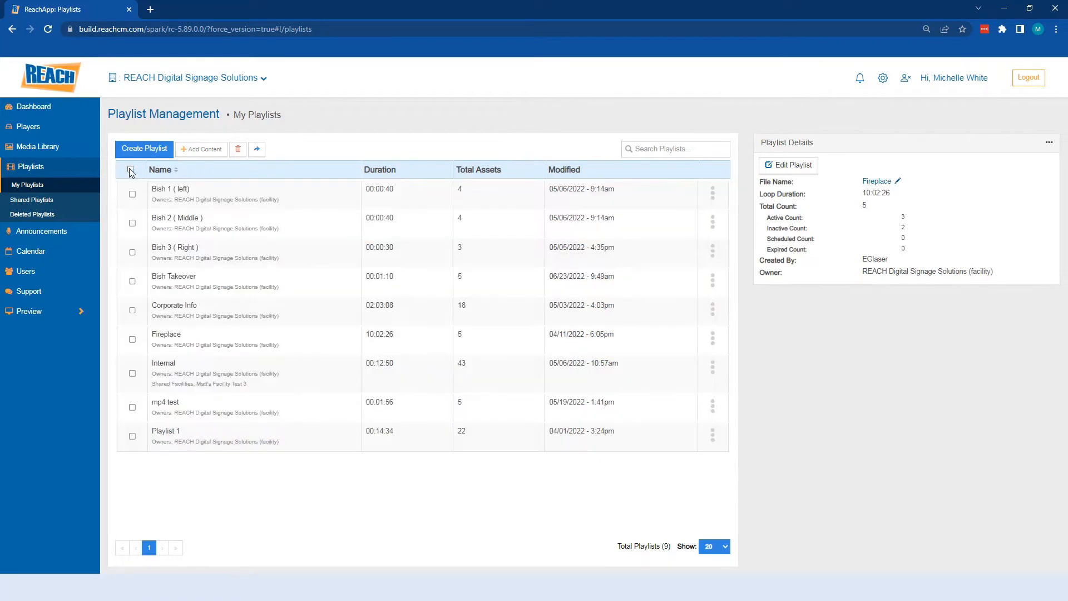
left_click(133, 373)
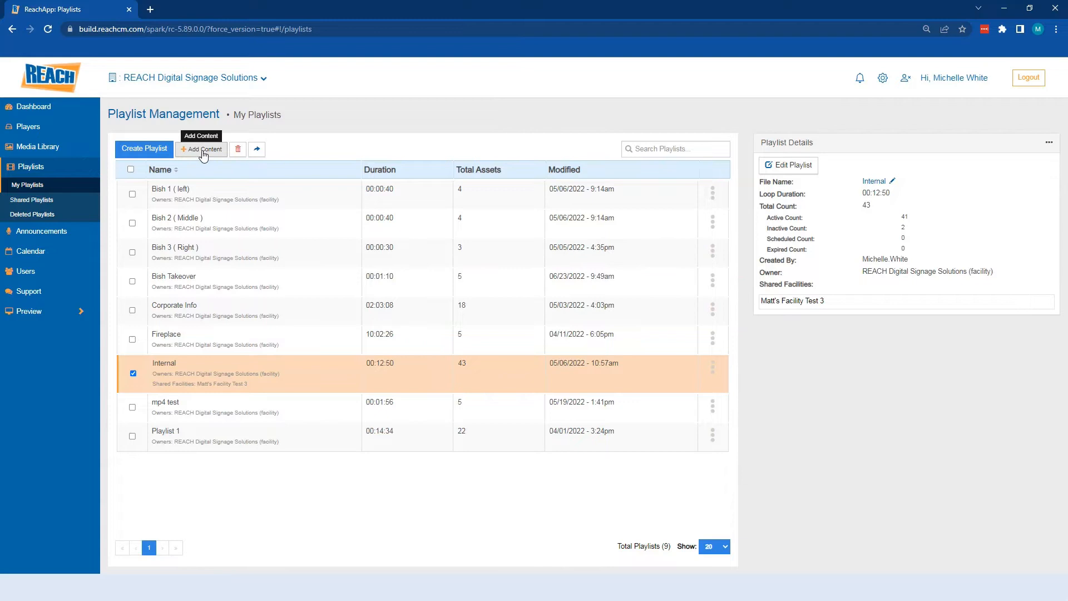
left_click(200, 148)
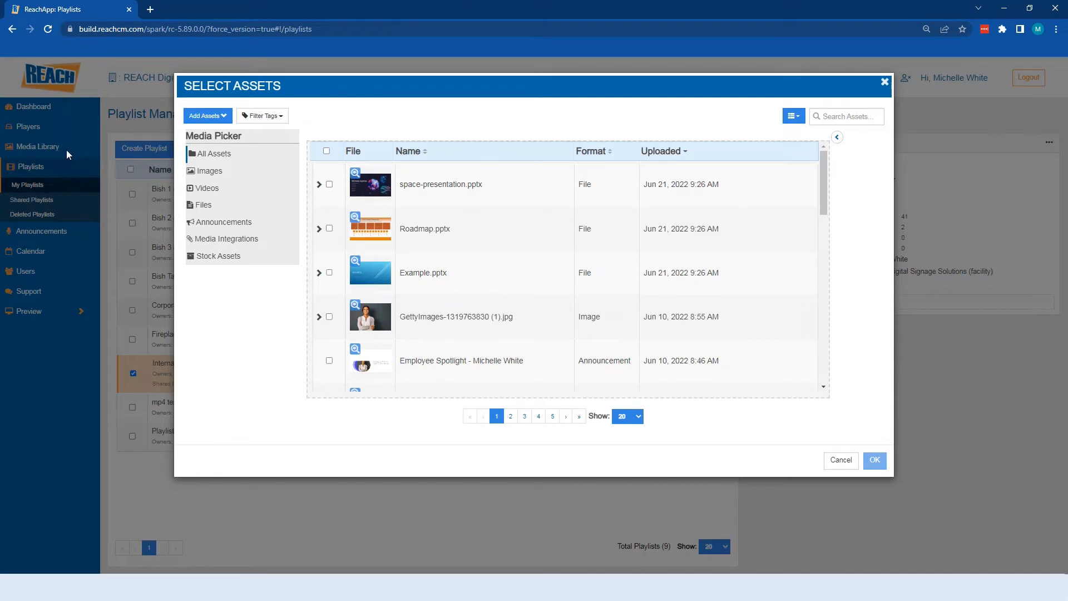
mouse_move(167, 178)
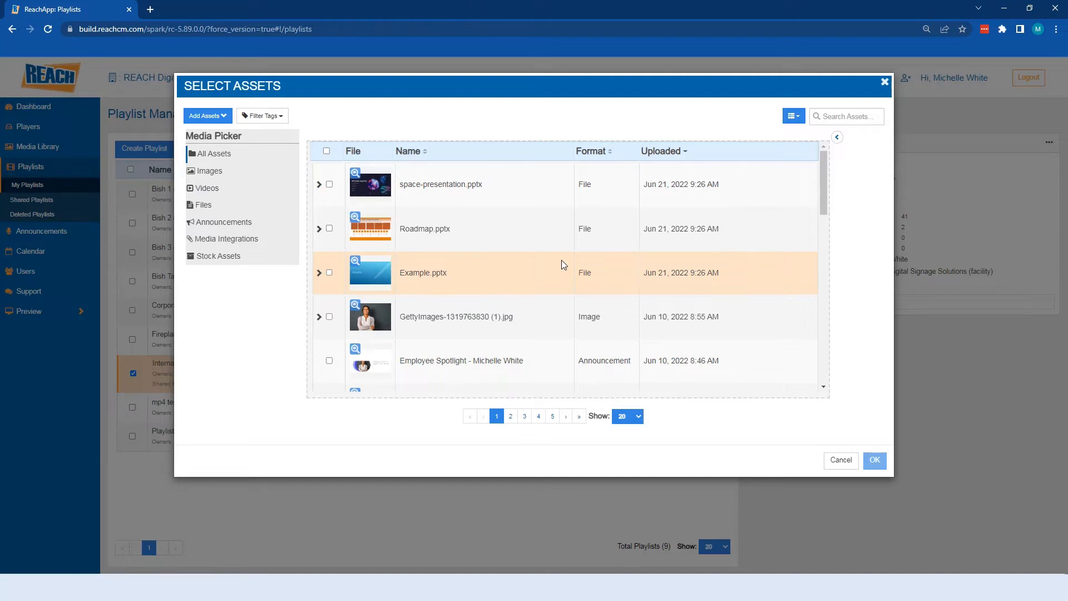
mouse_move(504, 228)
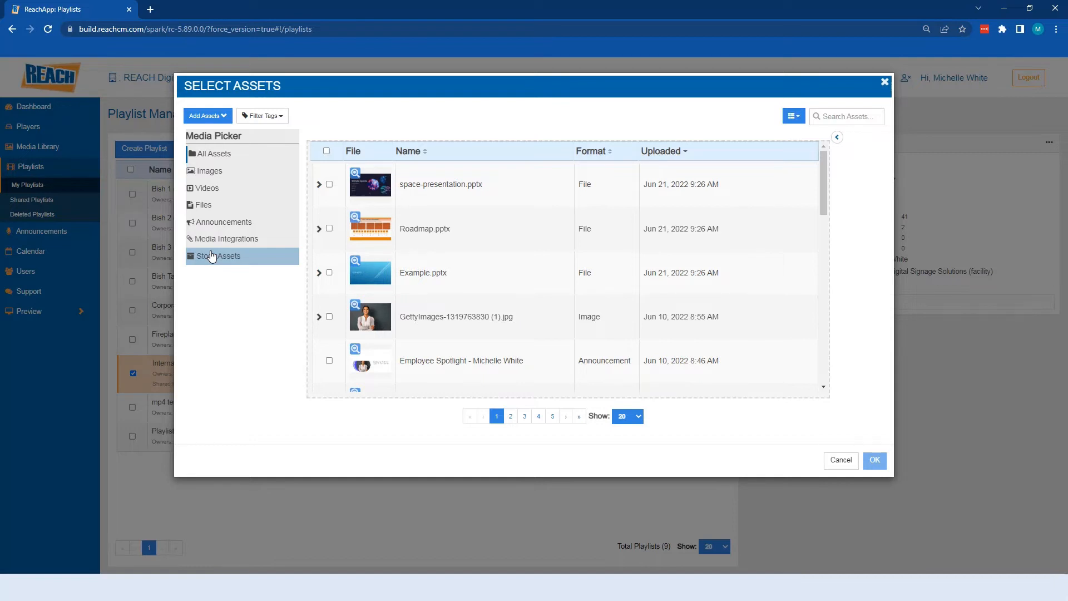
mouse_move(227, 238)
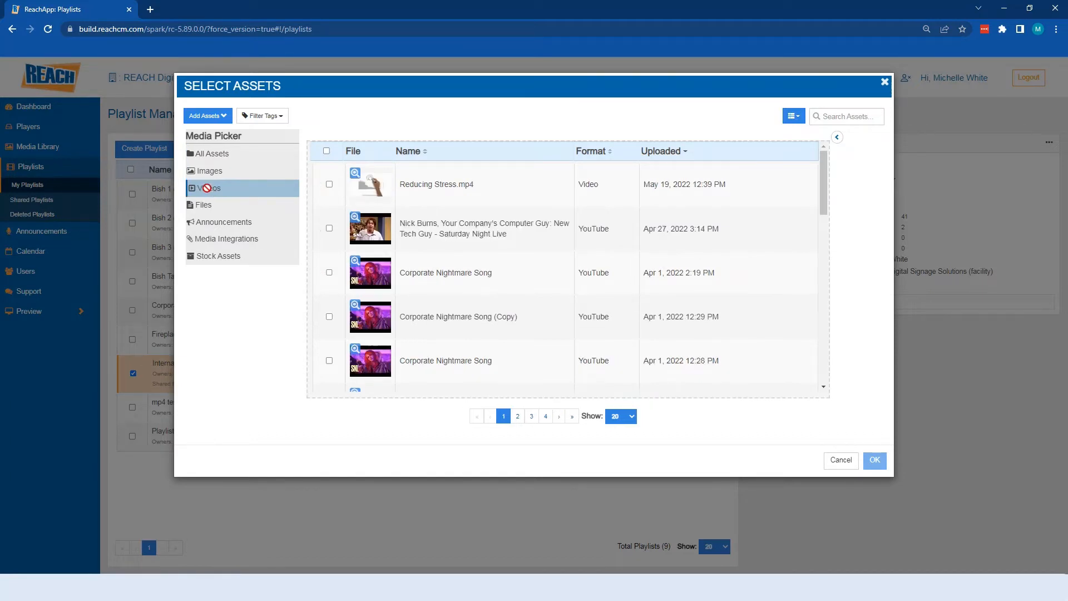
Return to All Assets and tick space-presentation.pptx in the media picker.
left_click(213, 154)
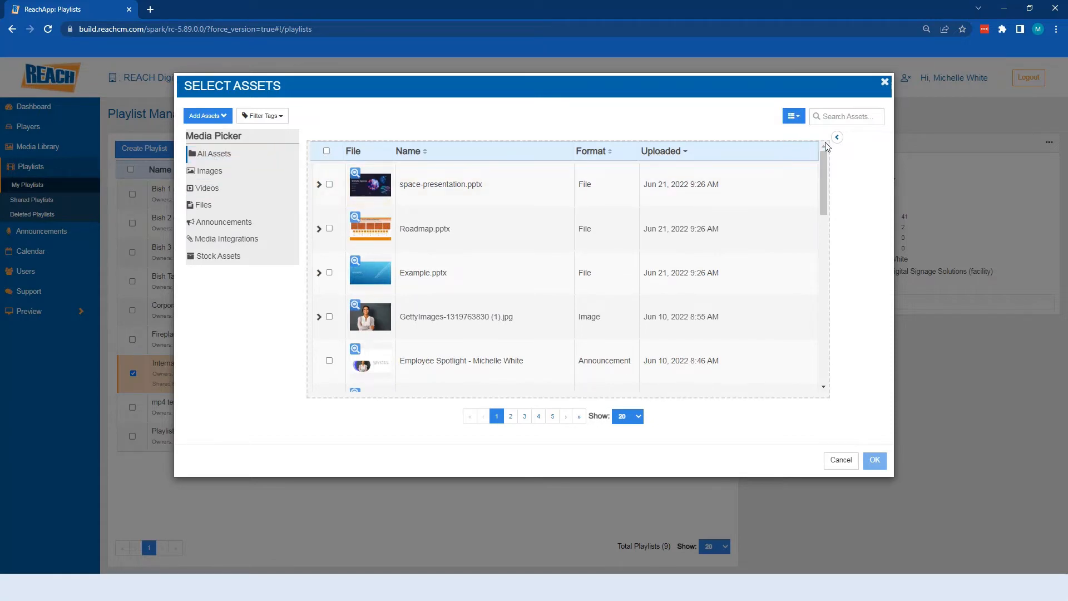
left_click(330, 184)
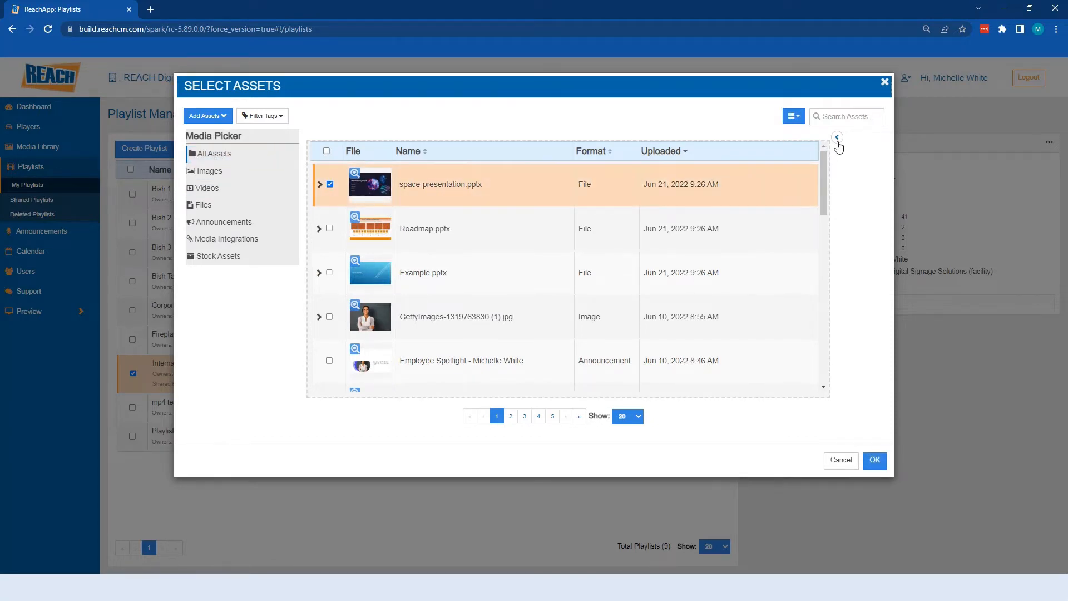
Toggle the Asset Details panel, then view assets as Condensed and then Tiled.
left_click(837, 138)
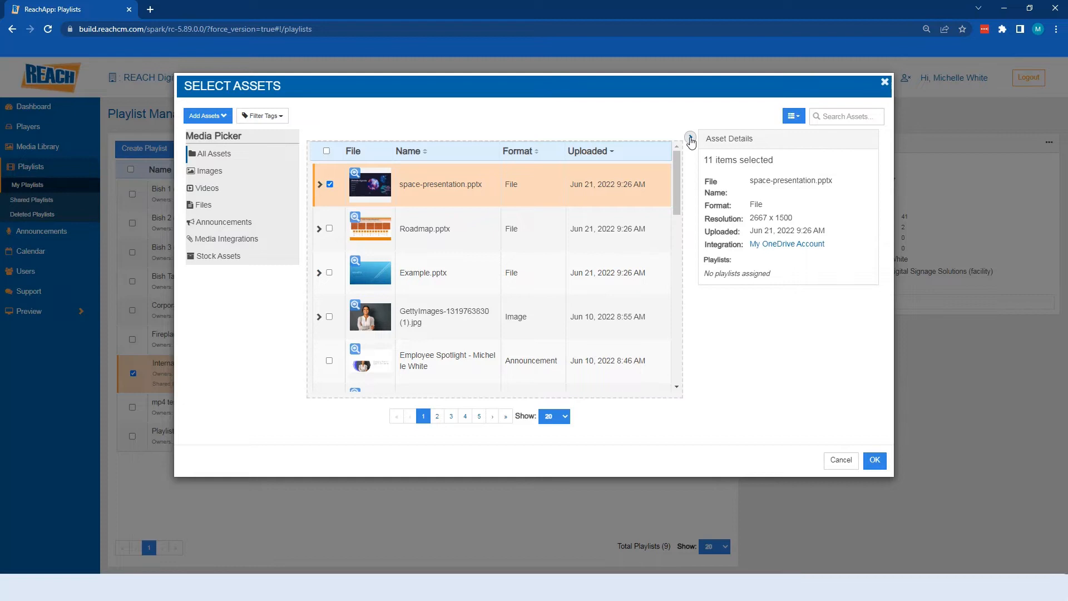
left_click(690, 138)
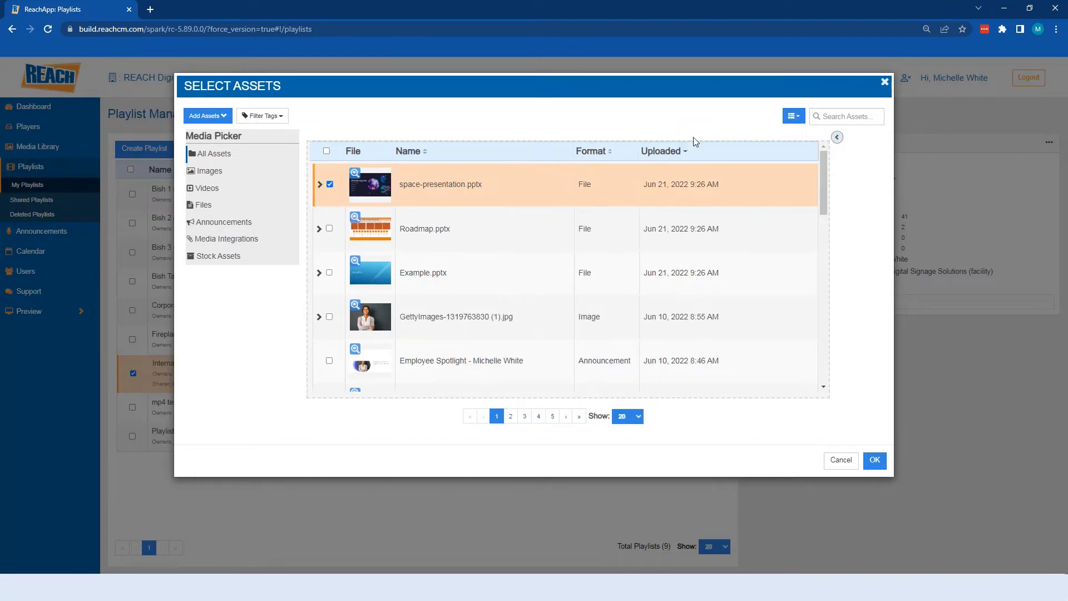
left_click(793, 116)
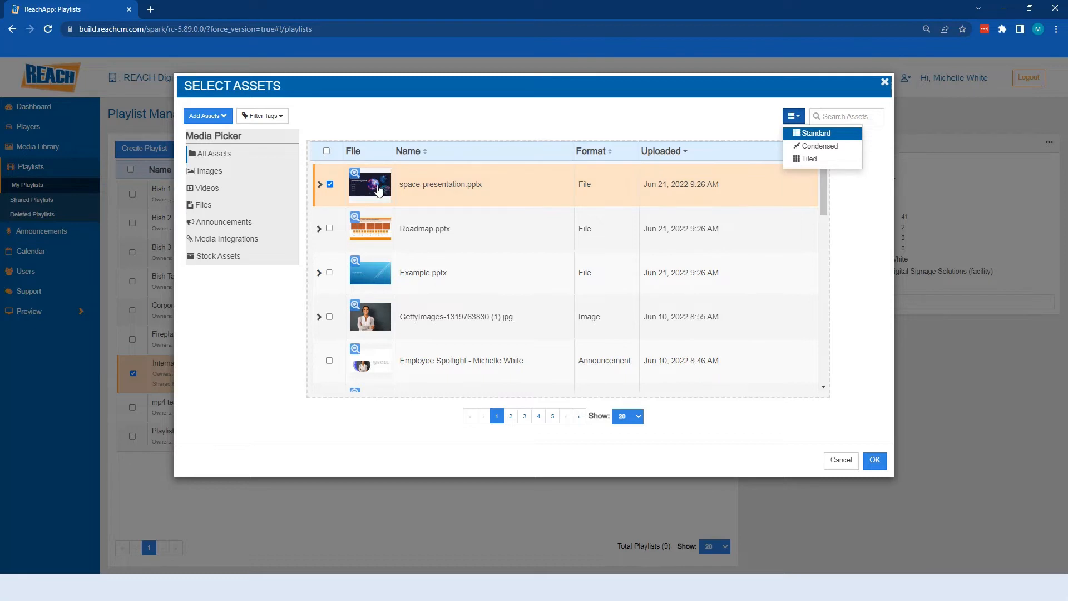
mouse_move(407, 194)
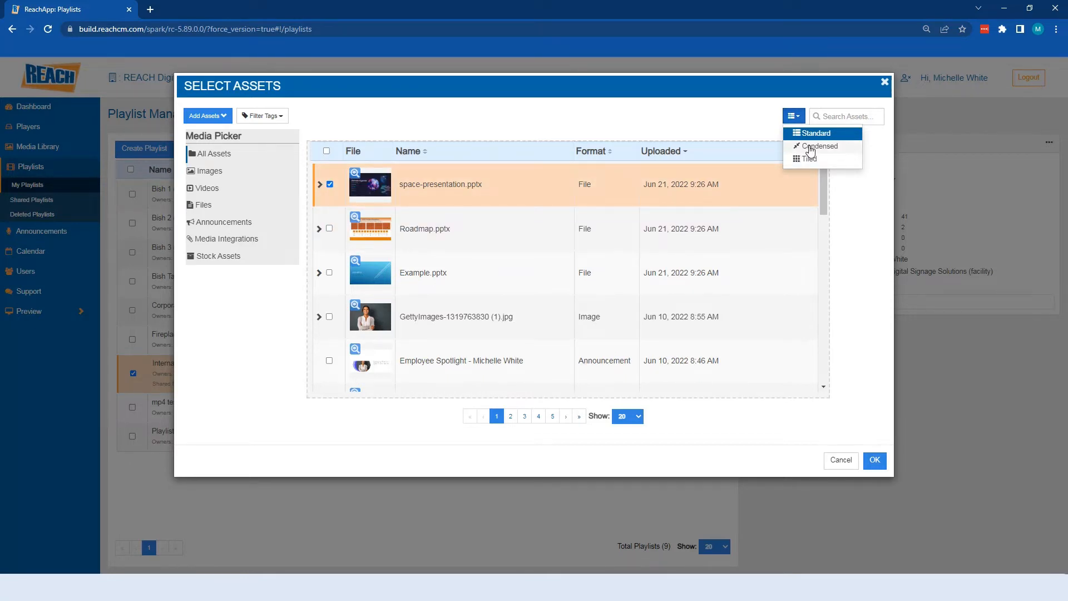
left_click(819, 146)
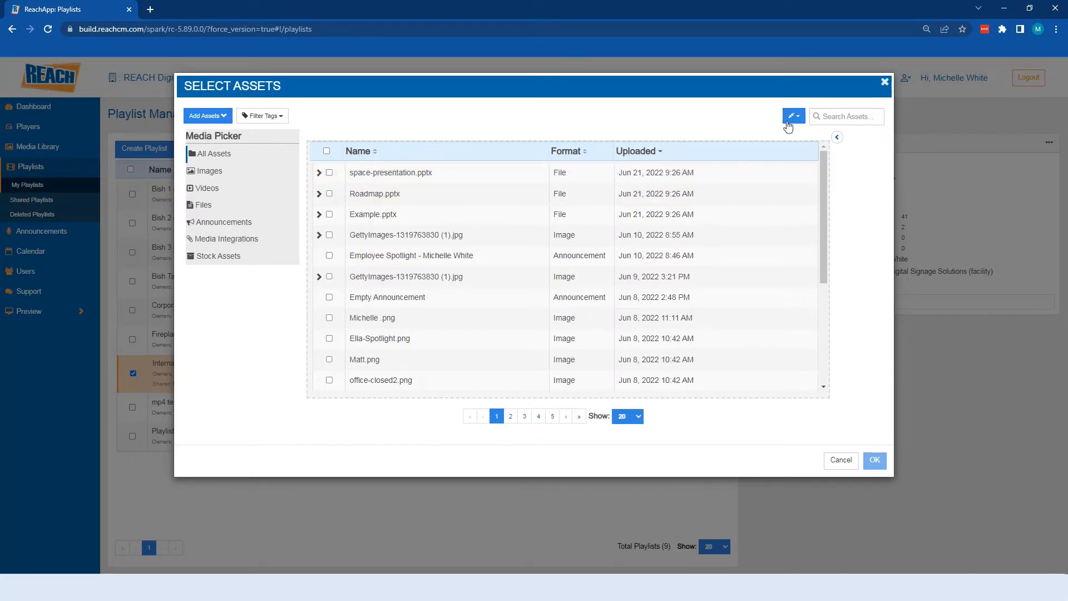
left_click(793, 115)
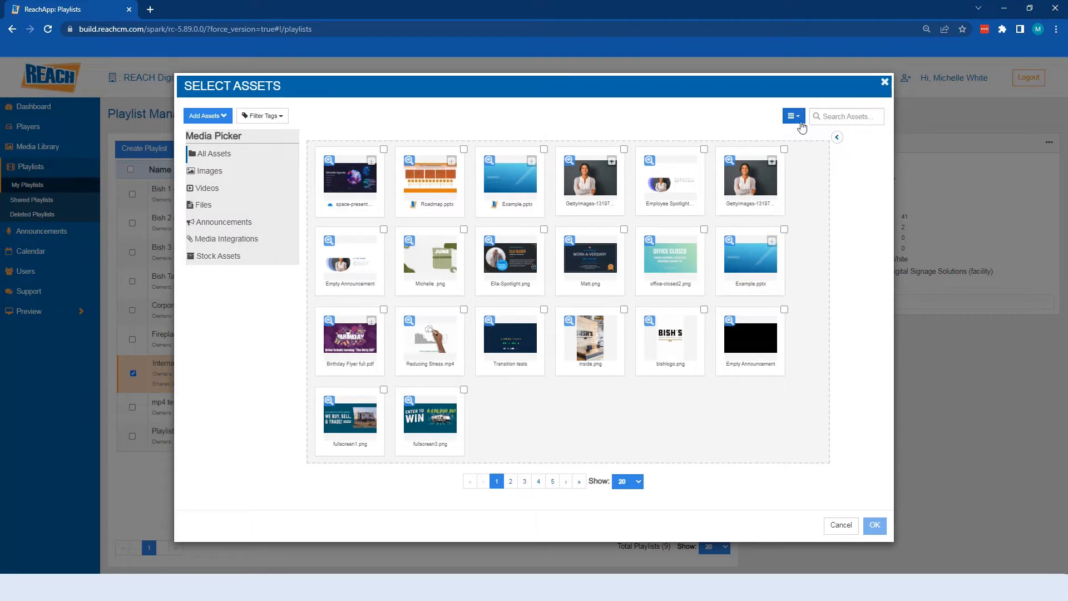
left_click(794, 116)
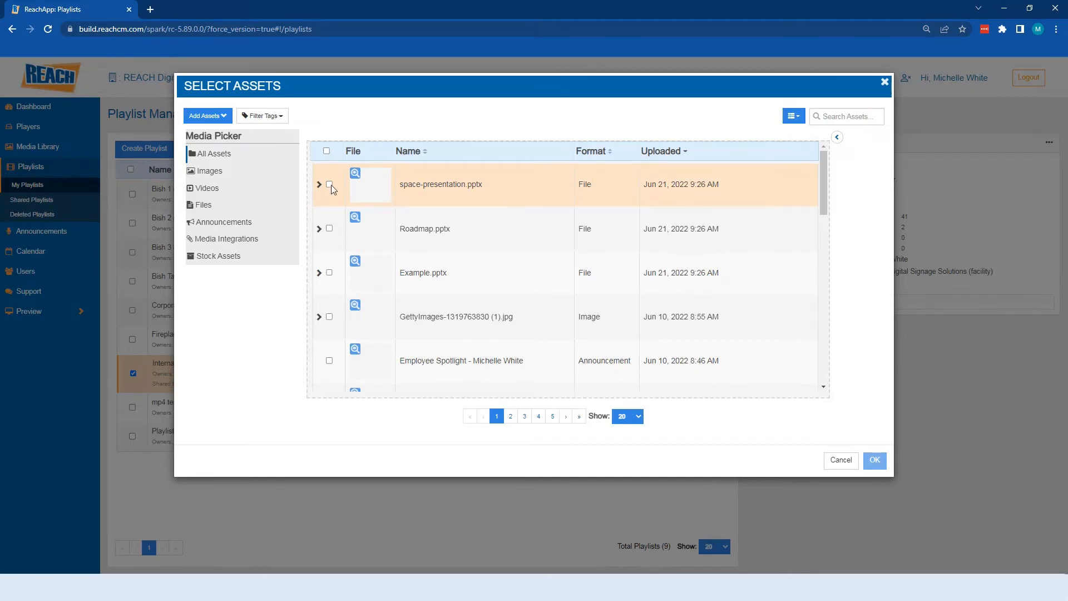
Expand and collapse space-presentation.pptx's page images, then tick and untick the file.
left_click(318, 185)
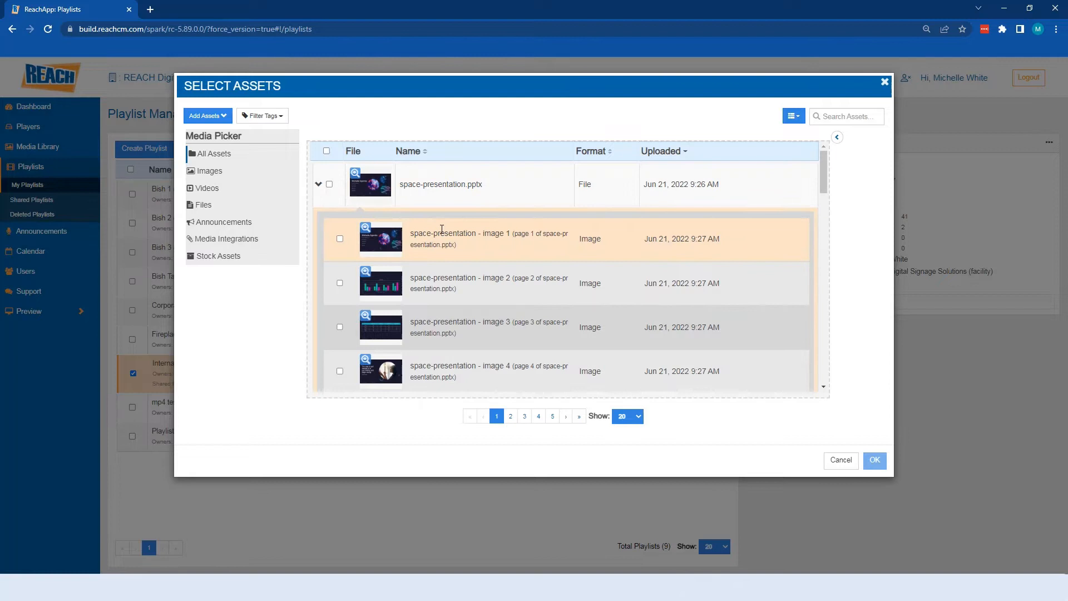
scroll("down", 3)
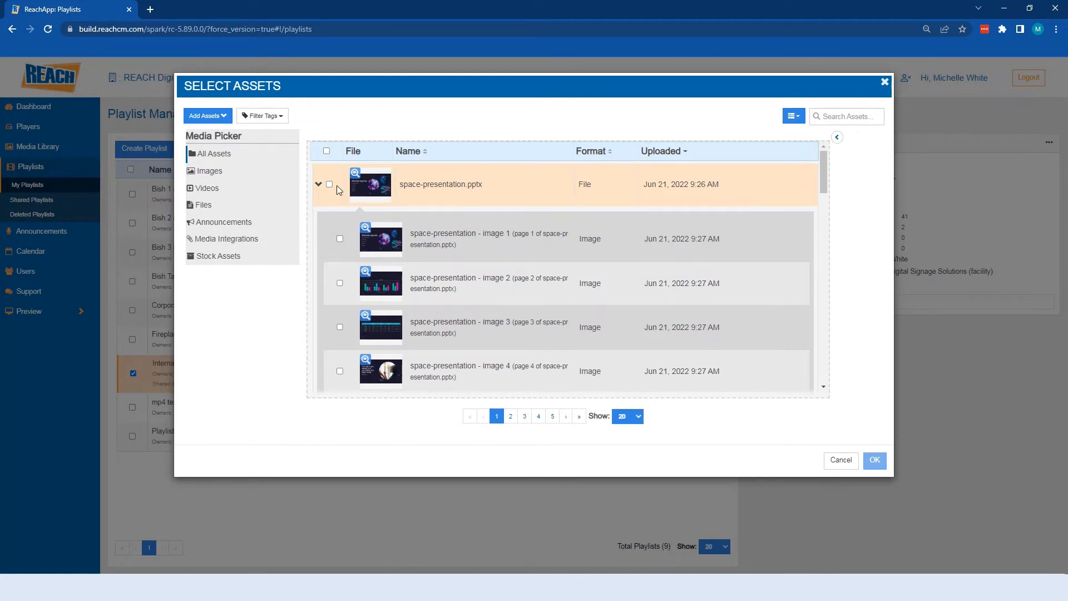
mouse_move(342, 190)
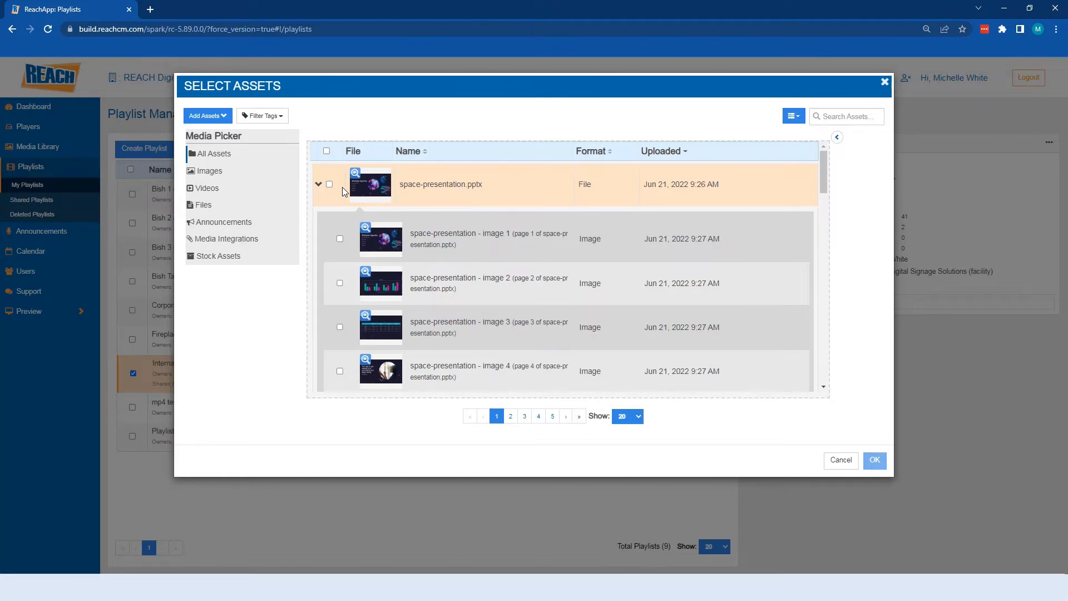
left_click(318, 183)
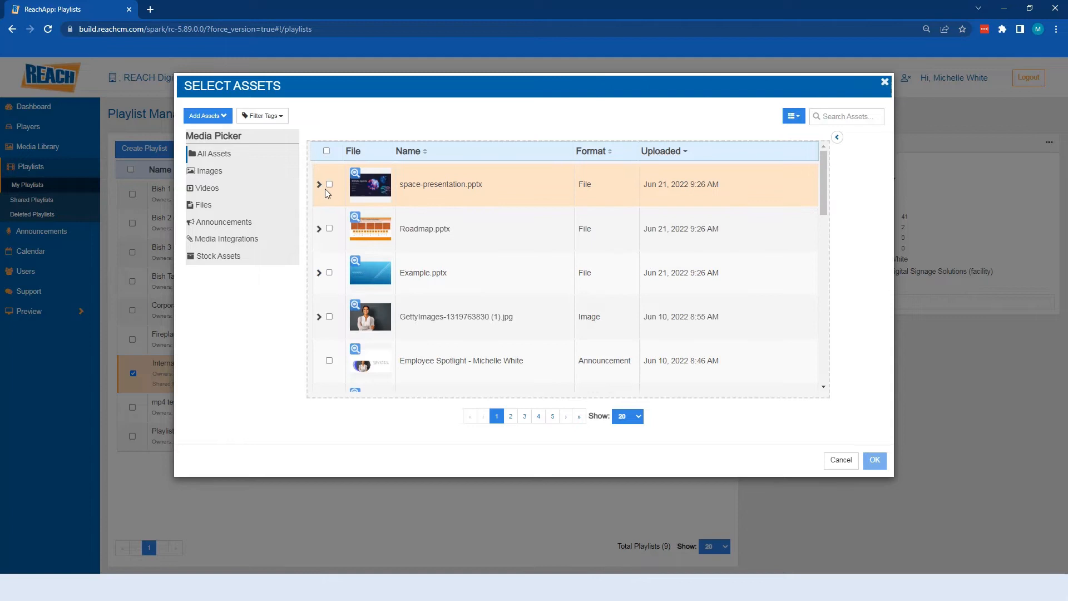
left_click(329, 184)
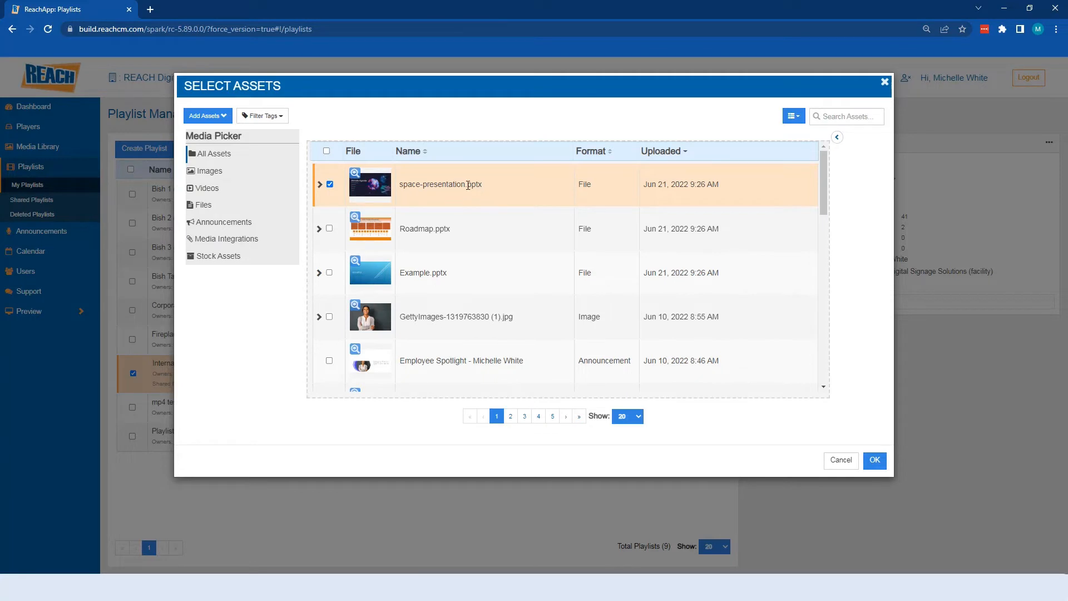
mouse_move(906, 459)
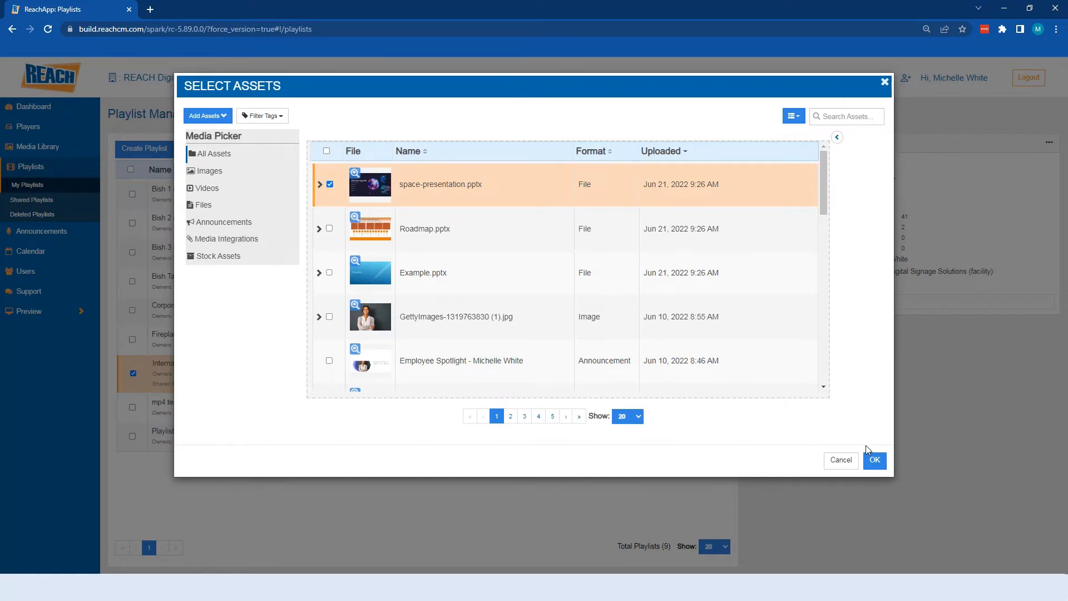
left_click(329, 183)
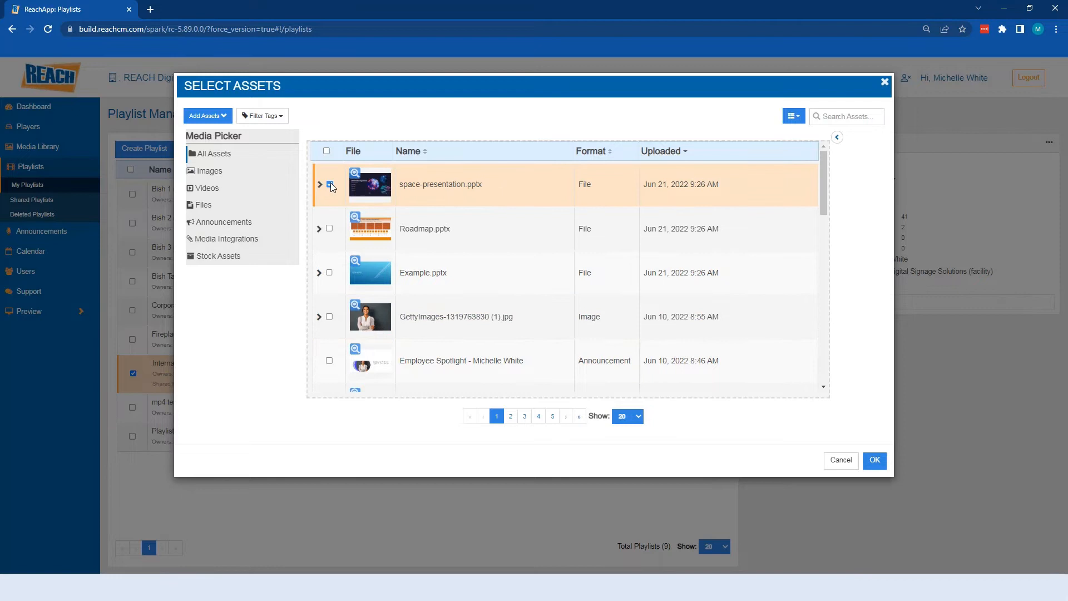
Expand space-presentation.pptx again and select page images 2 through 4, then collapse it.
left_click(320, 184)
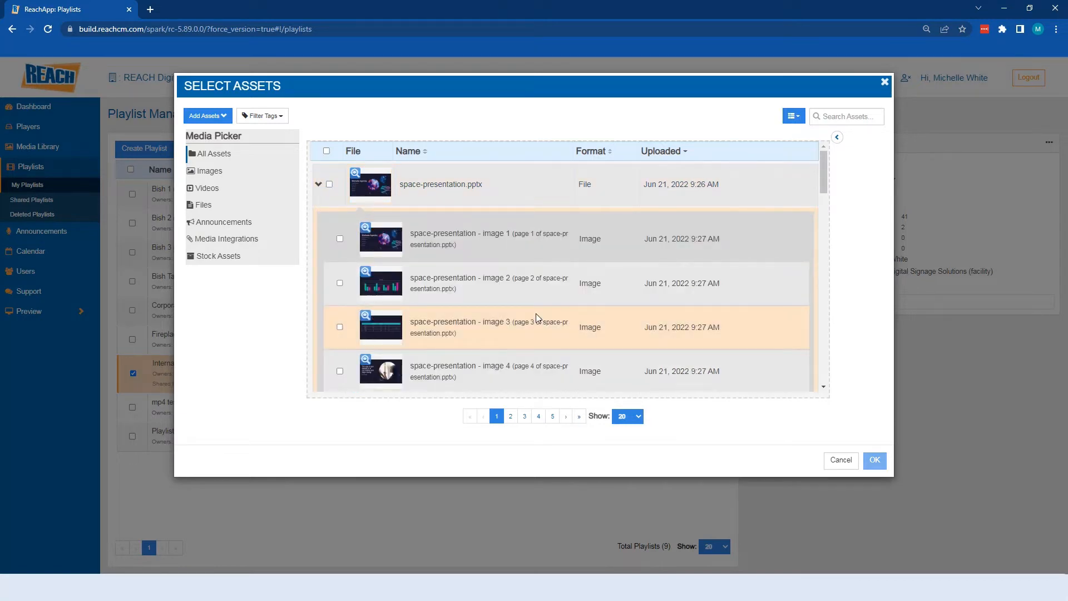
left_click(341, 283)
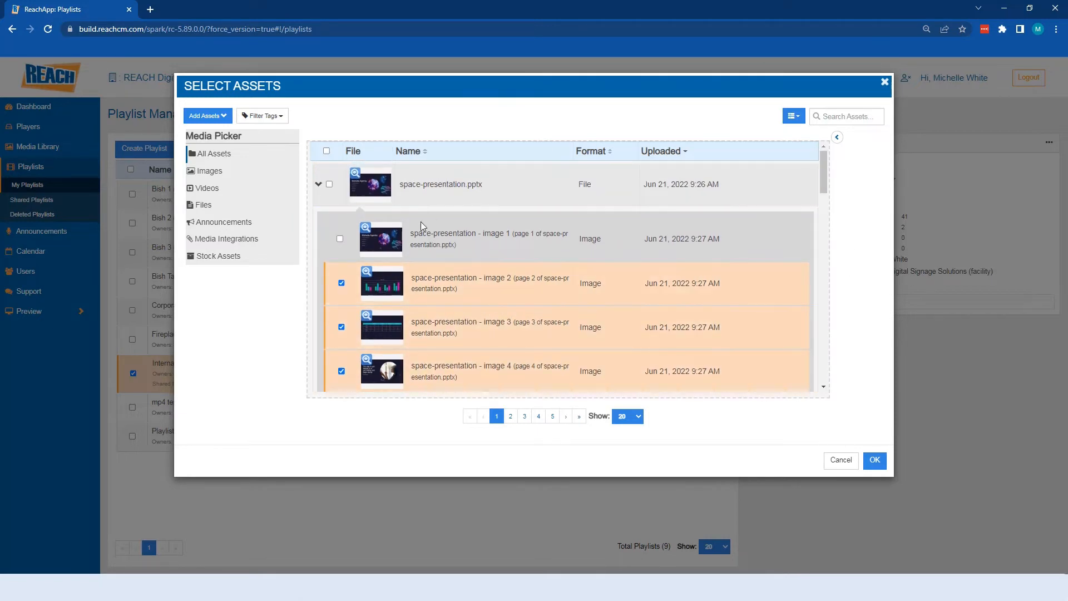
left_click(340, 238)
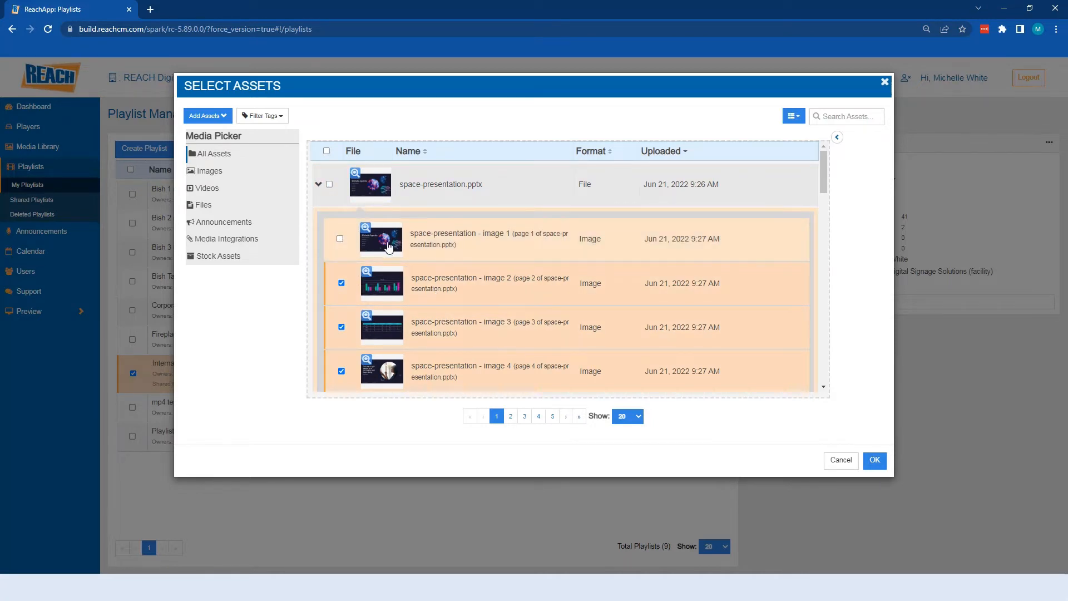
scroll("down", 3)
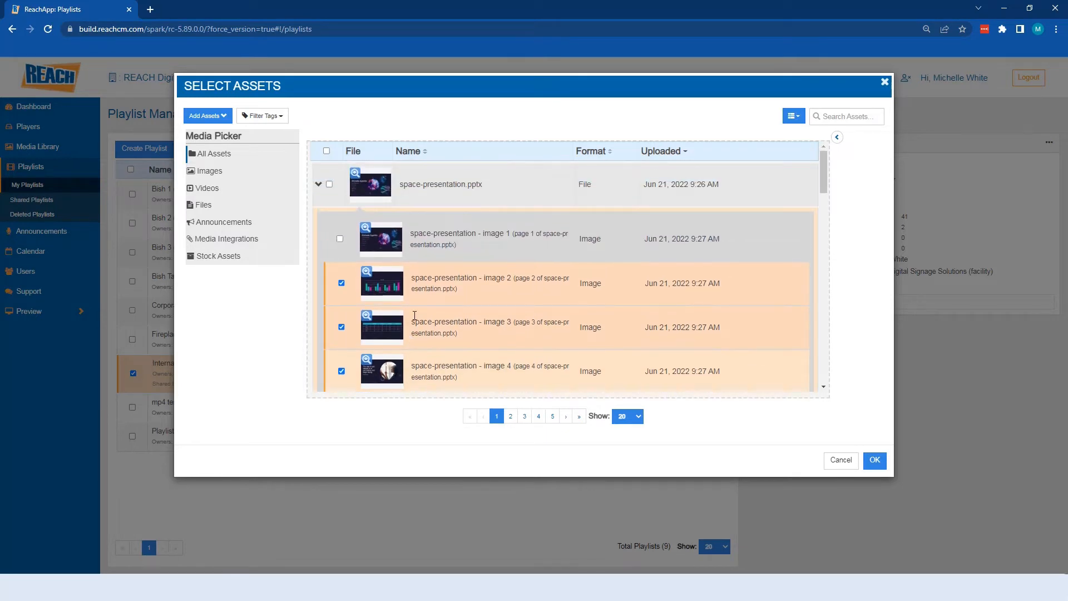
mouse_move(462, 289)
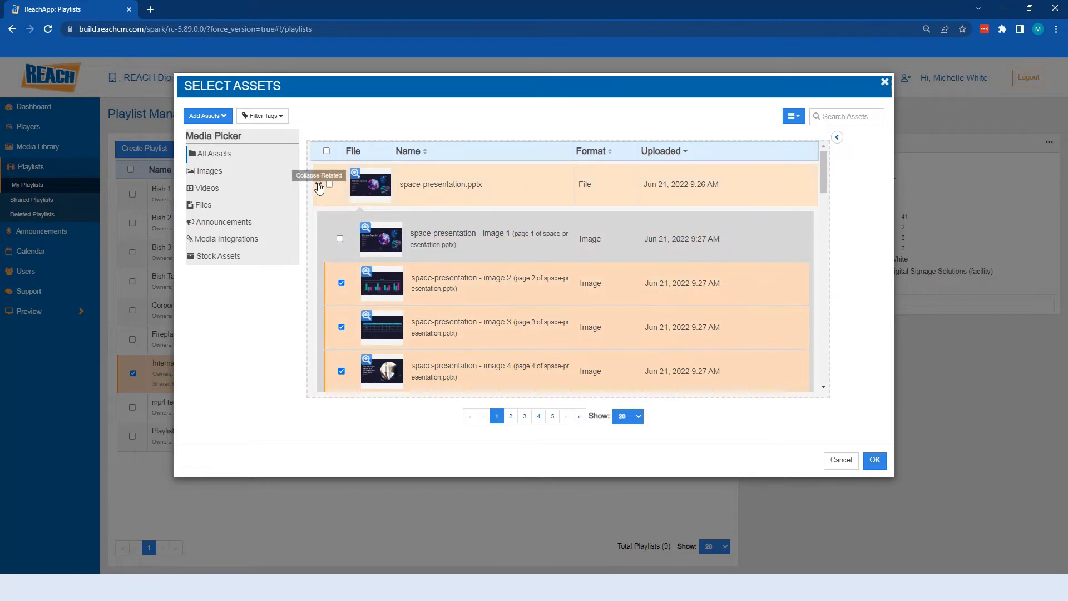
left_click(320, 186)
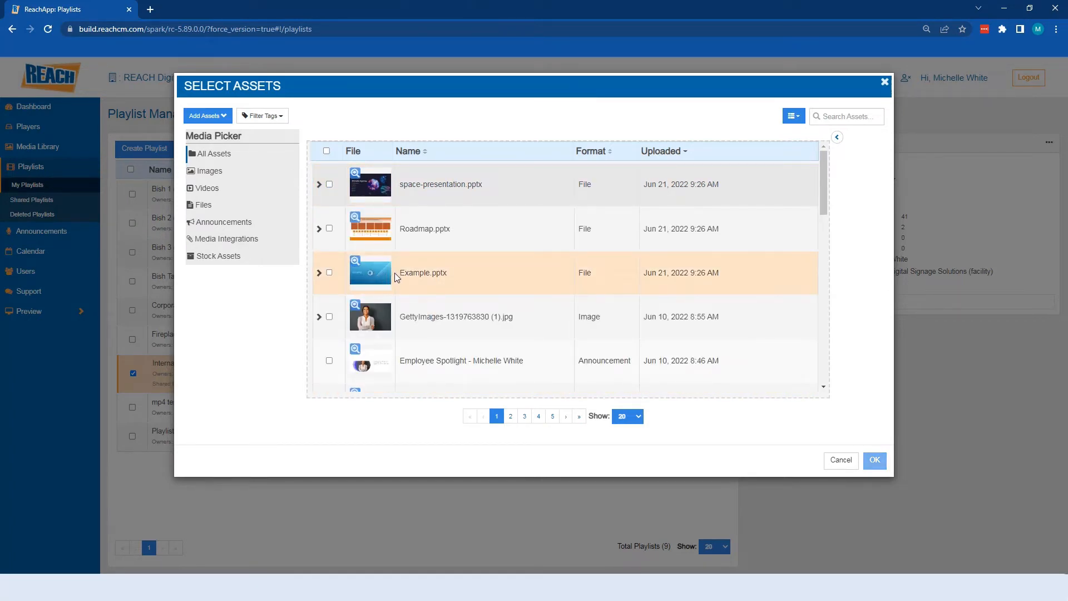
Tick Example.pptx and space-presentation.pptx and confirm the three chosen assets with OK.
left_click(329, 228)
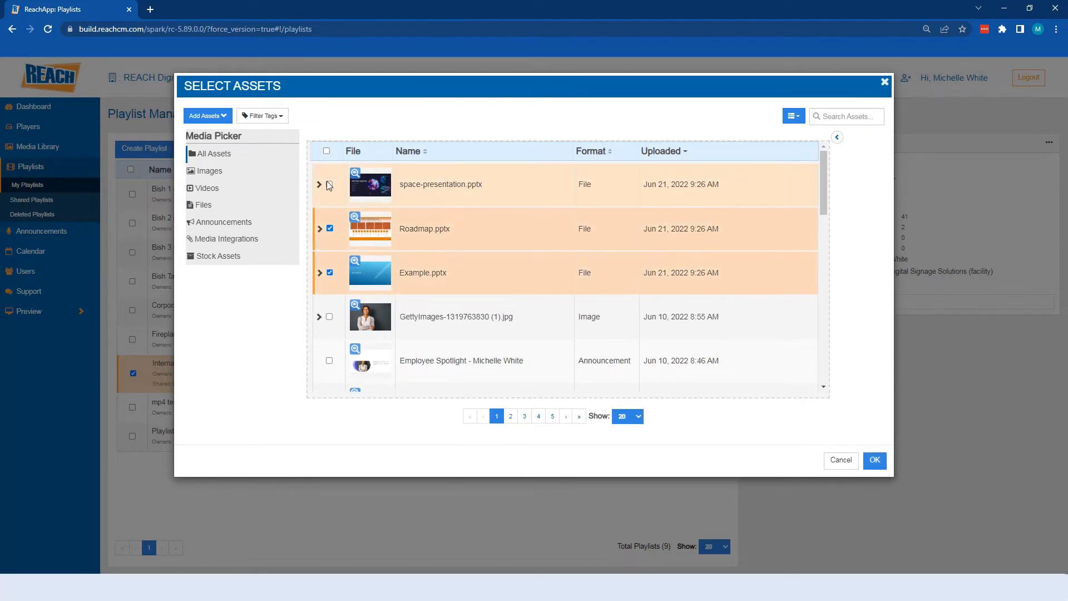
left_click(329, 185)
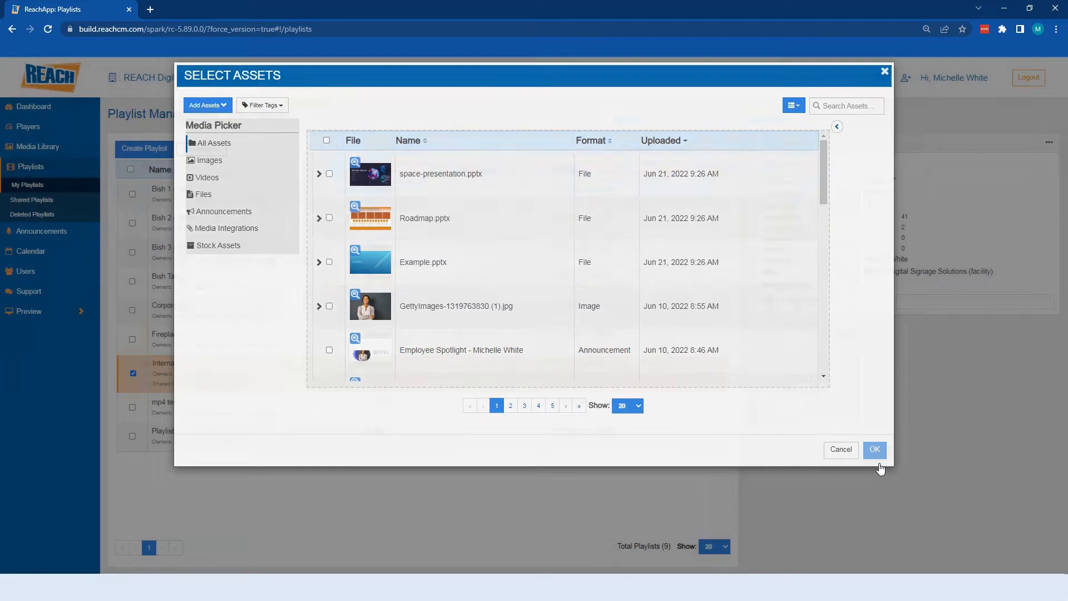
left_click(874, 450)
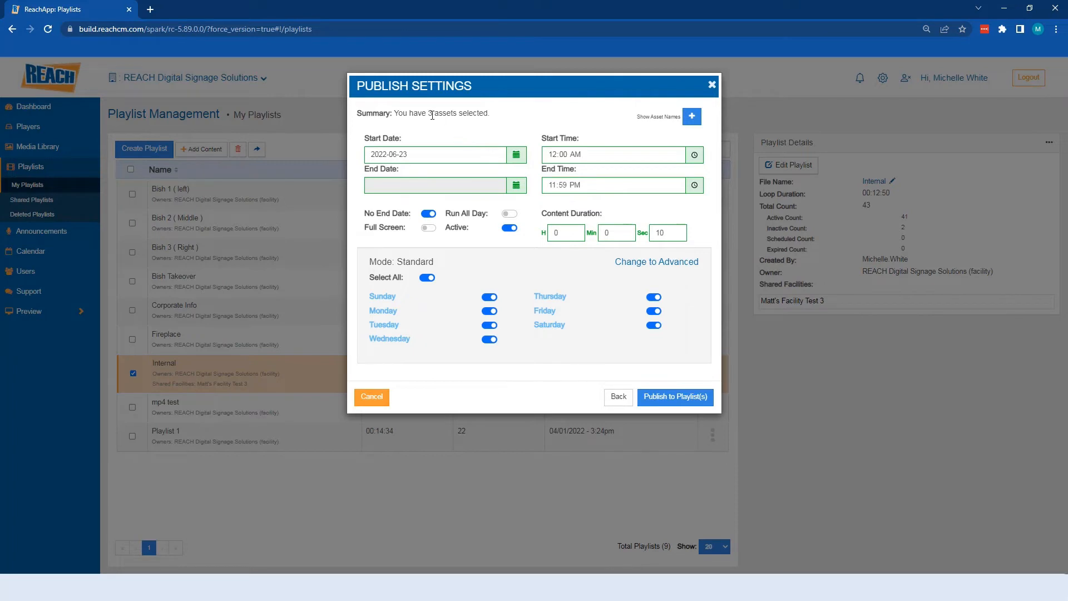
mouse_move(672, 116)
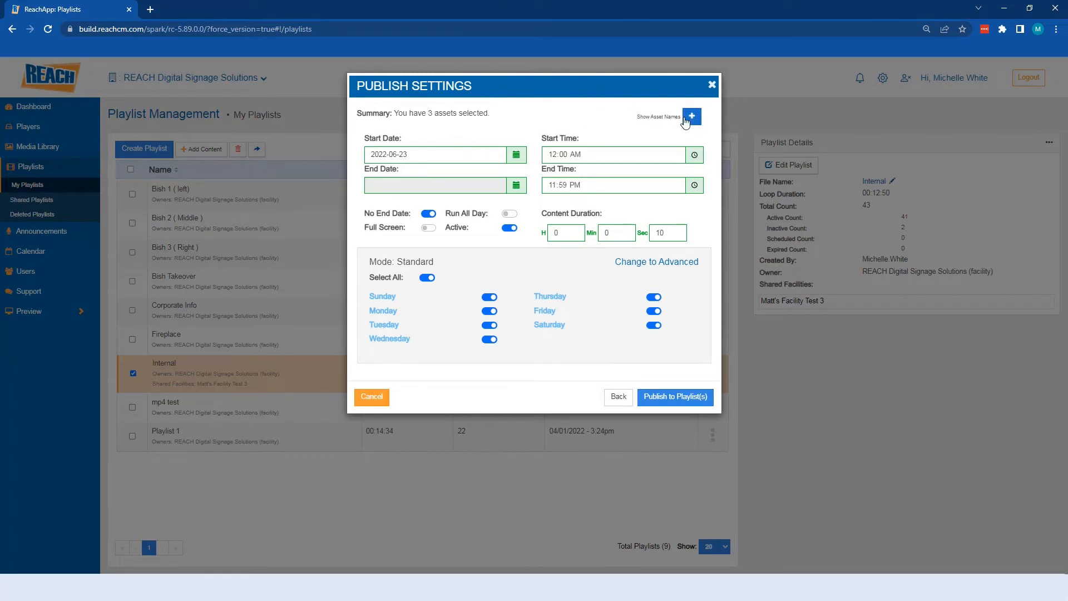
Review selected asset names, set the content to run all day and keep No End Date on.
left_click(693, 117)
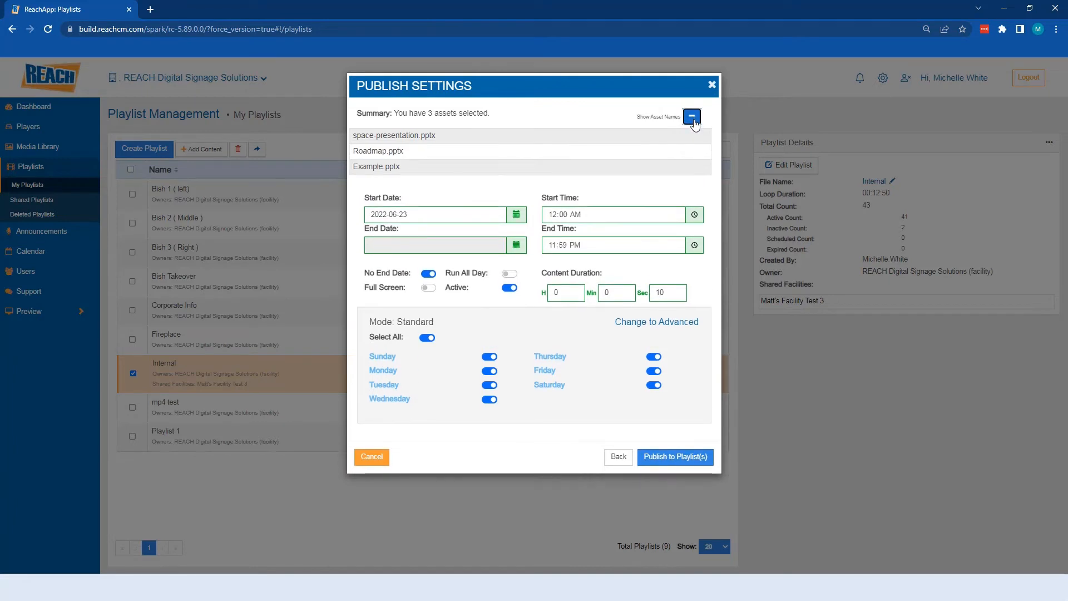
left_click(691, 116)
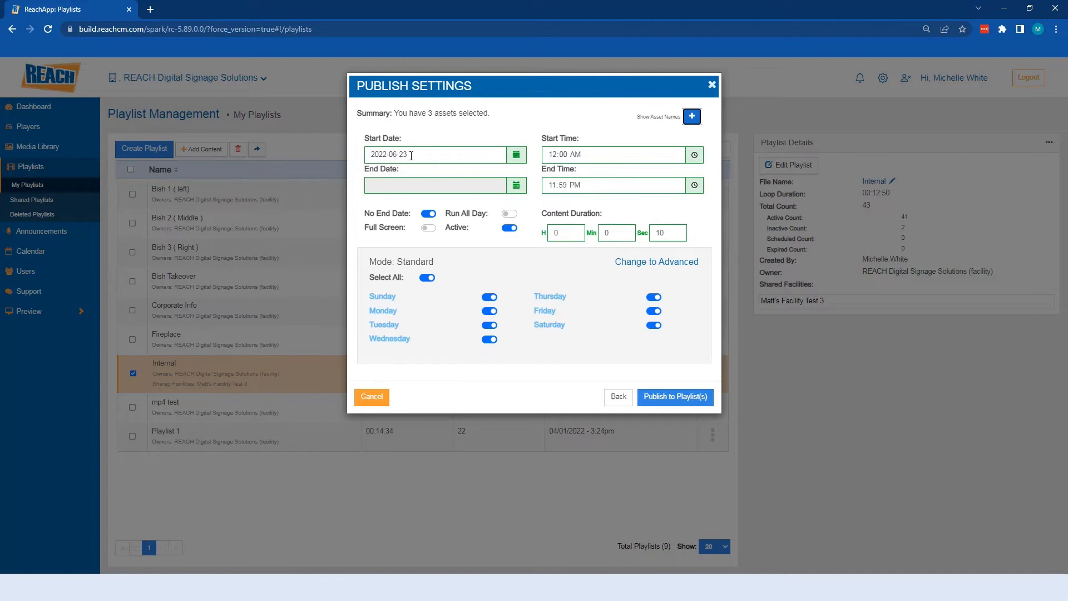
mouse_move(567, 205)
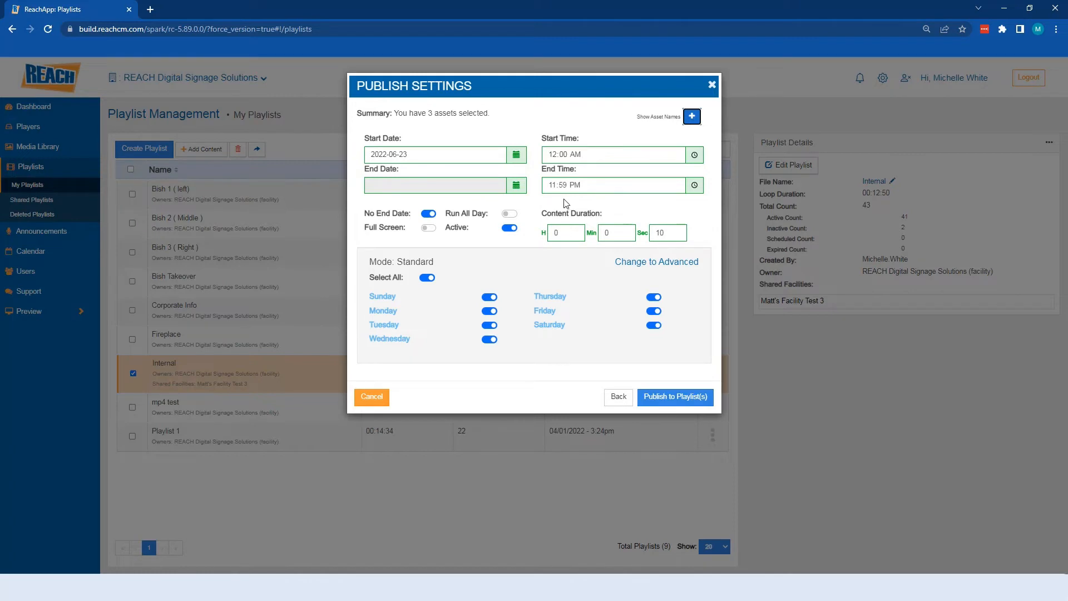
left_click(508, 214)
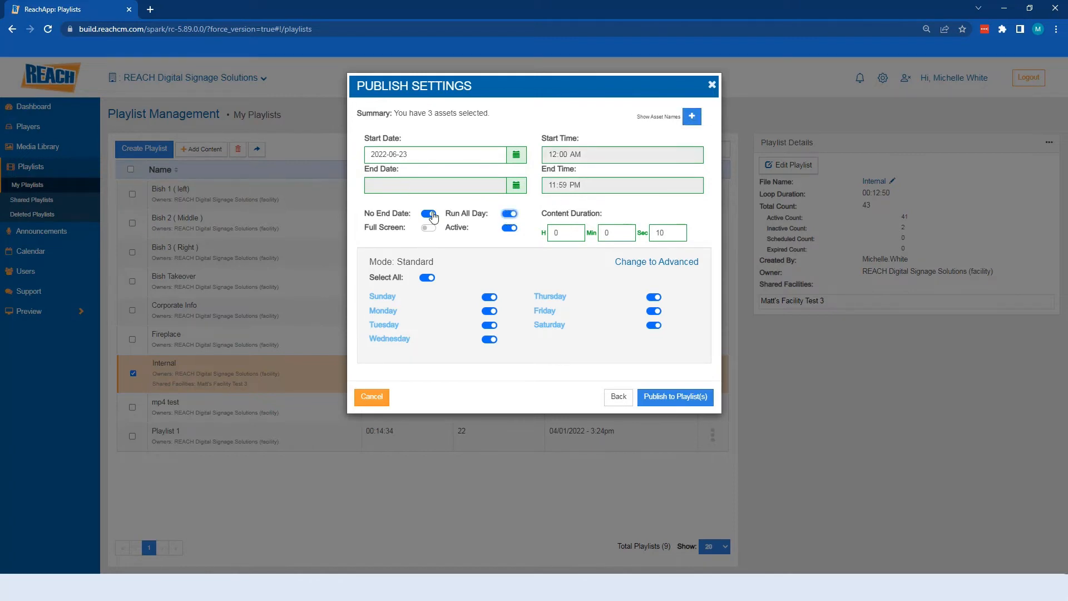
left_click(428, 214)
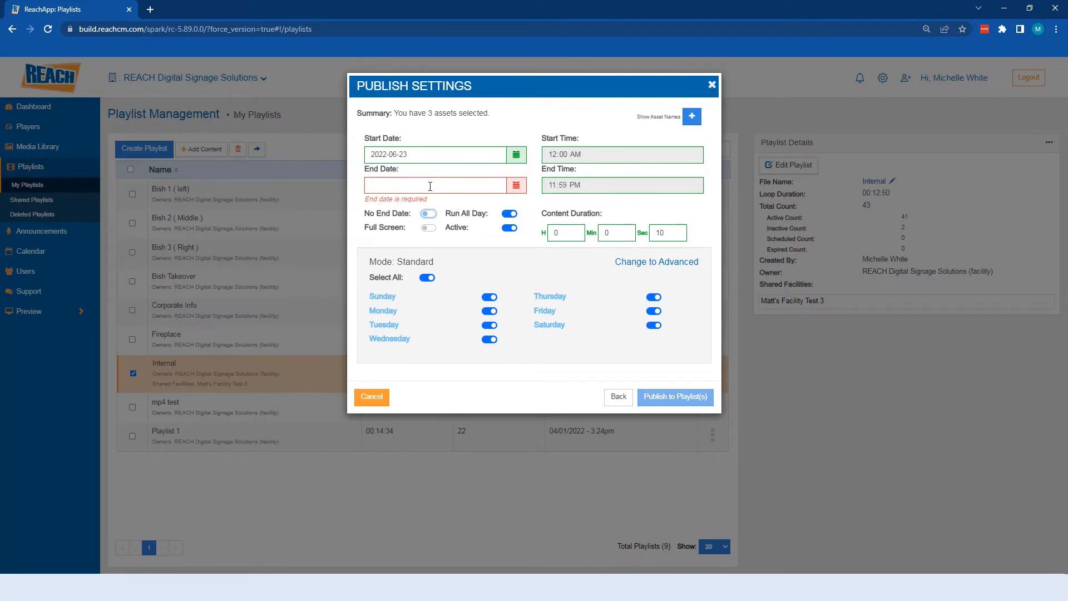
mouse_move(482, 202)
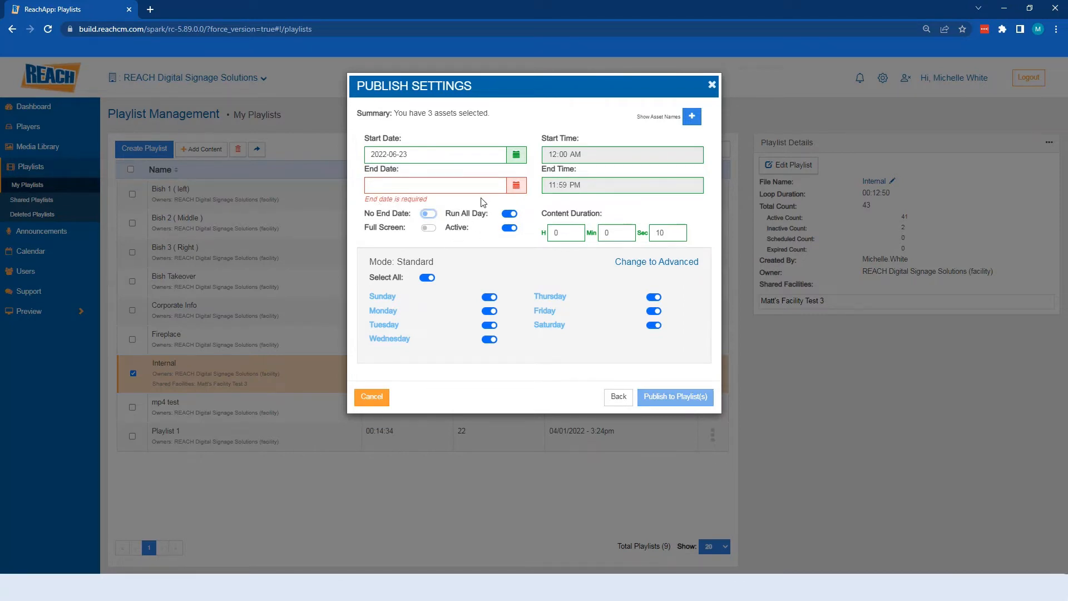
left_click(428, 213)
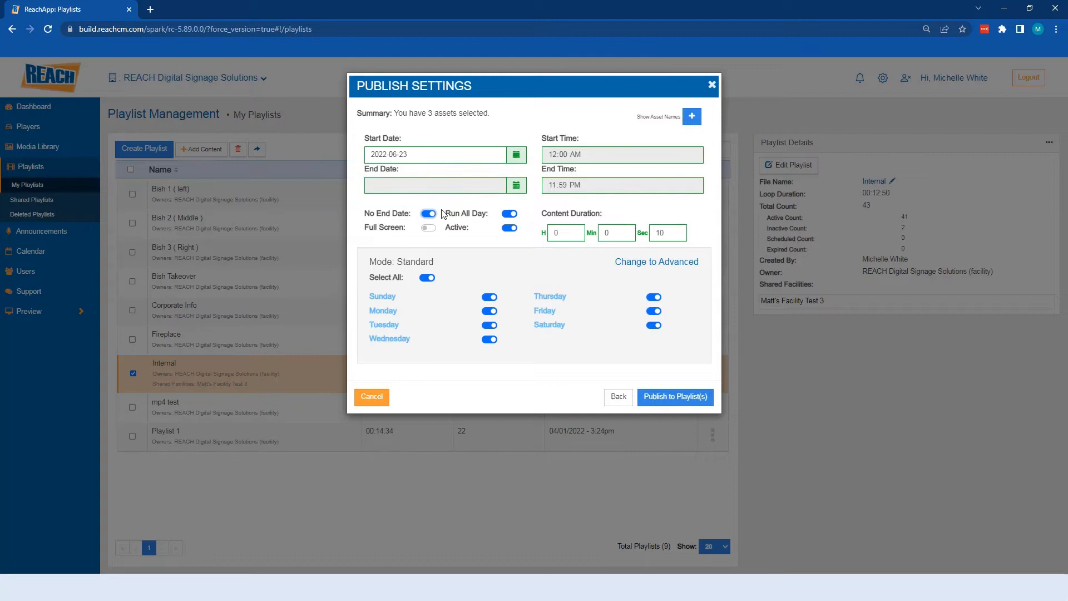
left_click(428, 214)
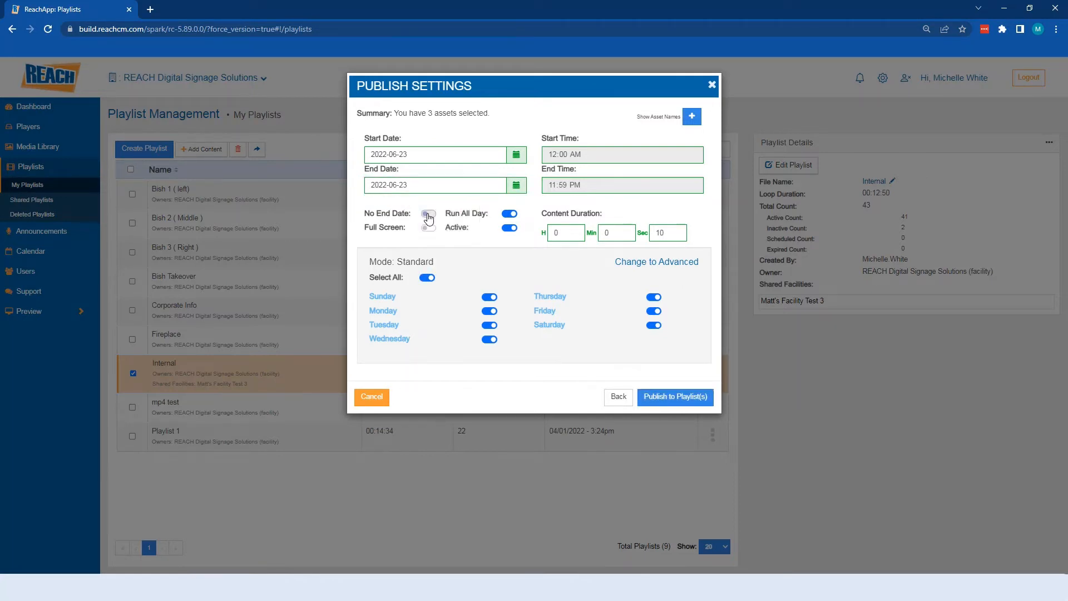
left_click(427, 214)
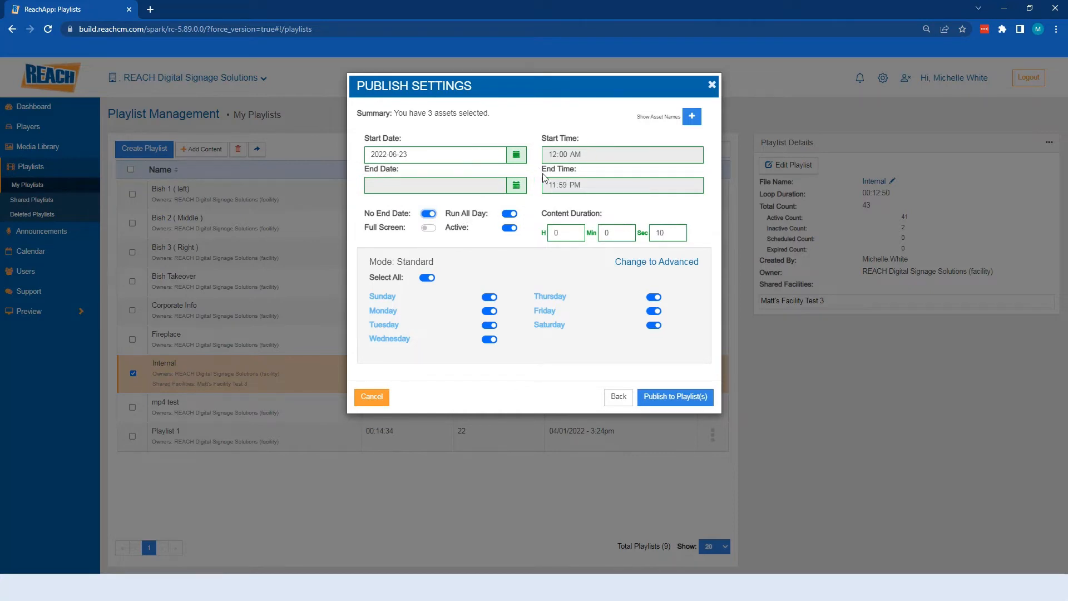
mouse_move(493, 142)
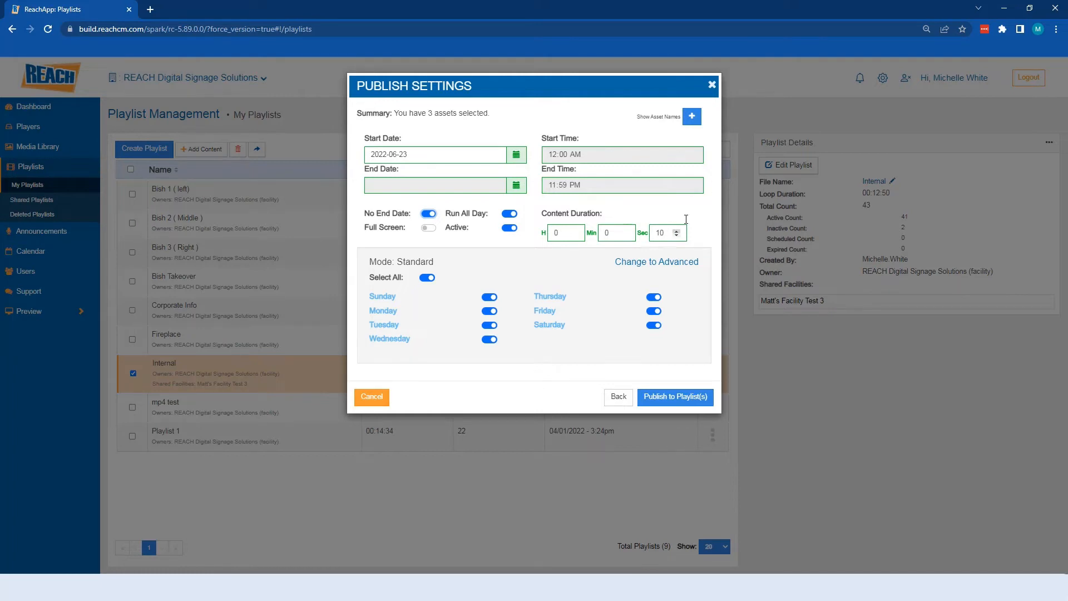
mouse_move(690, 208)
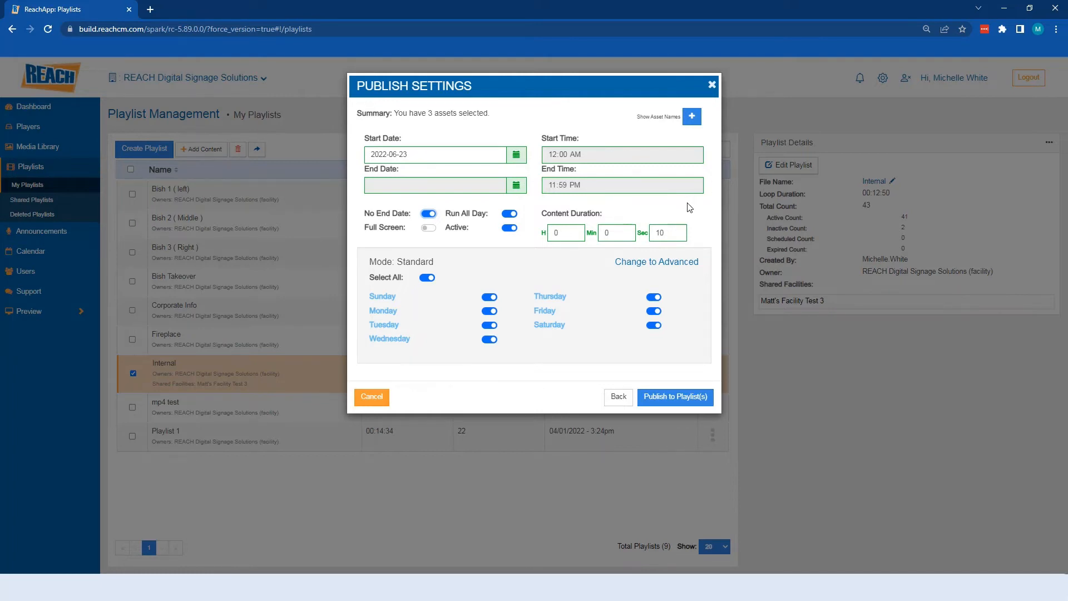
mouse_move(609, 211)
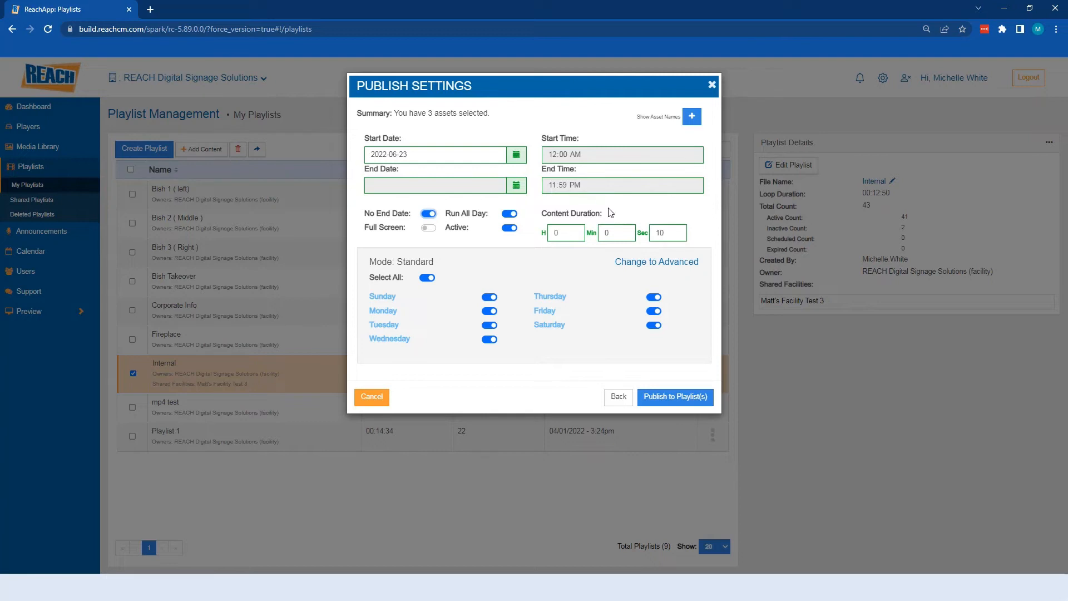
mouse_move(633, 215)
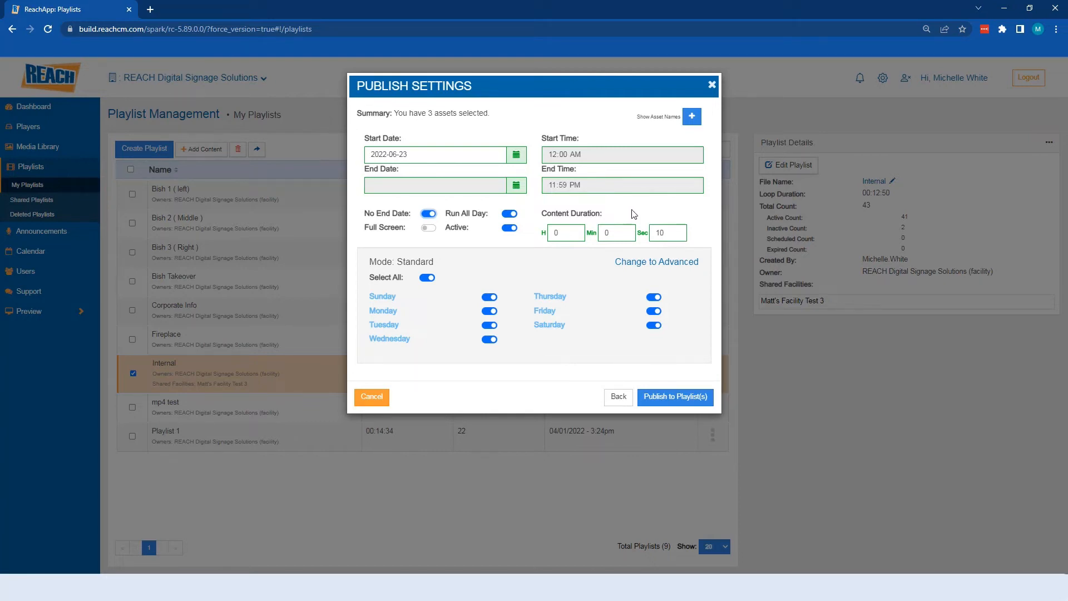
mouse_move(657, 263)
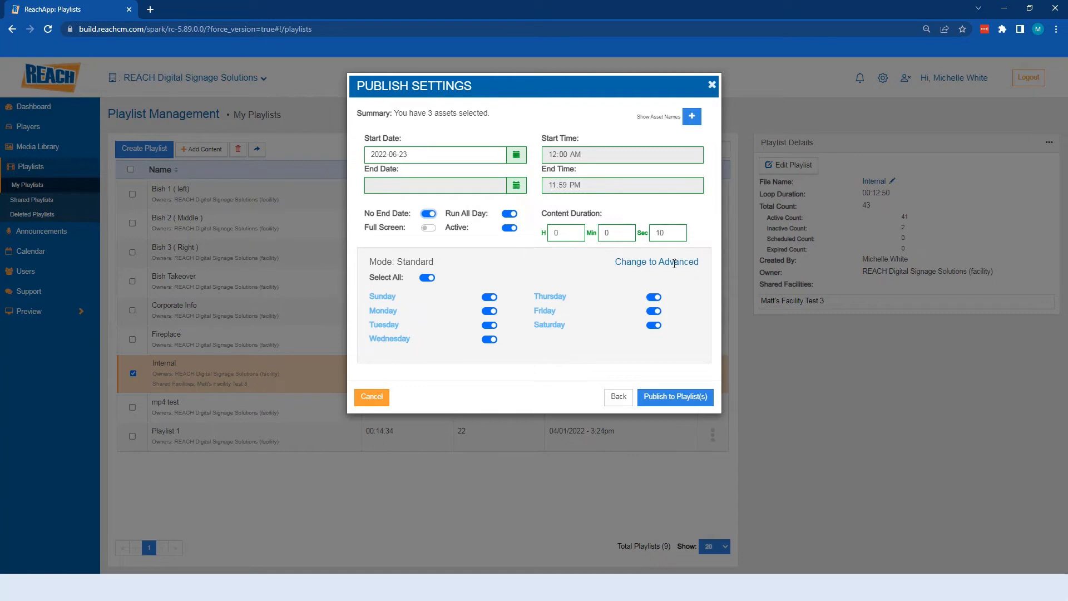
mouse_move(678, 257)
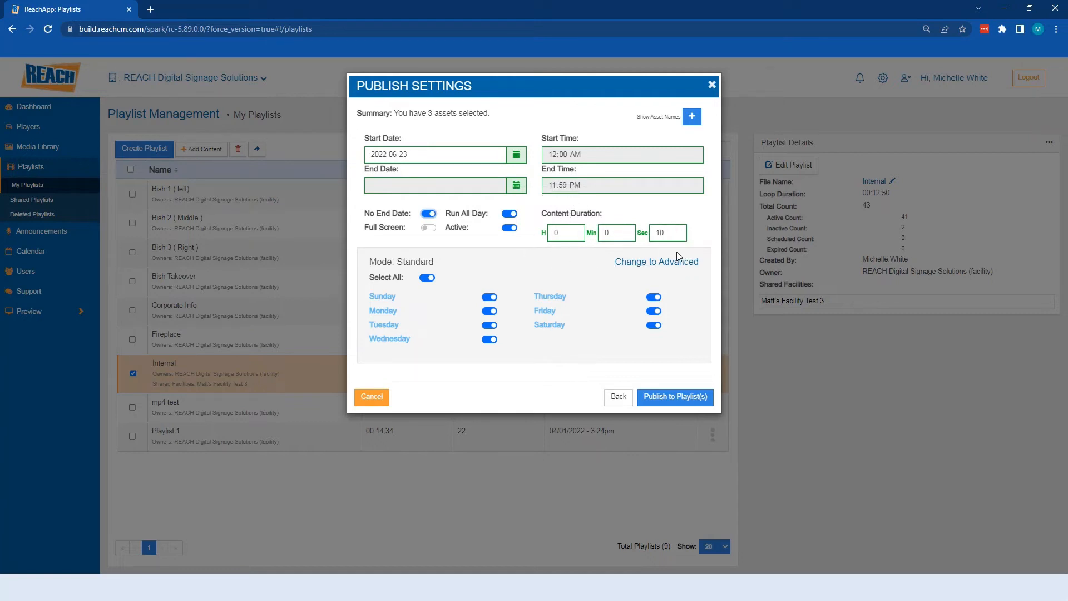
mouse_move(394, 309)
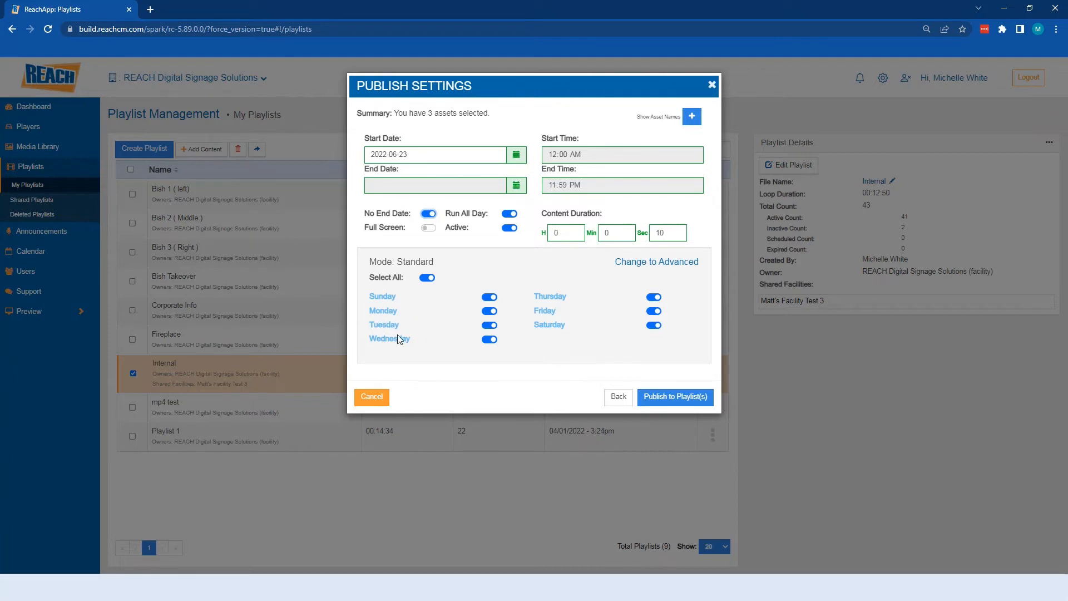
mouse_move(657, 261)
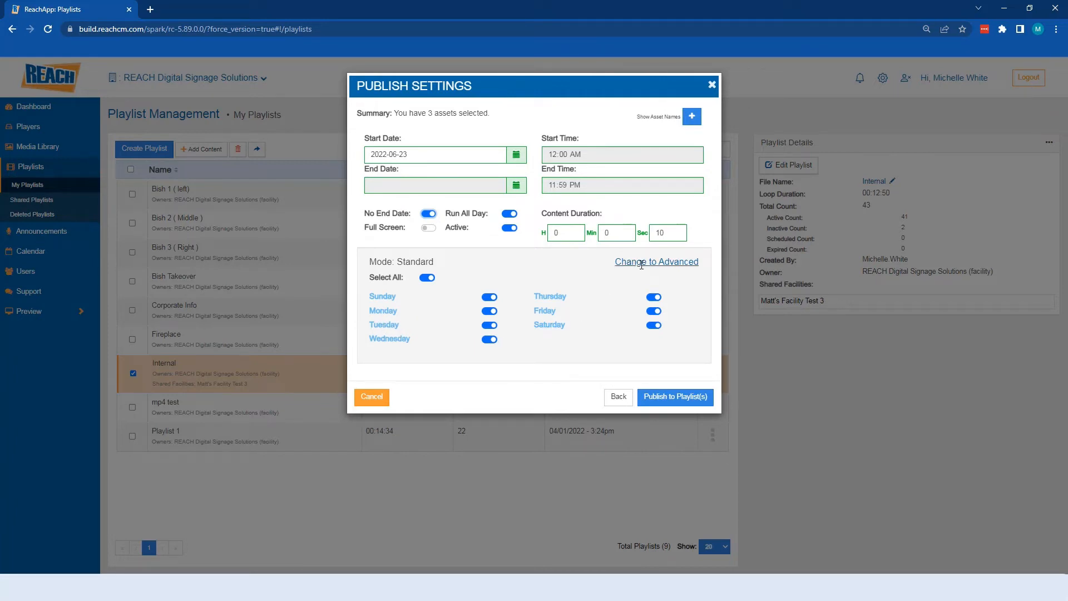
Switch to advanced scheduling, set Monday time slots and publish the three assets to Internal.
left_click(657, 262)
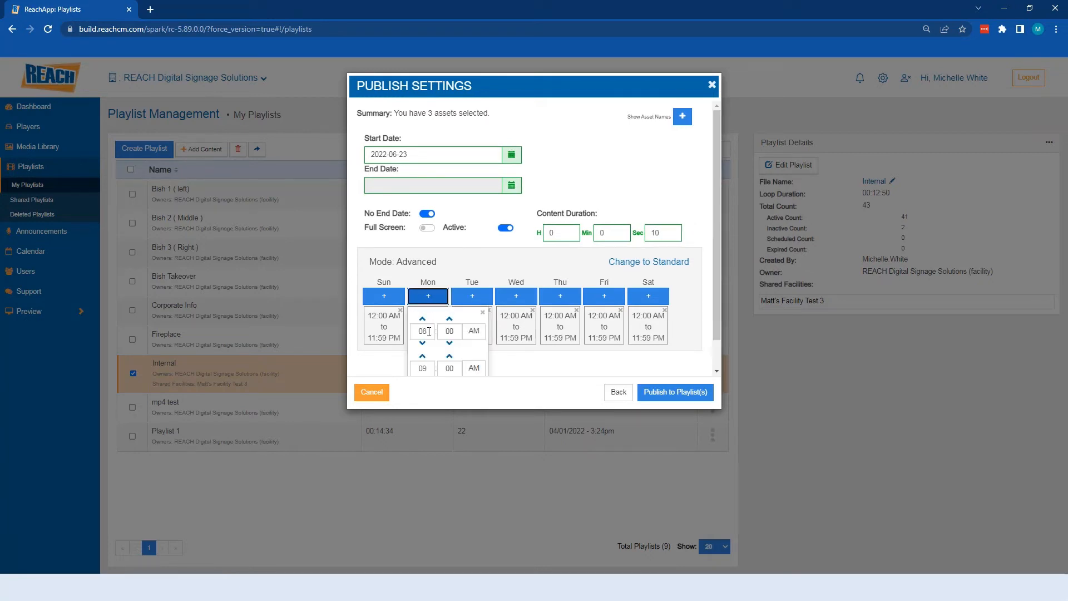
type("3")
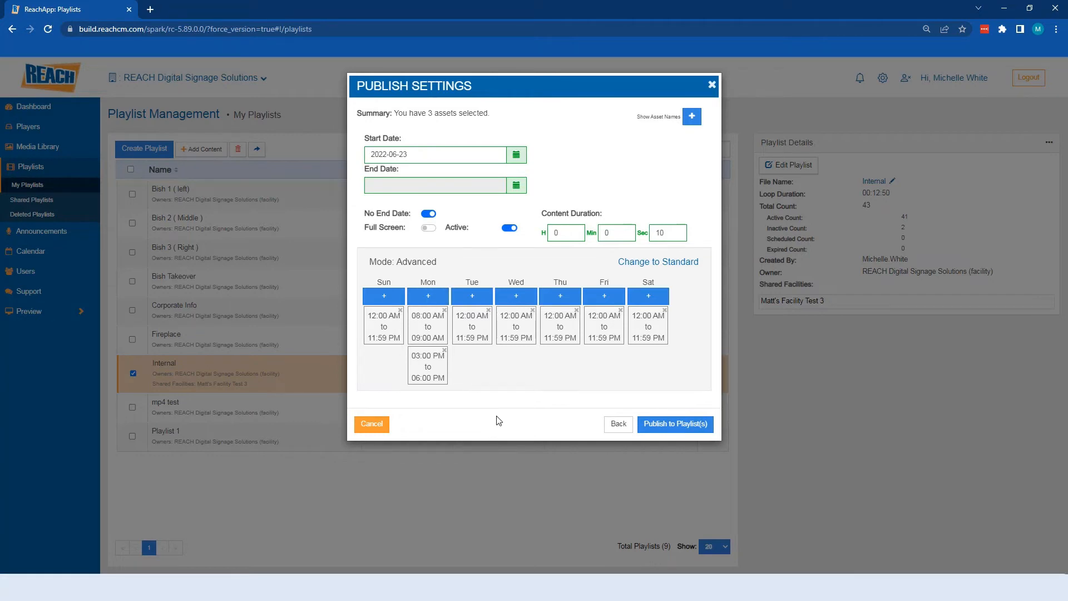
mouse_move(521, 228)
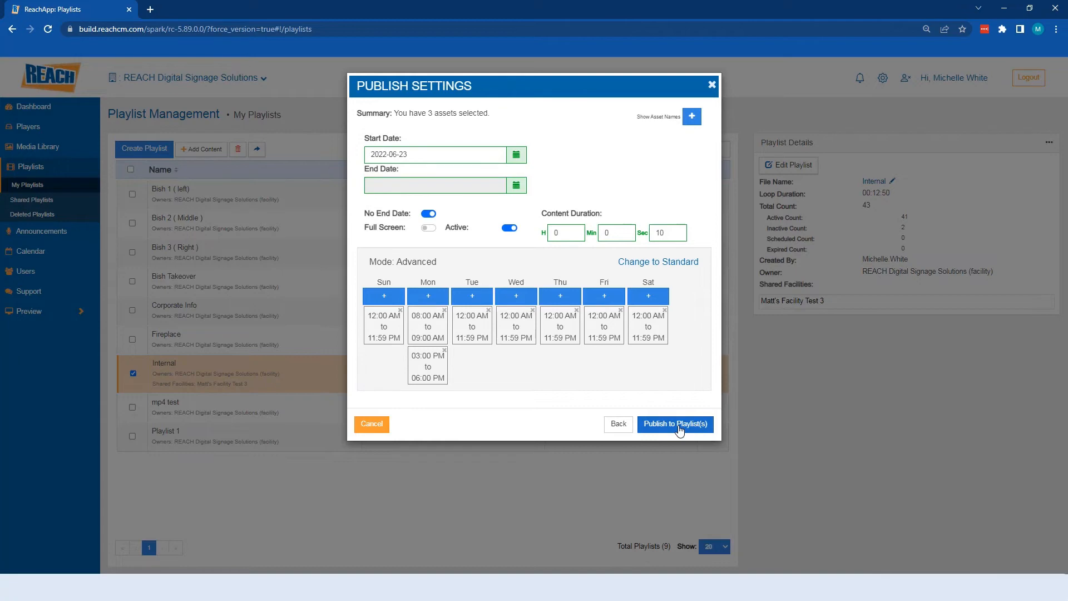
left_click(674, 424)
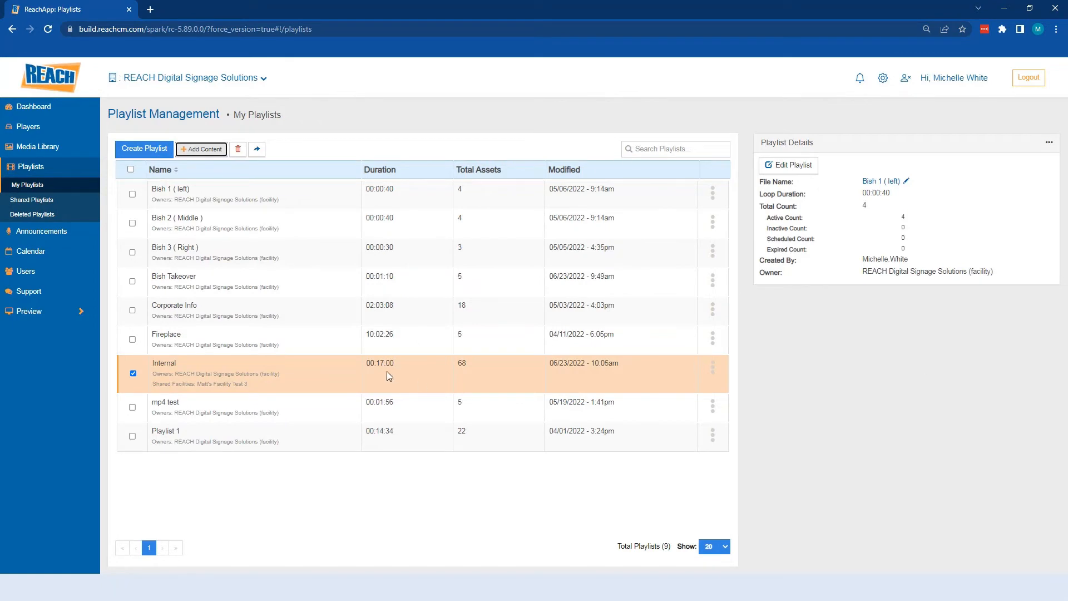
mouse_move(331, 372)
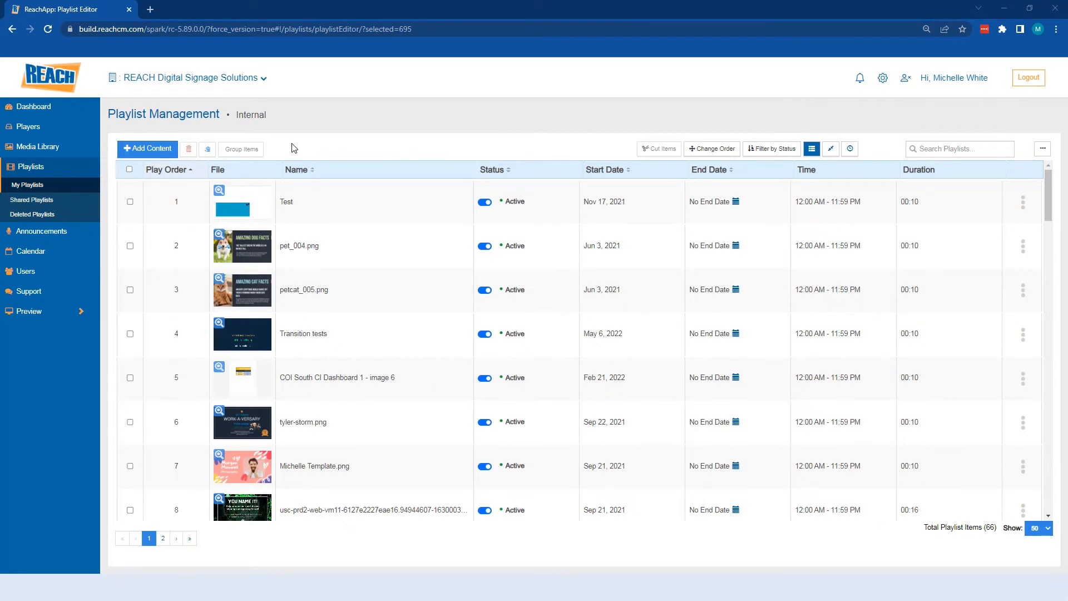
mouse_move(178, 124)
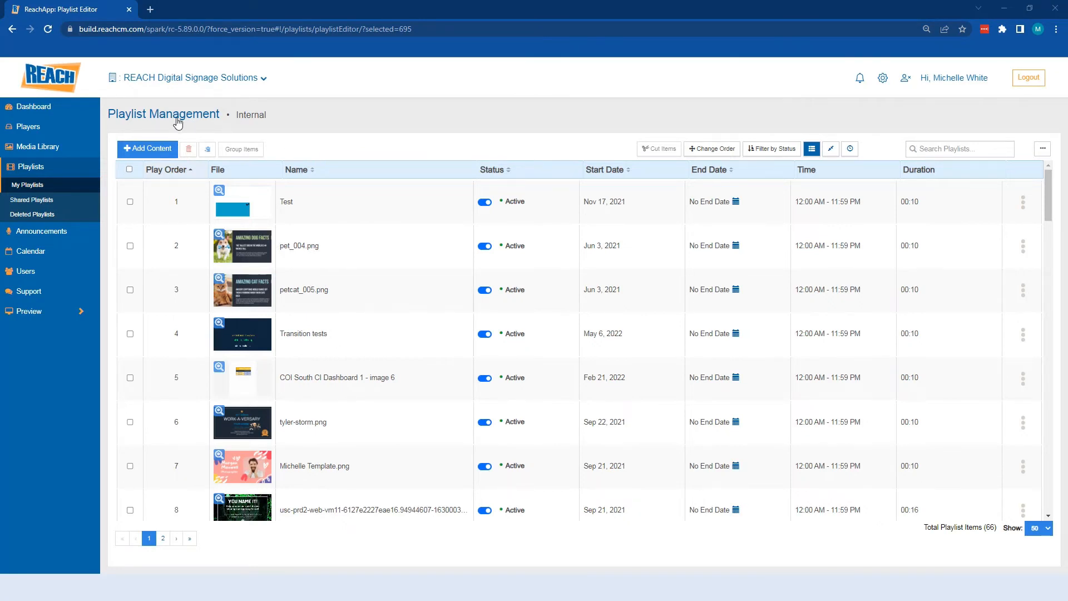
mouse_move(162, 114)
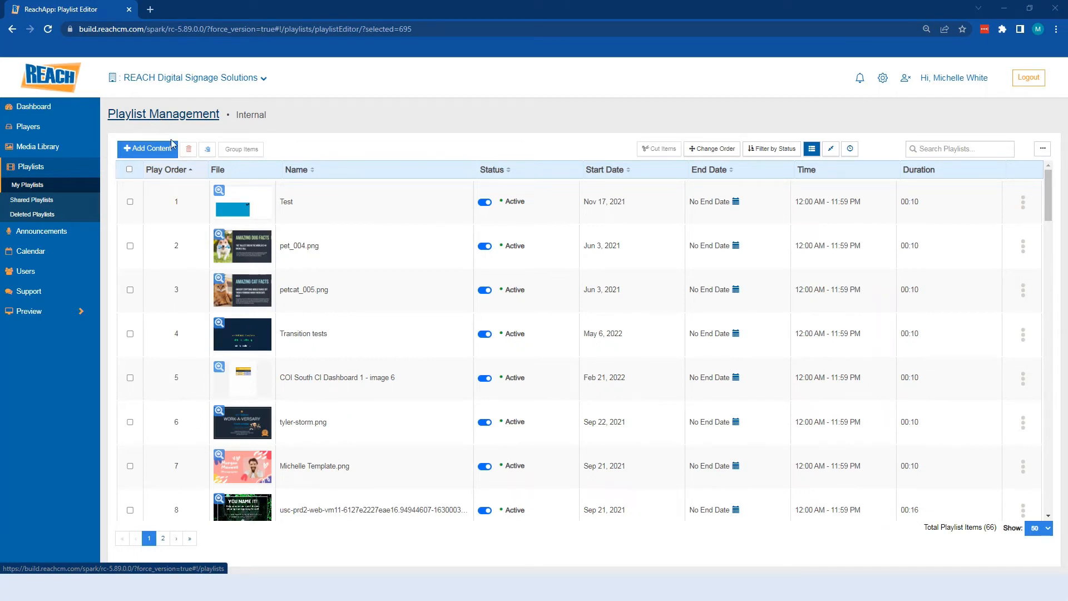
mouse_move(207, 550)
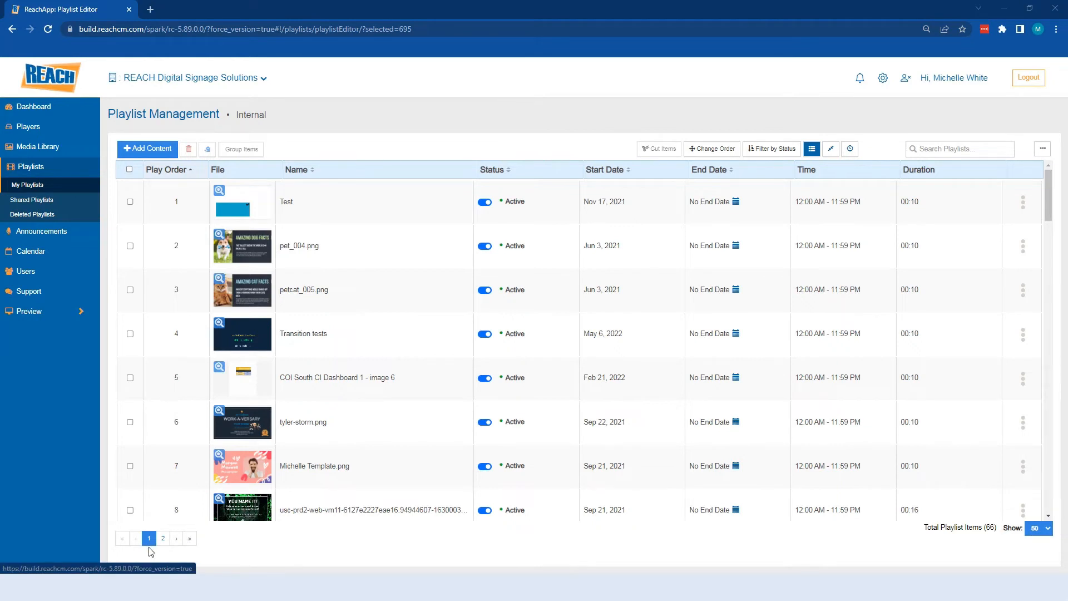
mouse_move(201, 549)
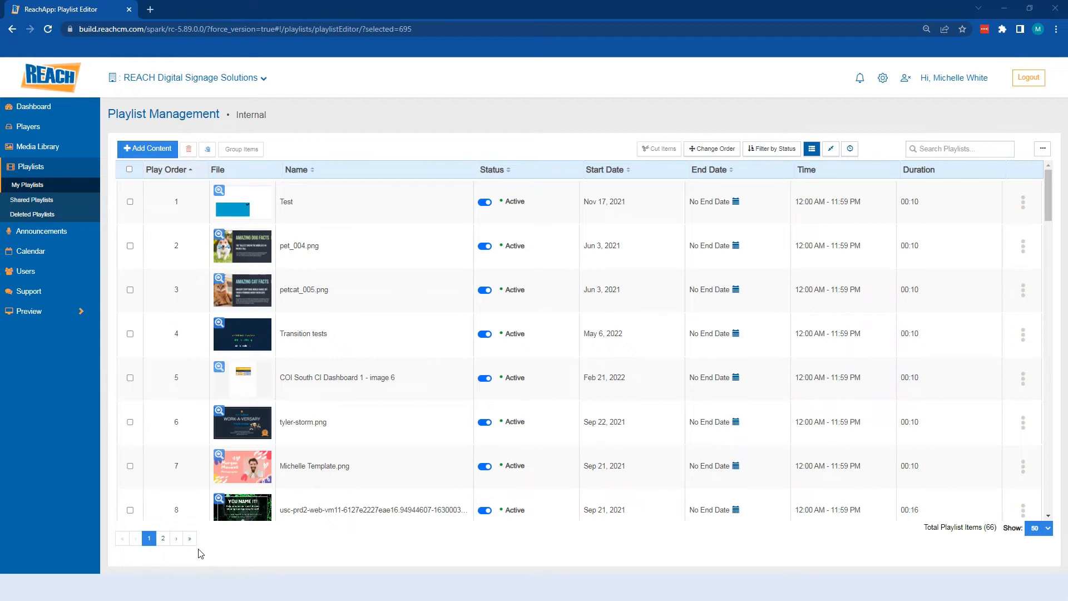
mouse_move(943, 540)
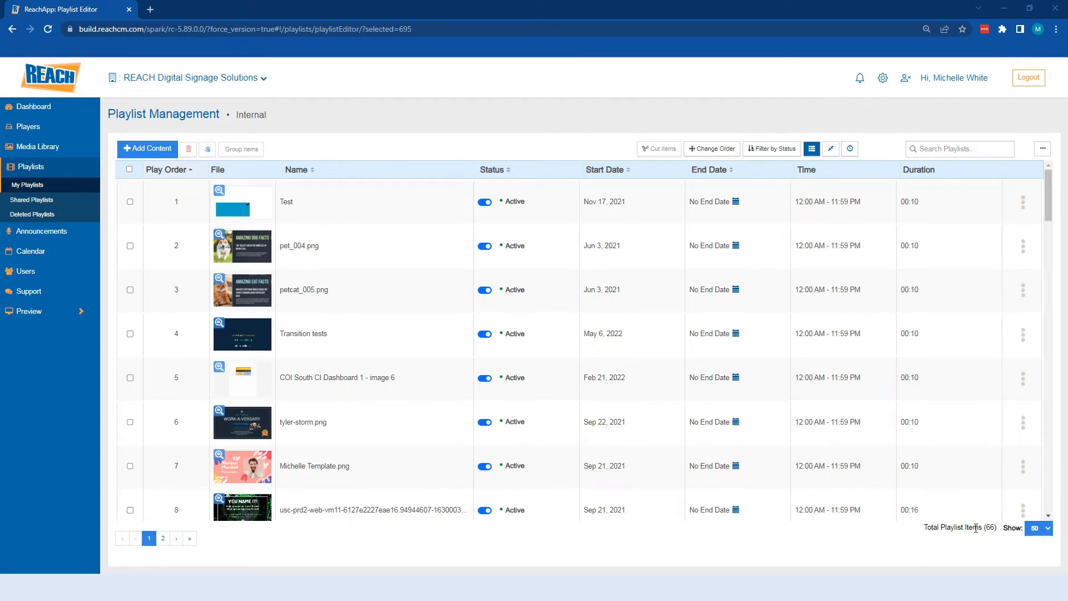
left_click(1040, 527)
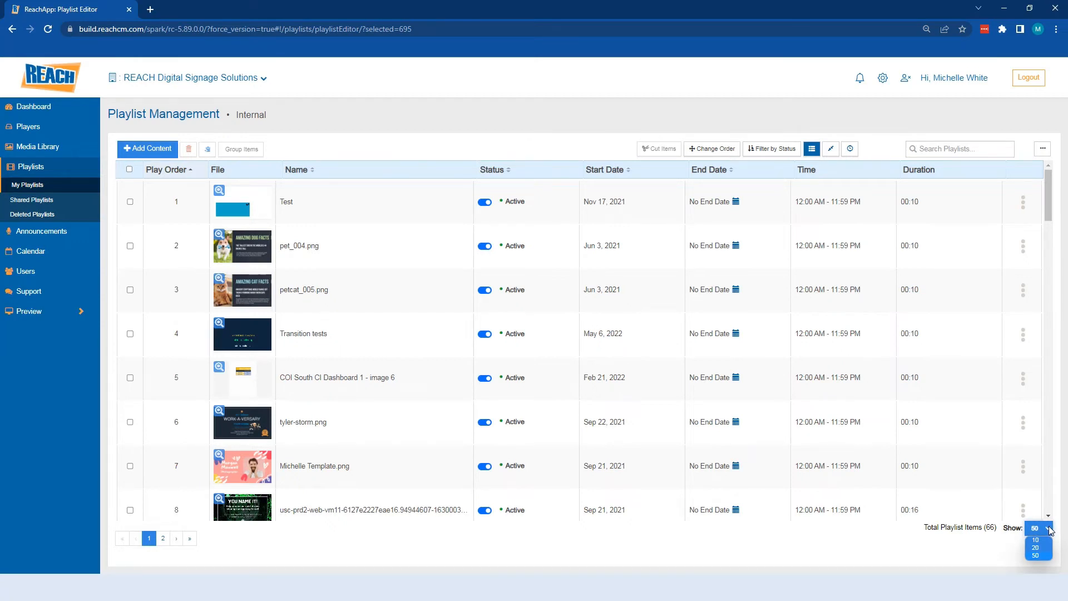
mouse_move(1041, 541)
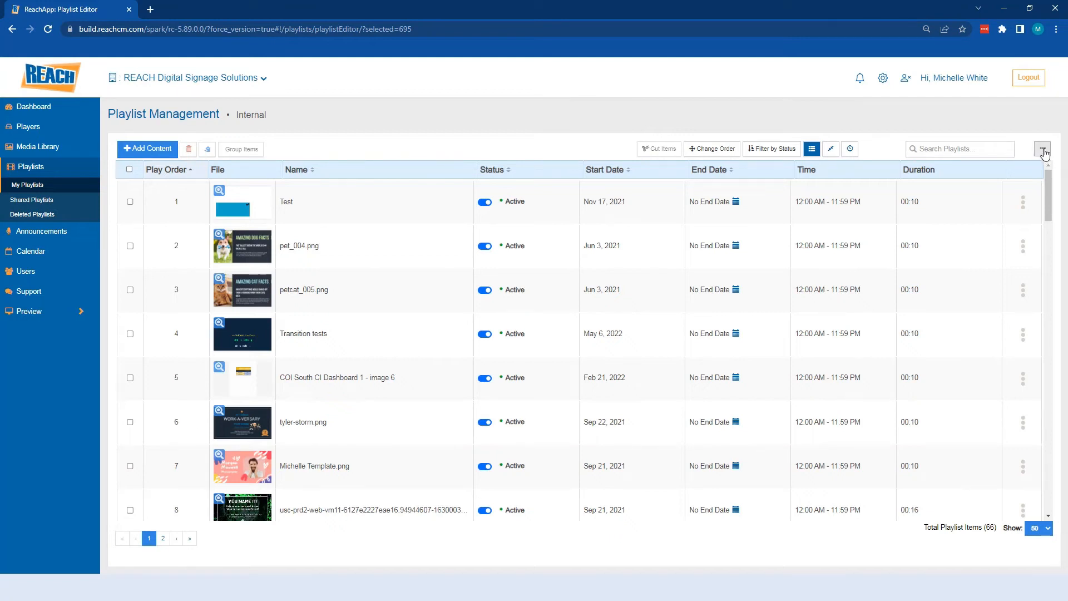
left_click(1041, 148)
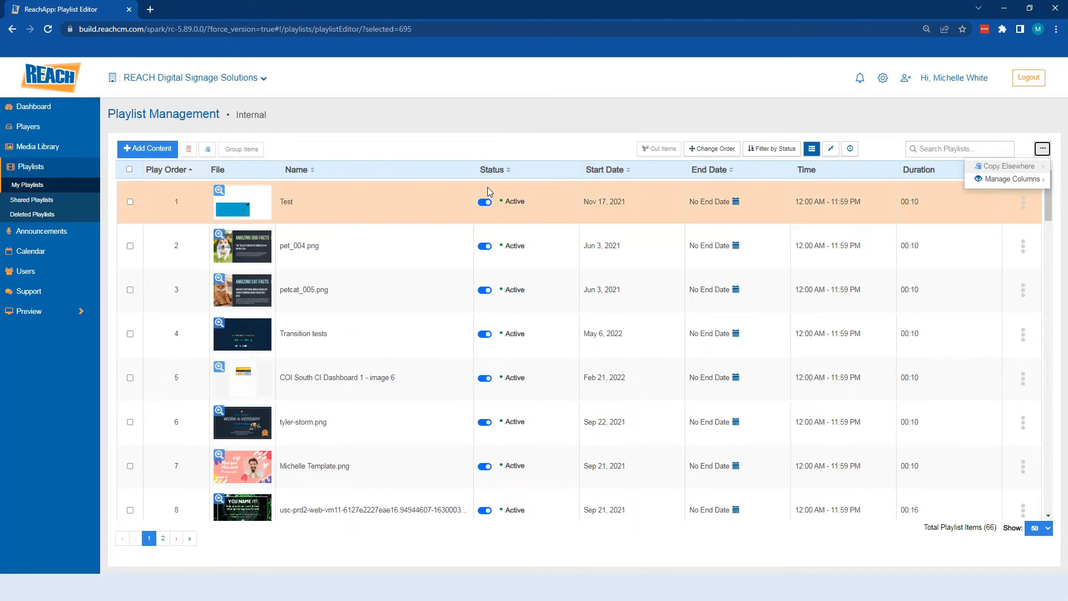
left_click(1012, 178)
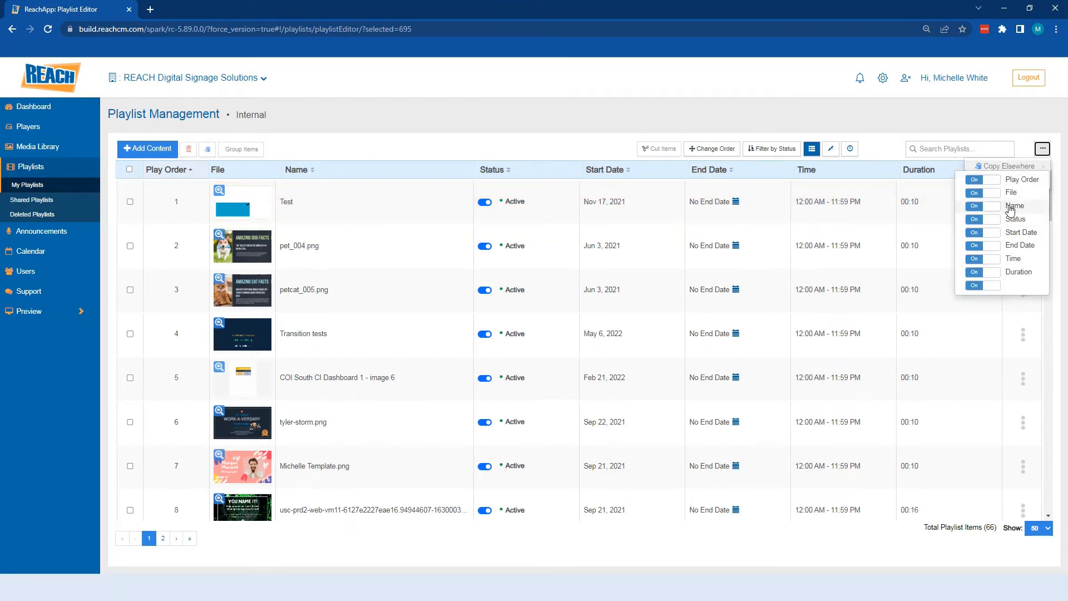
left_click(959, 148)
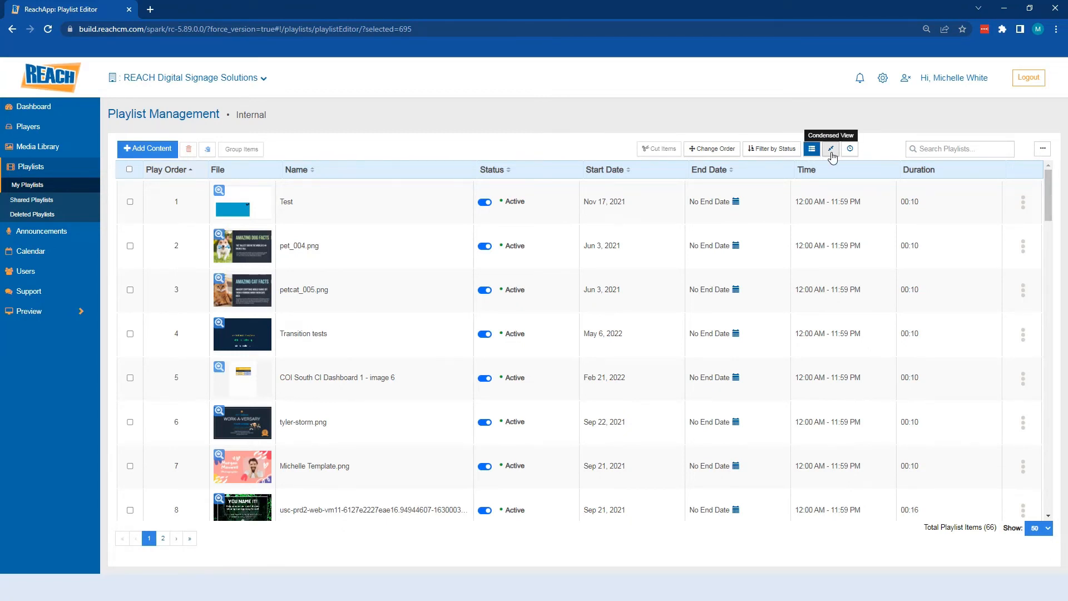
left_click(831, 148)
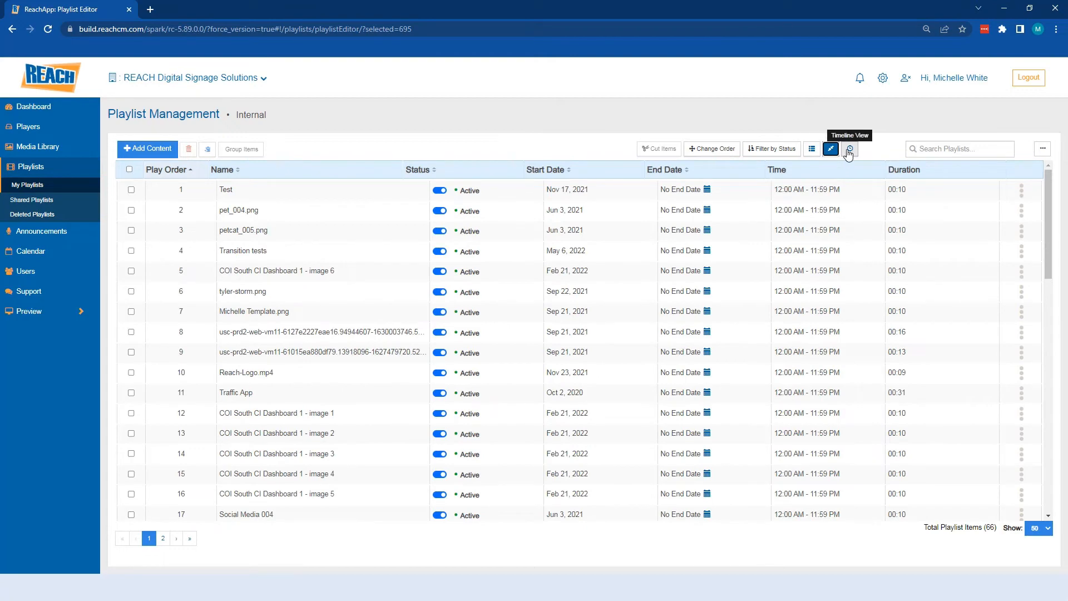
left_click(849, 148)
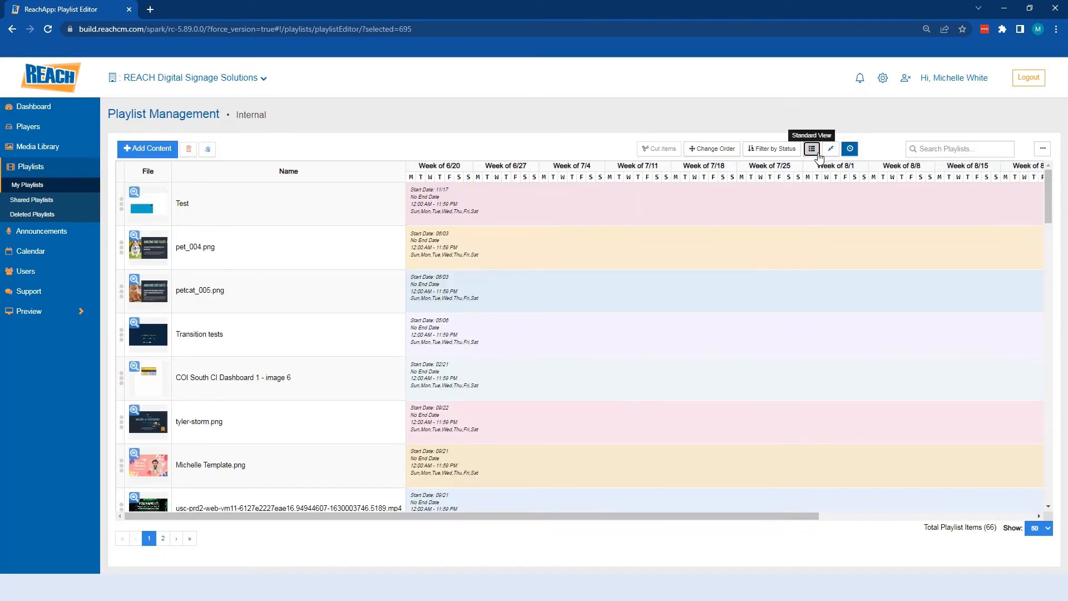
left_click(812, 148)
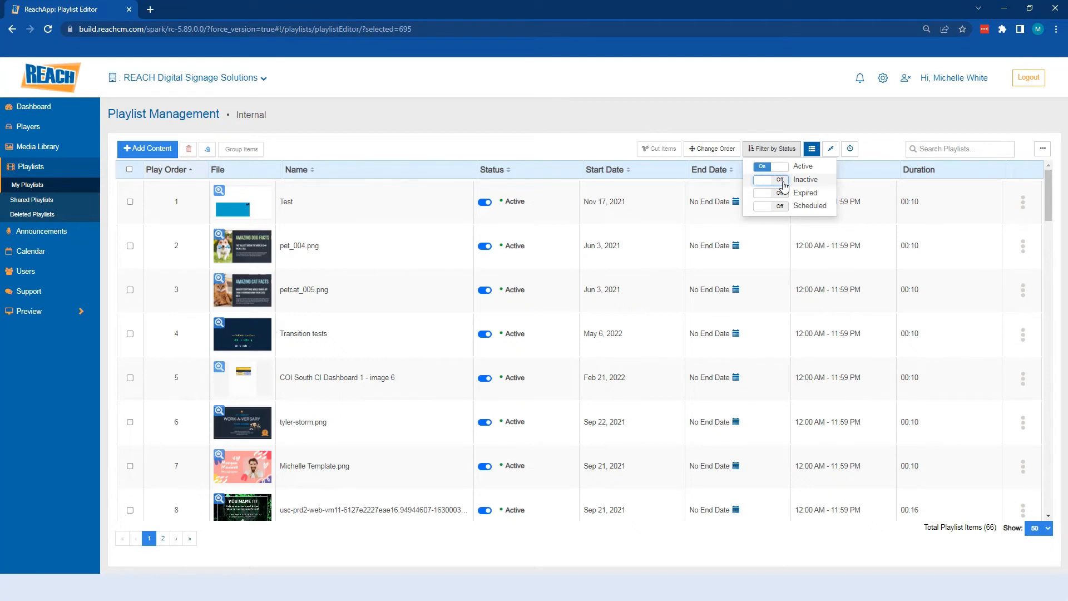
left_click(770, 179)
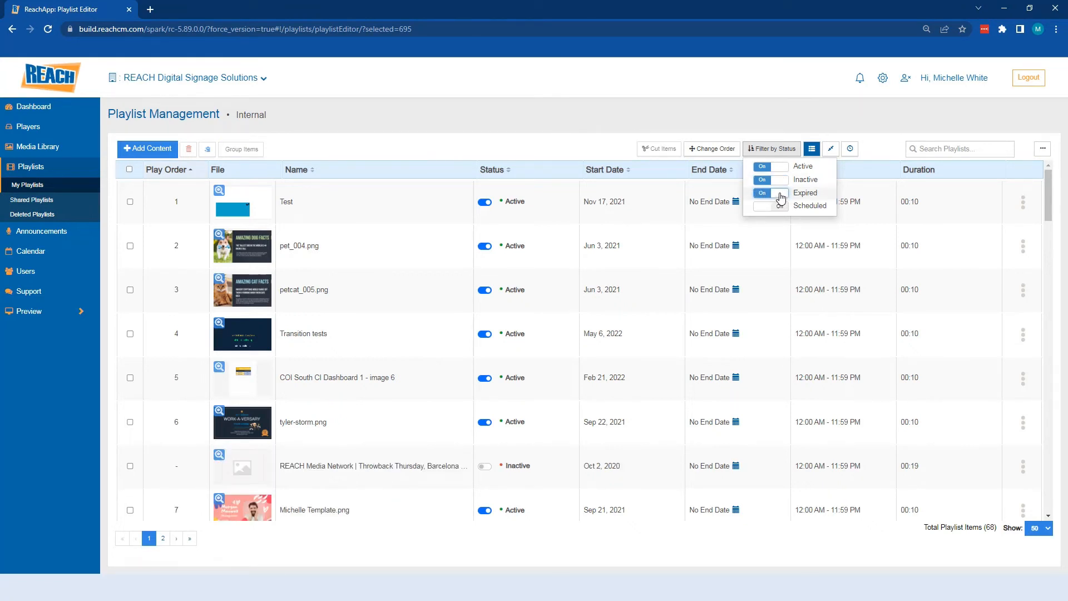
left_click(771, 186)
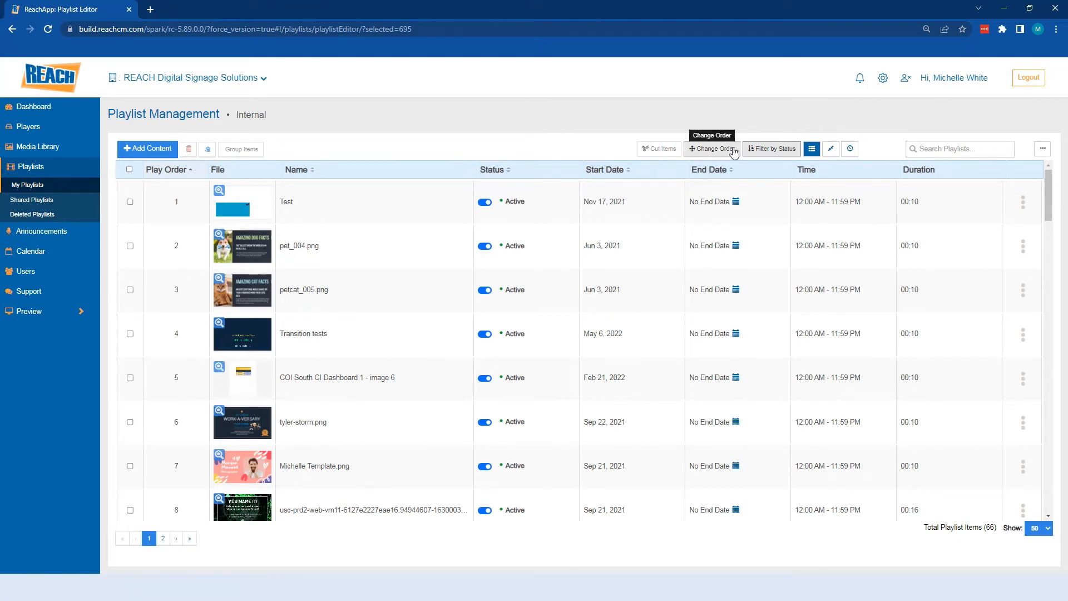
mouse_move(729, 148)
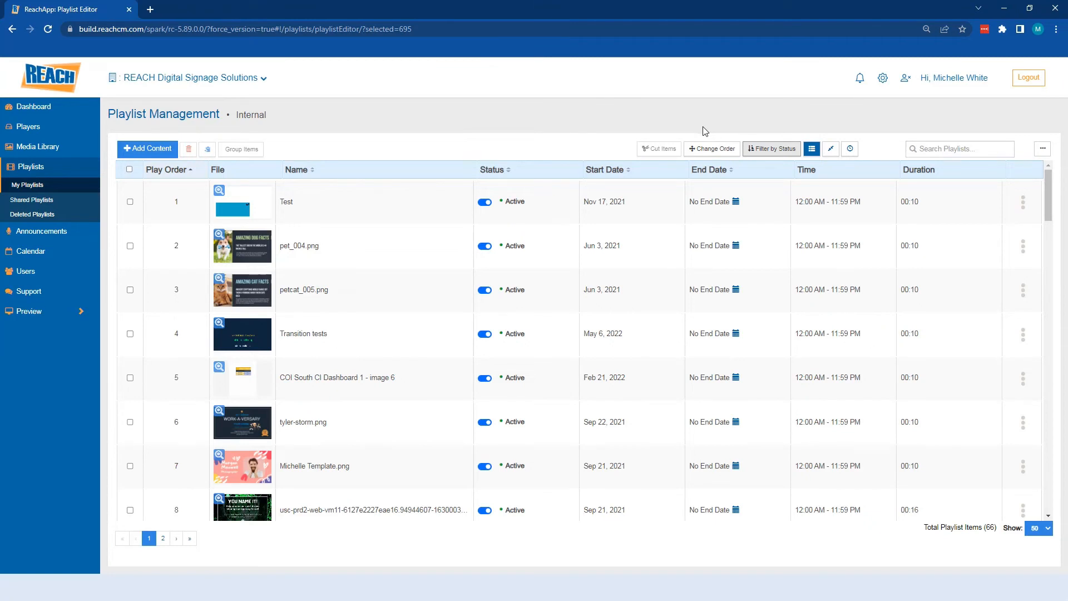
mouse_move(577, 144)
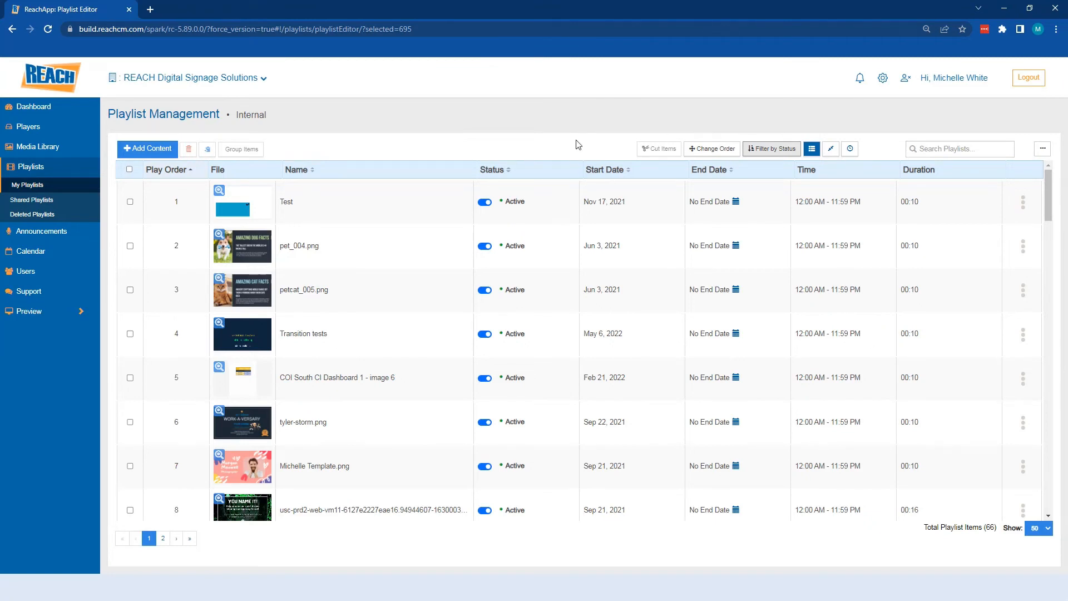
mouse_move(601, 144)
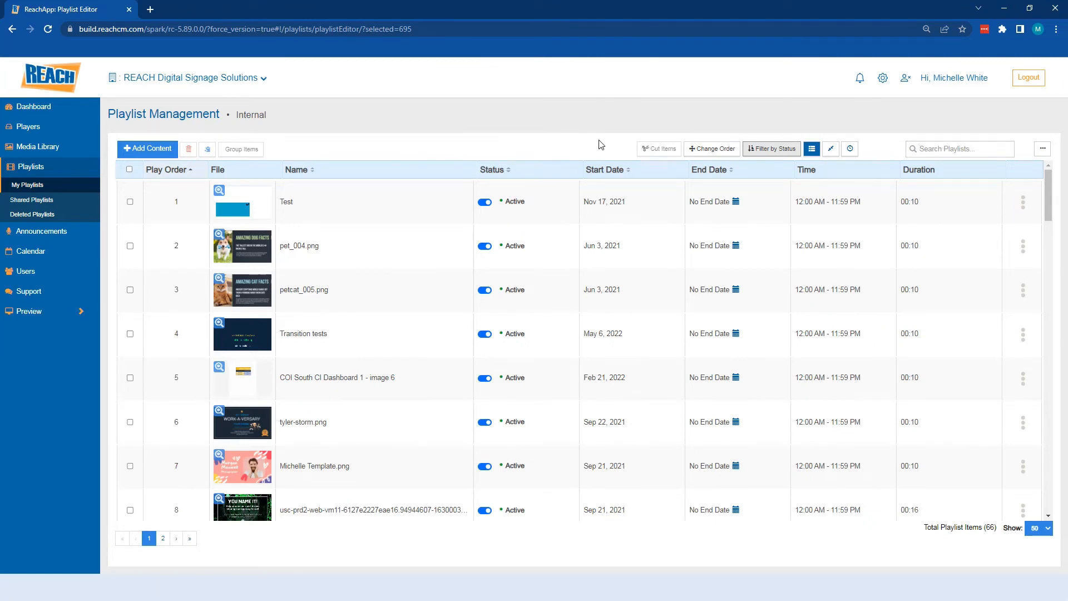
mouse_move(711, 148)
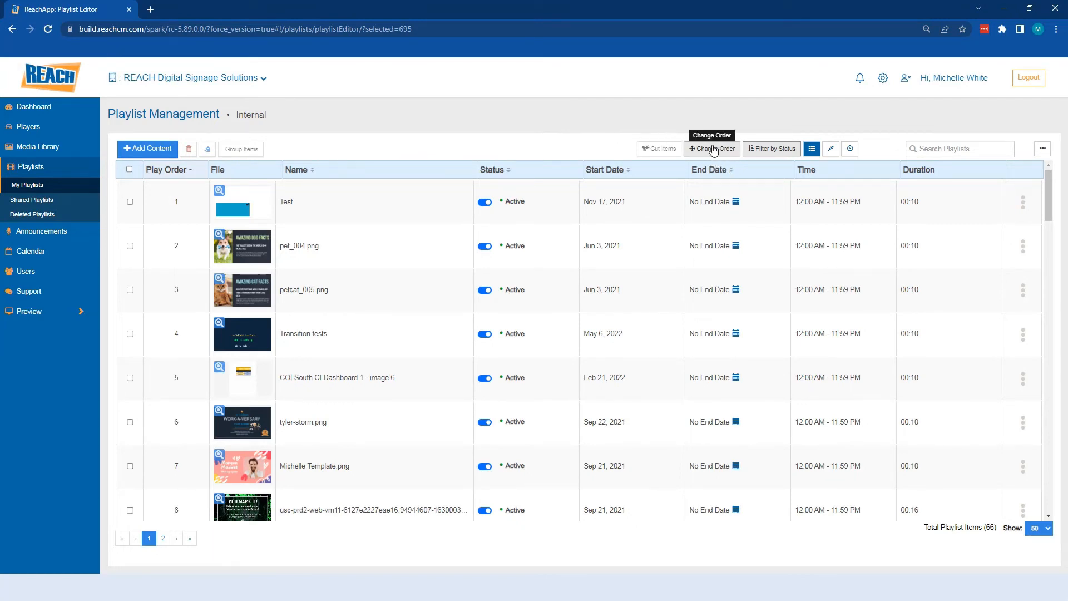
Save the Internal playlist's new play order with tyler-storm.png and Traffic App moved up.
left_click(711, 148)
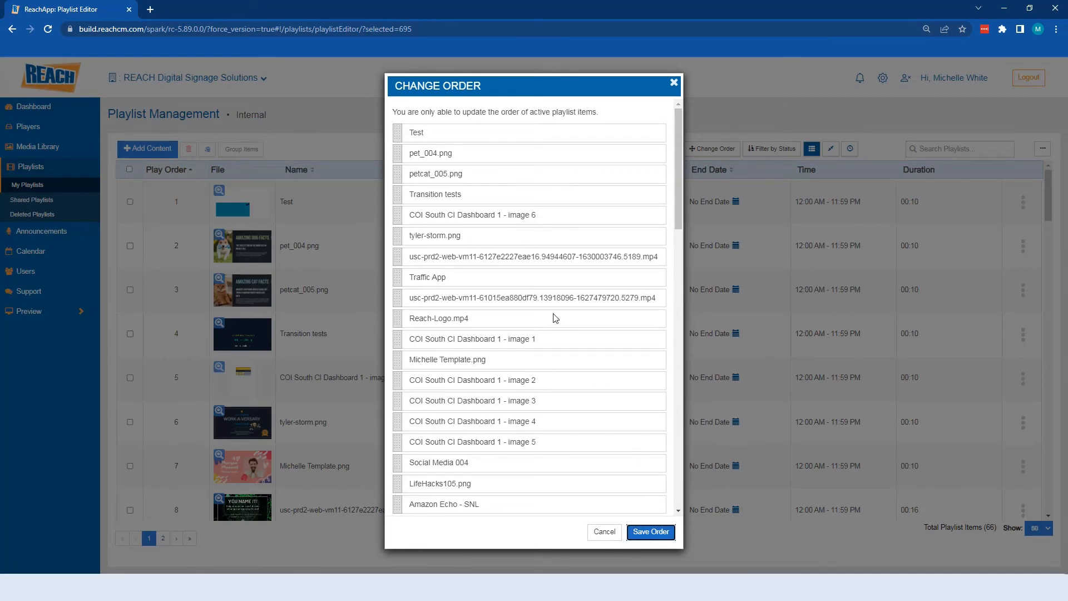
left_click(649, 532)
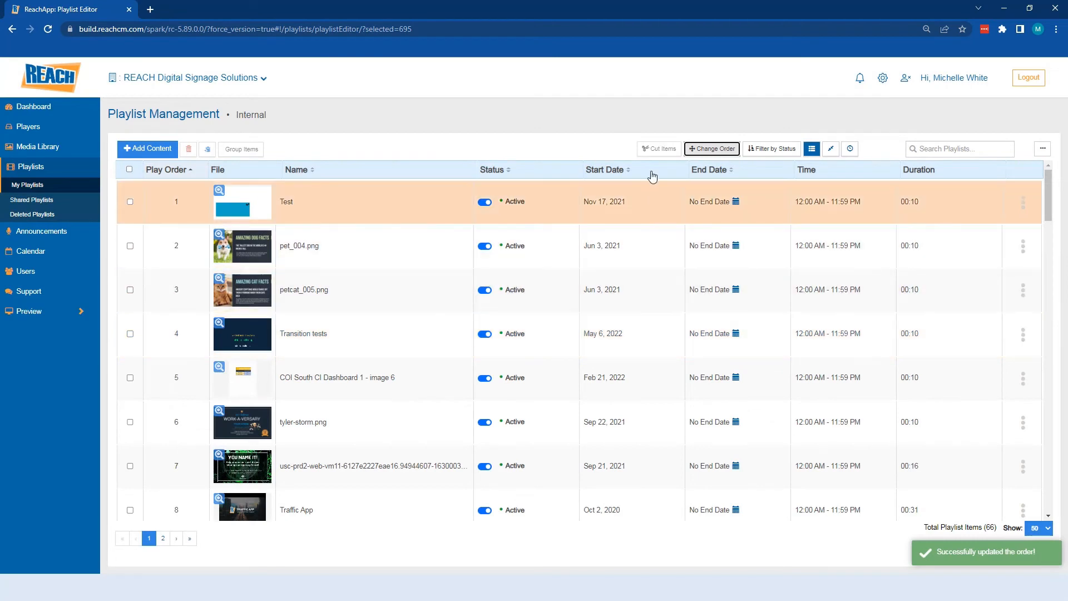
mouse_move(405, 245)
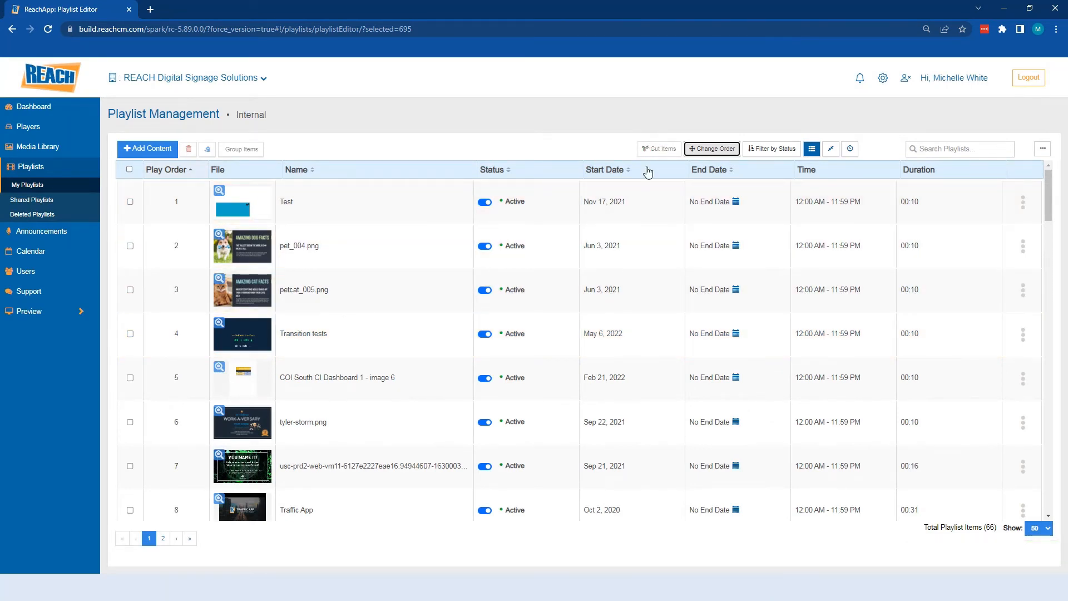
mouse_move(164, 539)
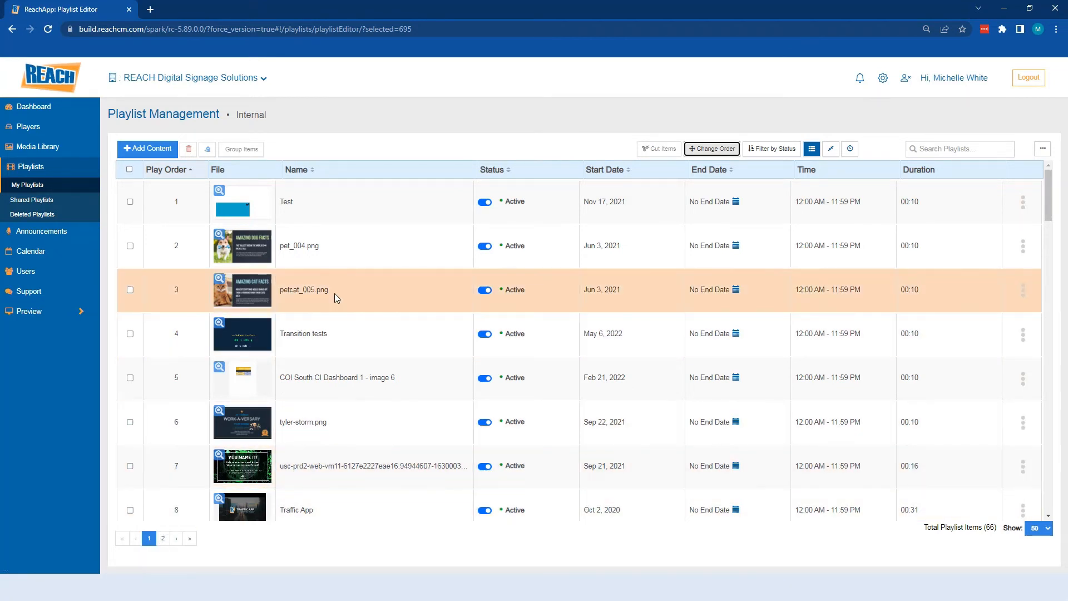
mouse_move(333, 298)
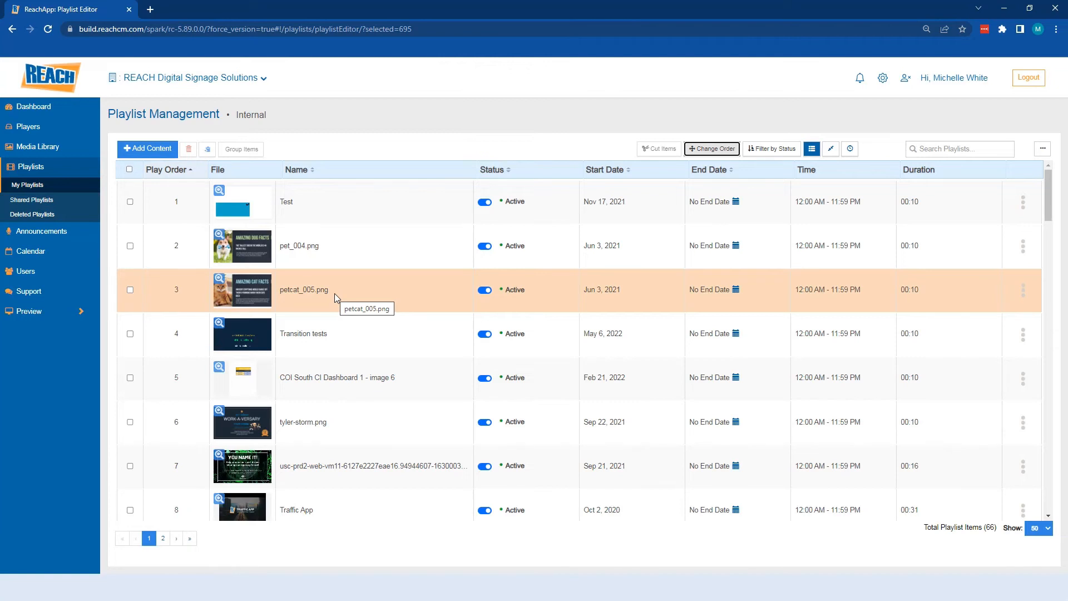
mouse_move(355, 294)
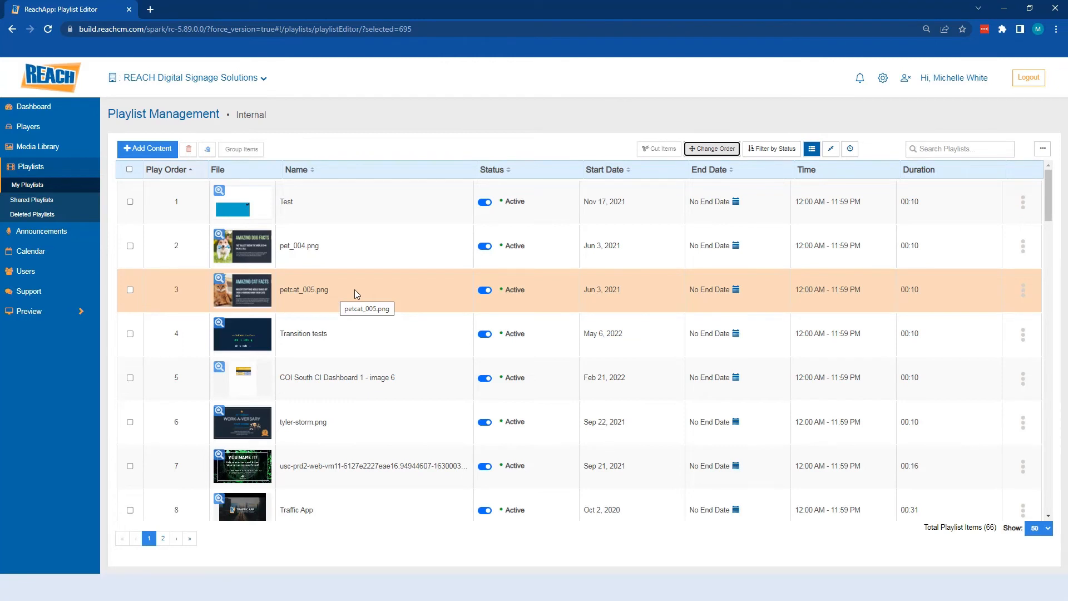
mouse_move(129, 289)
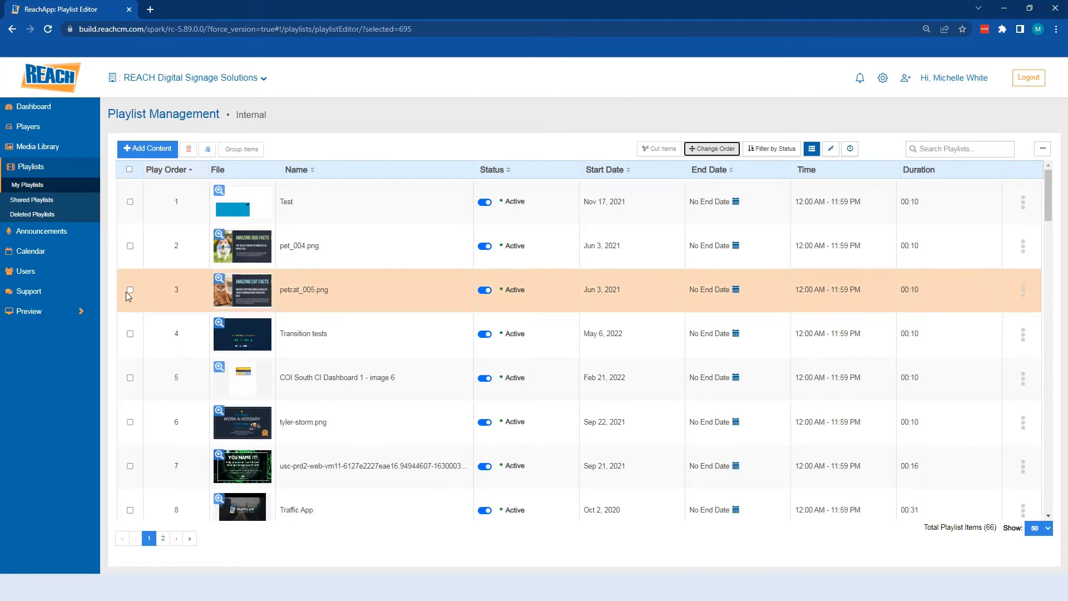
Cut petcat_005.png out of the Internal playlist for moving.
left_click(130, 290)
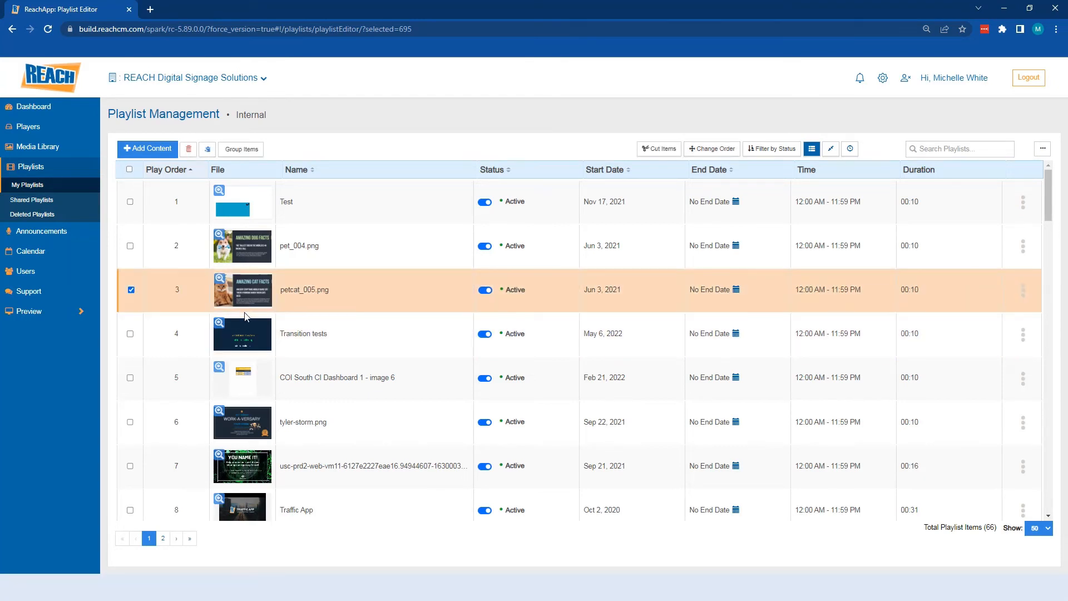
mouse_move(658, 148)
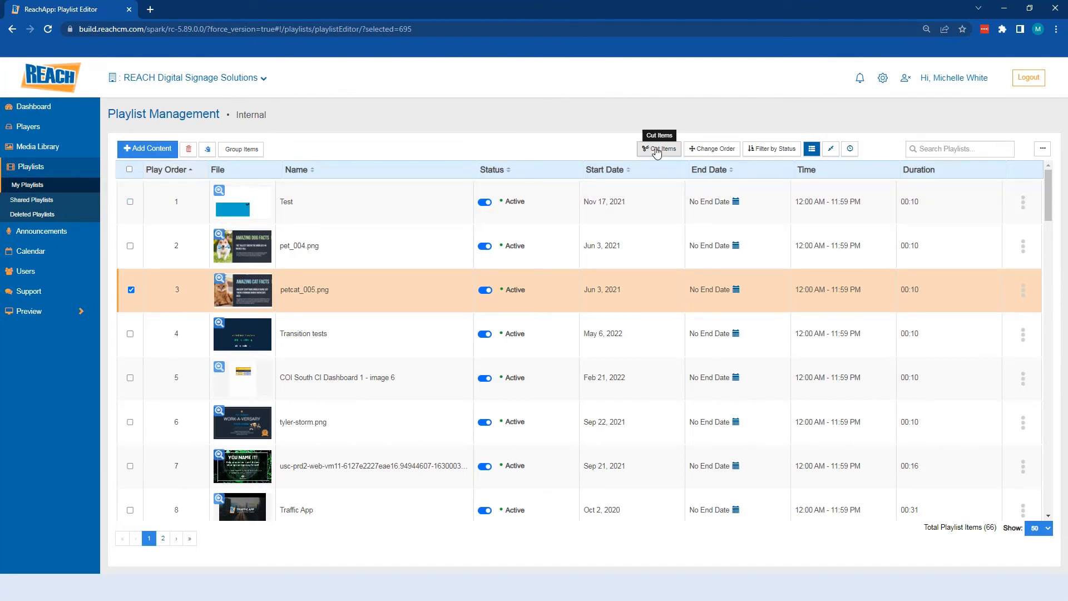
left_click(658, 148)
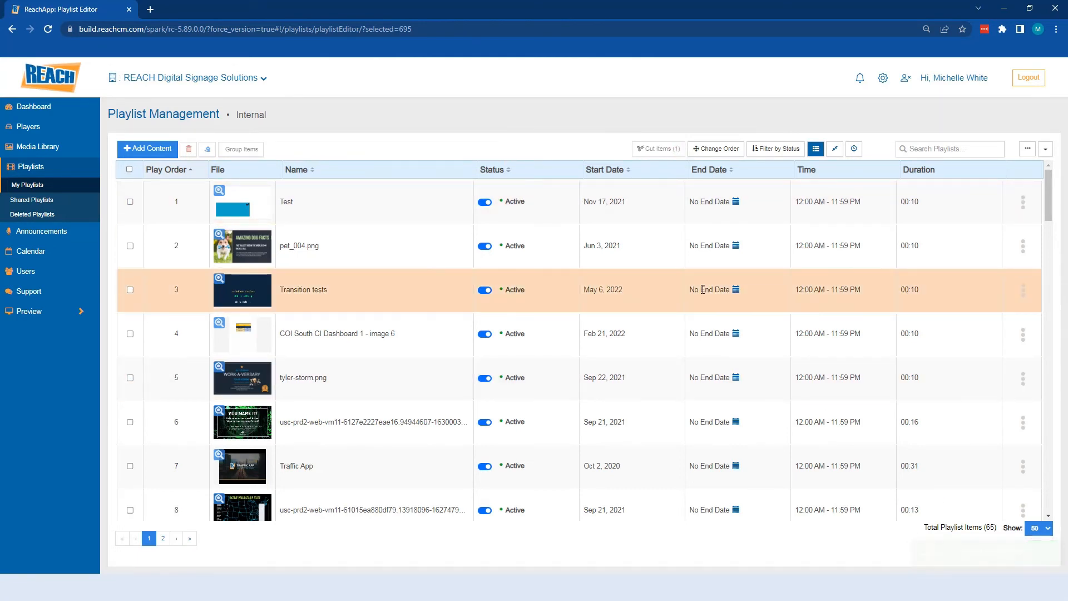
scroll("down", 3)
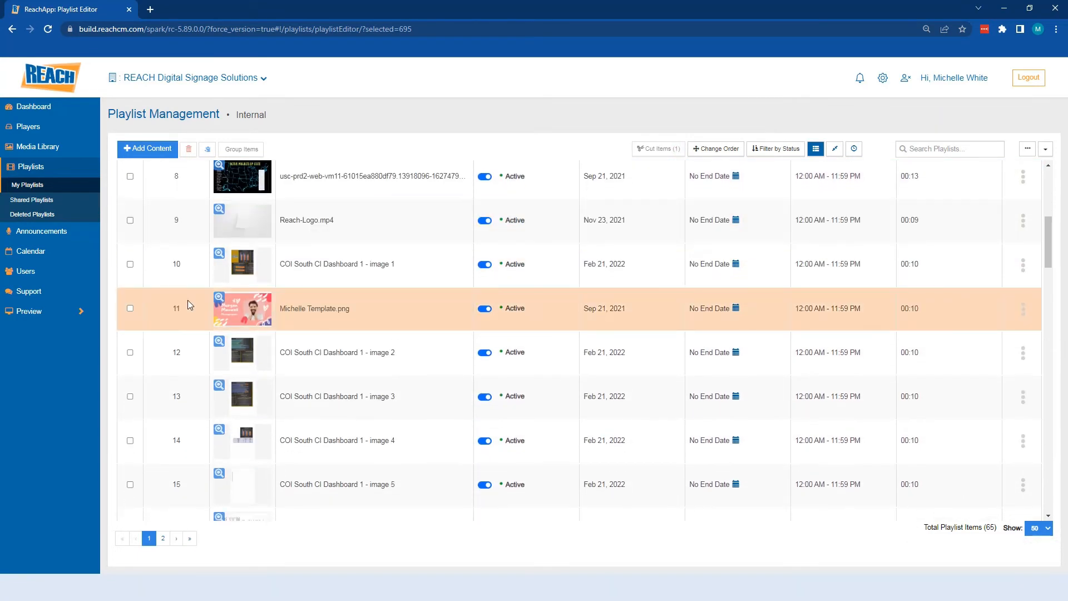
mouse_move(1033, 302)
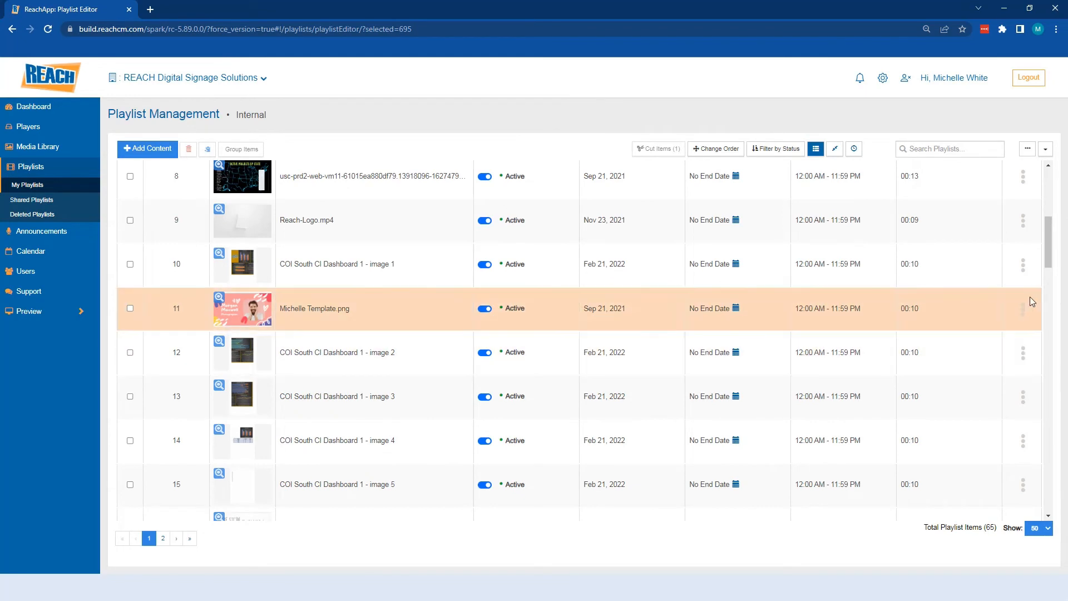
Paste petcat_005.png right after Michelle Template.png, making it position 12 of 66.
left_click(1022, 308)
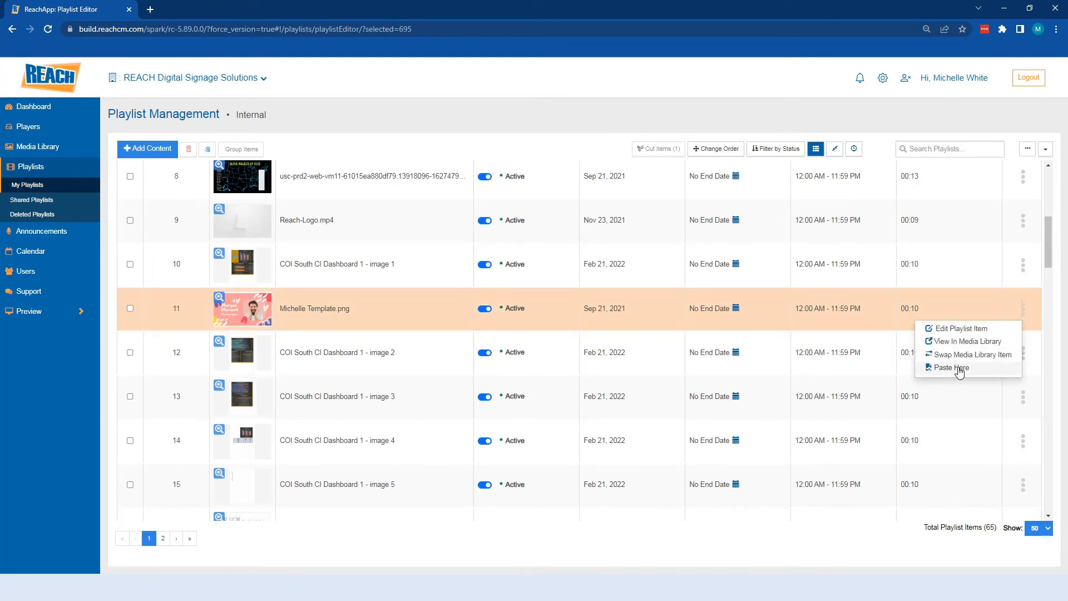
left_click(946, 367)
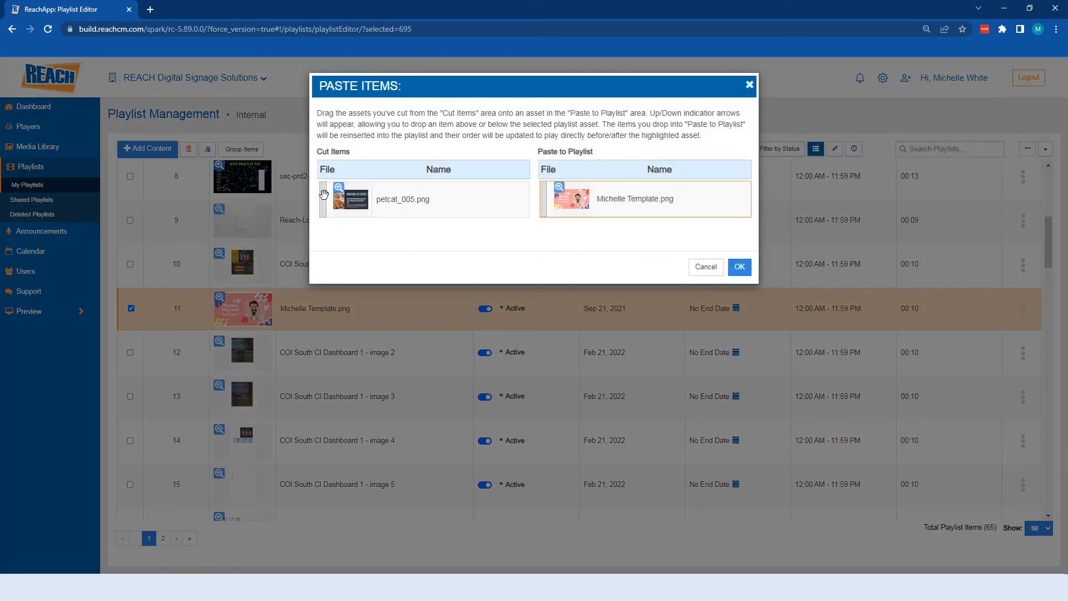
left_click_drag(350, 200, 579, 199)
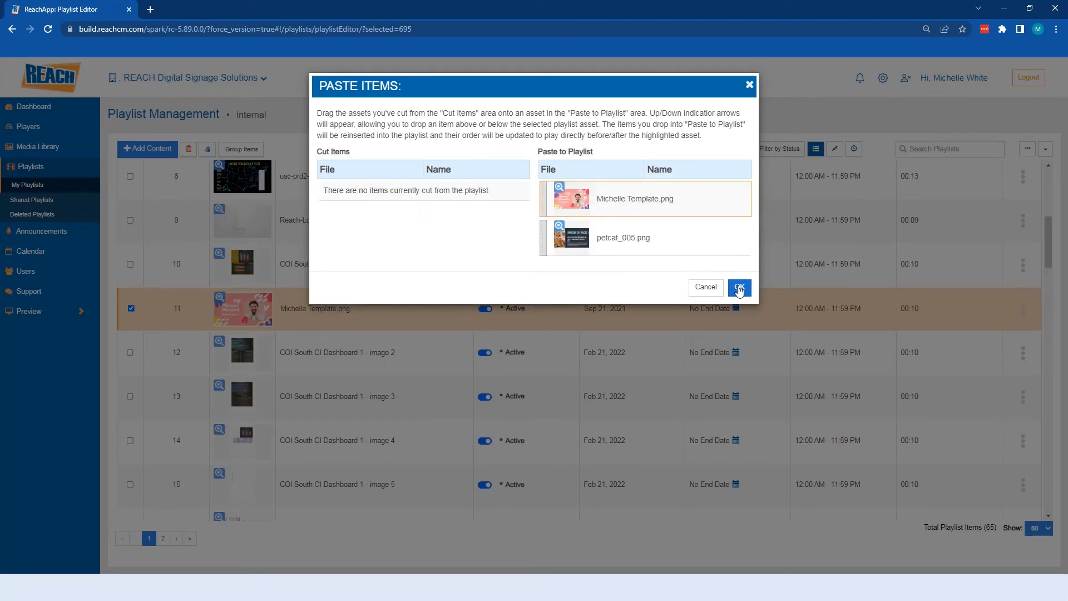
left_click(739, 287)
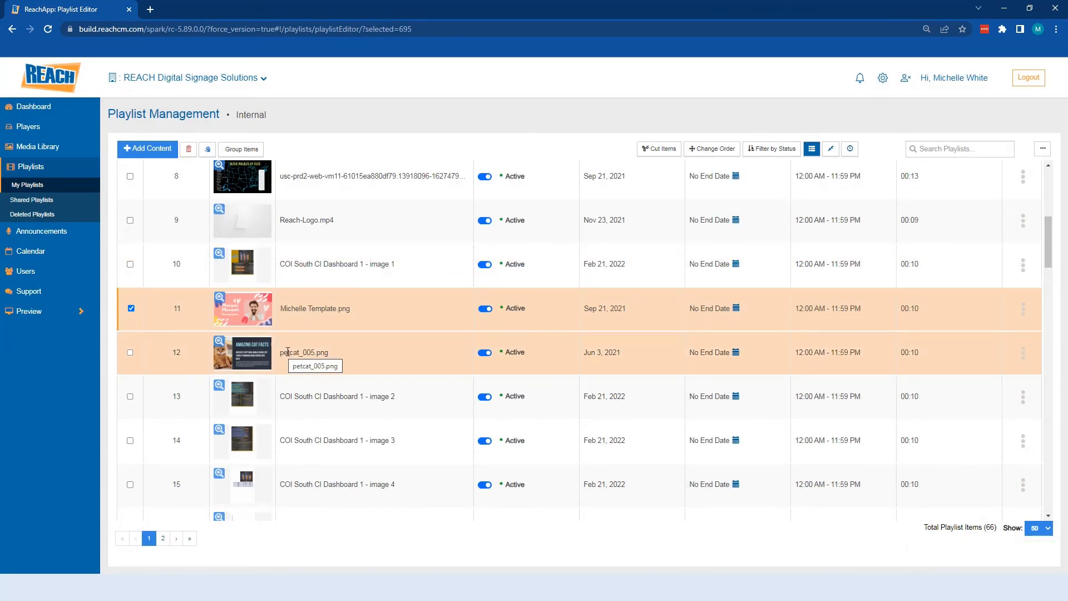
mouse_move(361, 333)
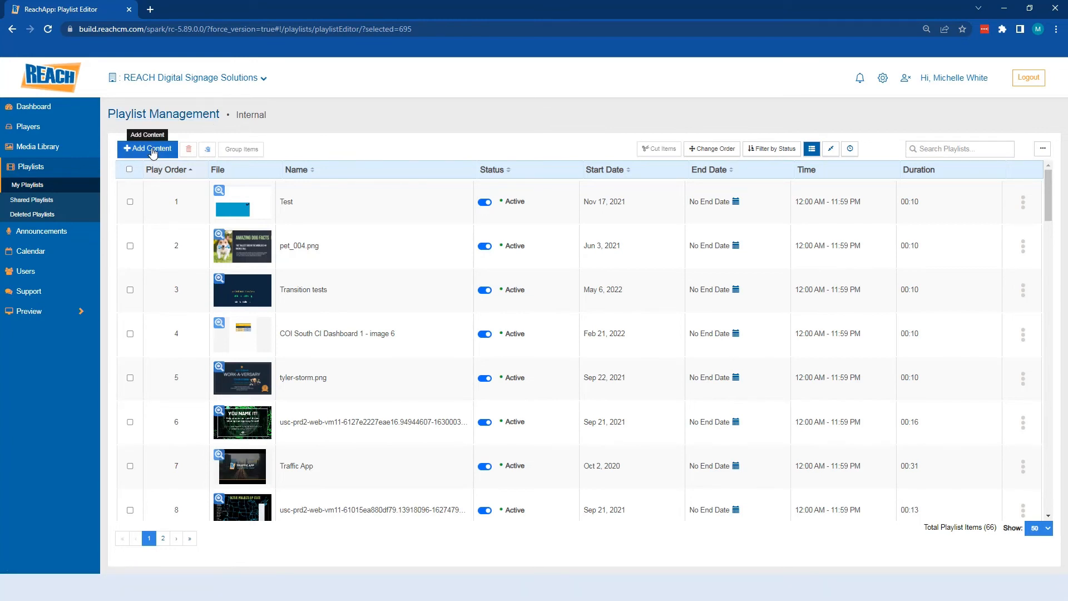
mouse_move(152, 152)
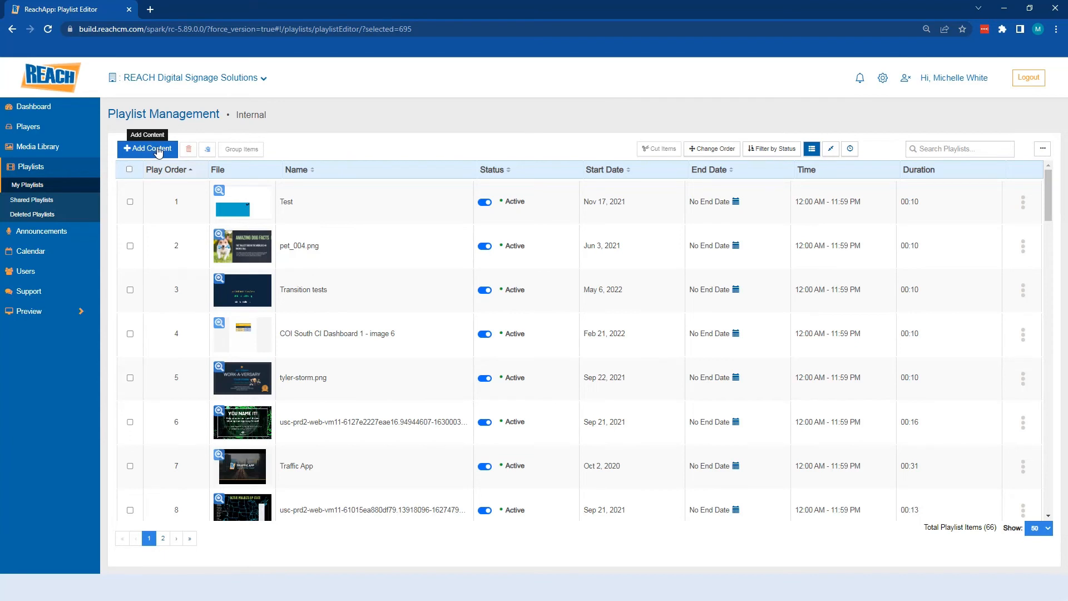
mouse_move(166, 157)
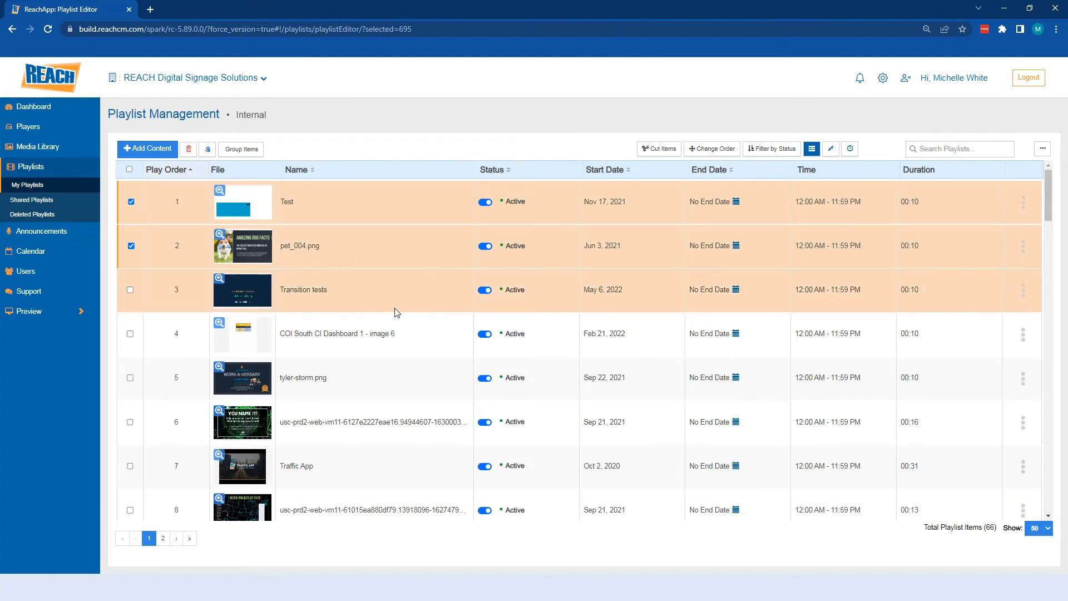
mouse_move(208, 154)
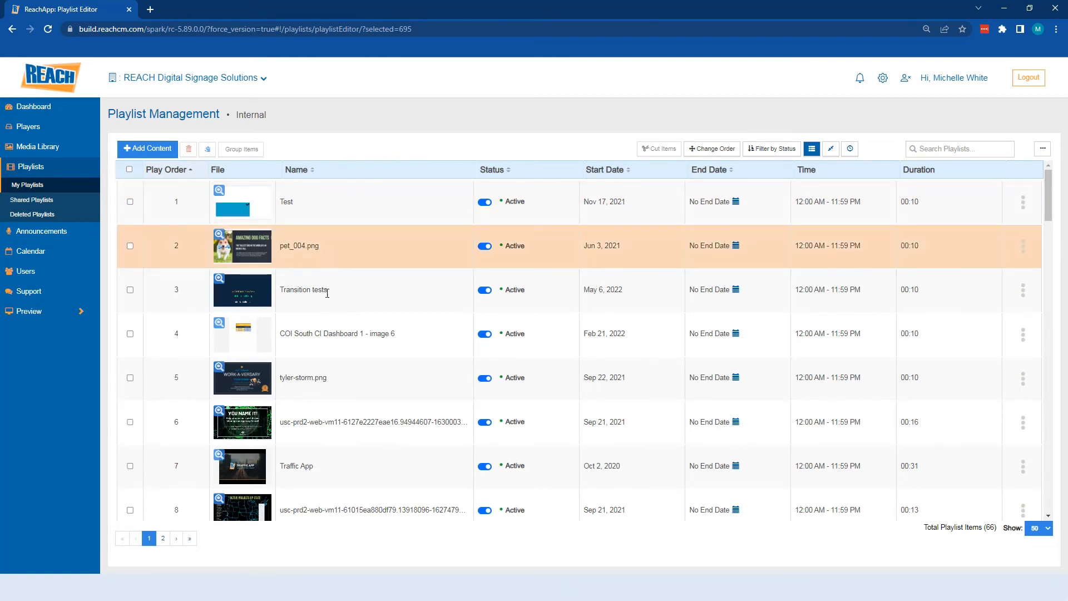
mouse_move(315, 239)
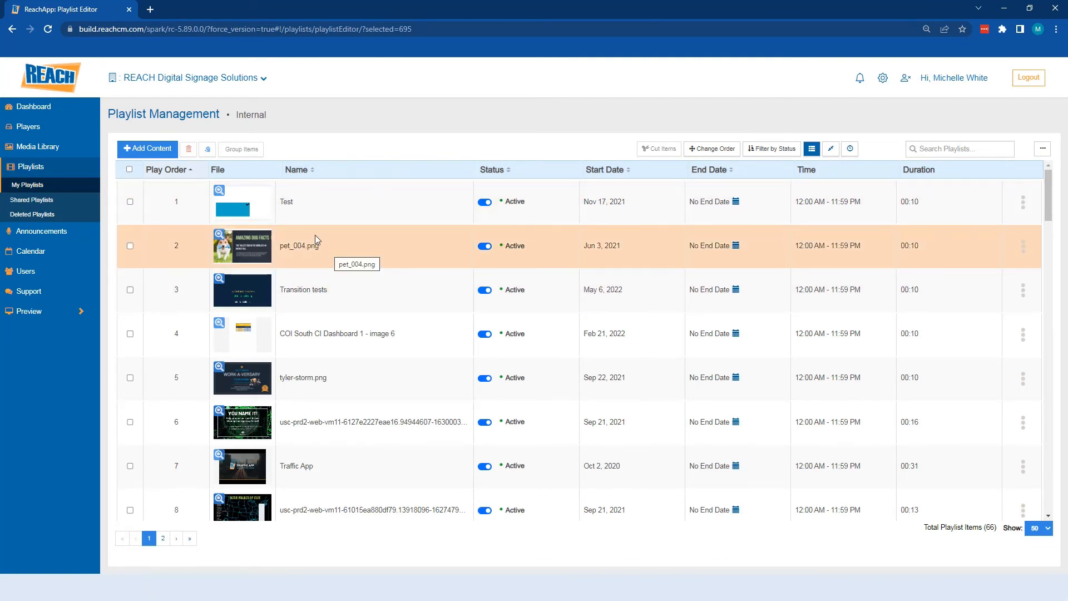
scroll("down", 3)
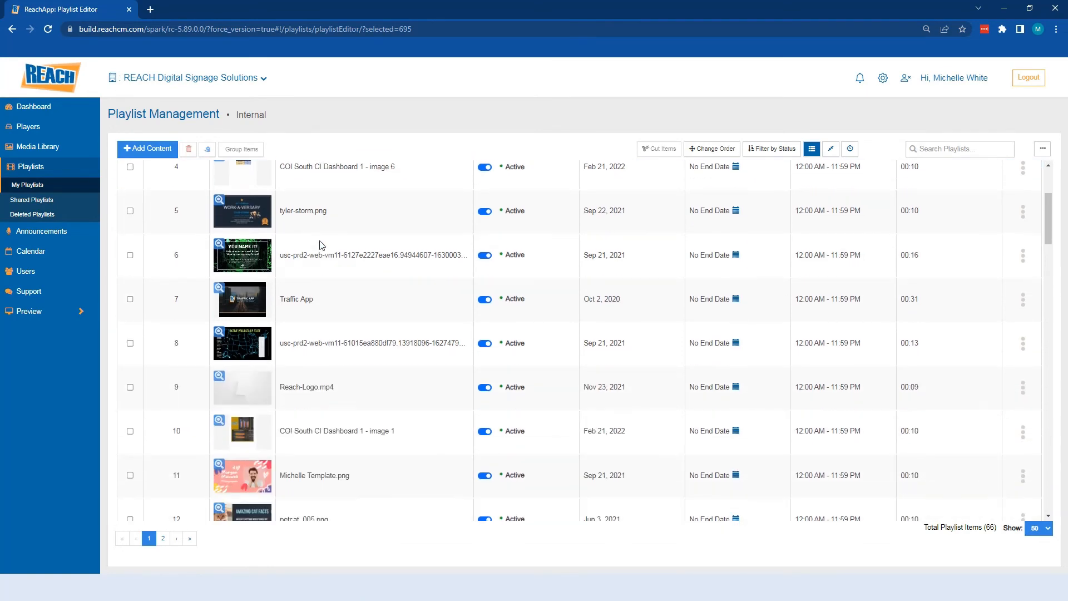
scroll("down", 3)
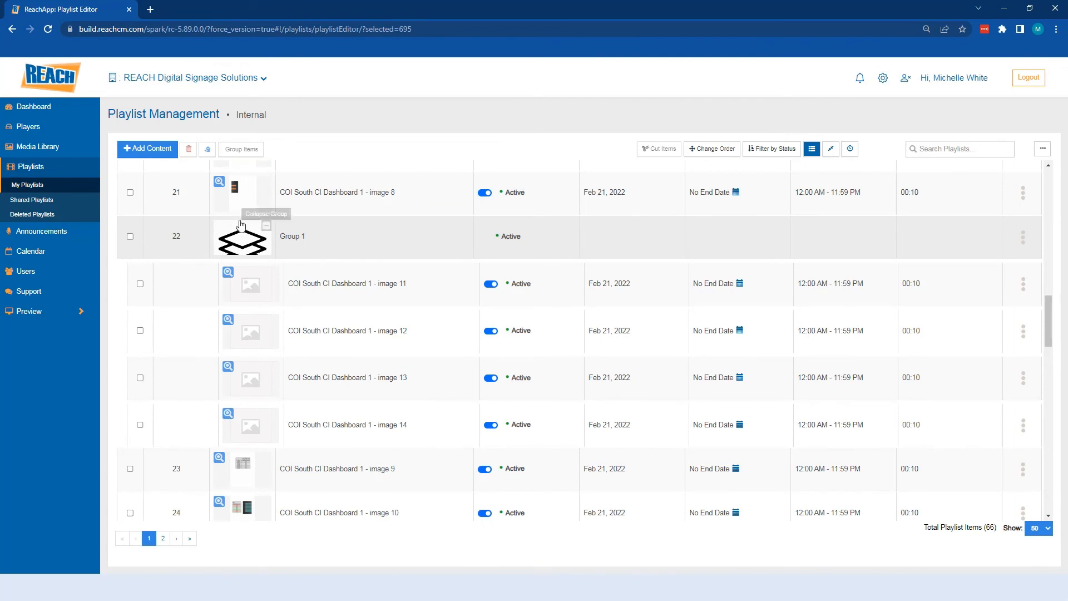
mouse_move(269, 230)
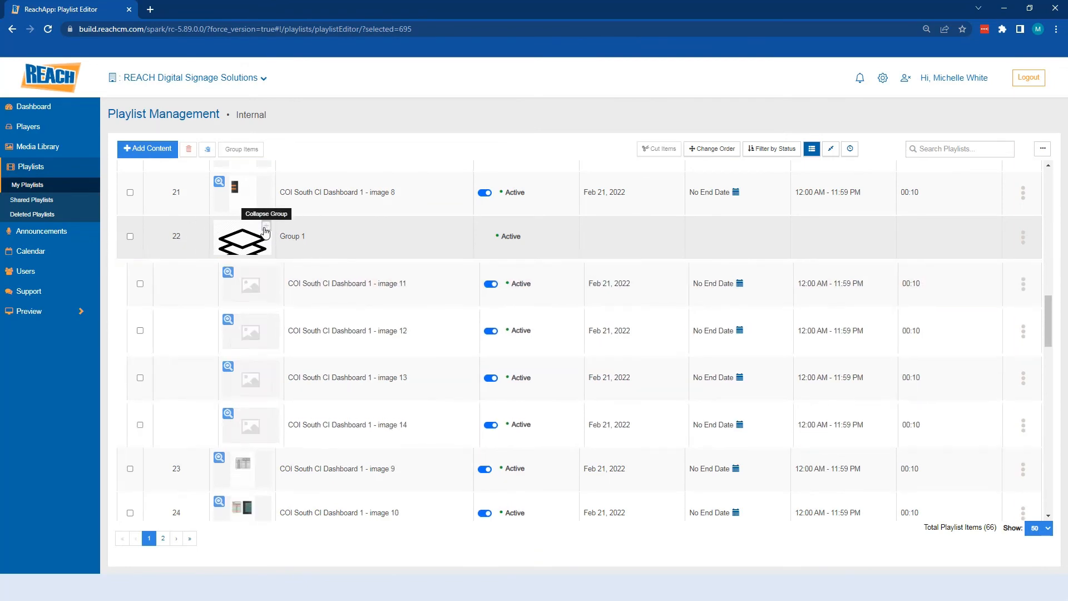
mouse_move(192, 247)
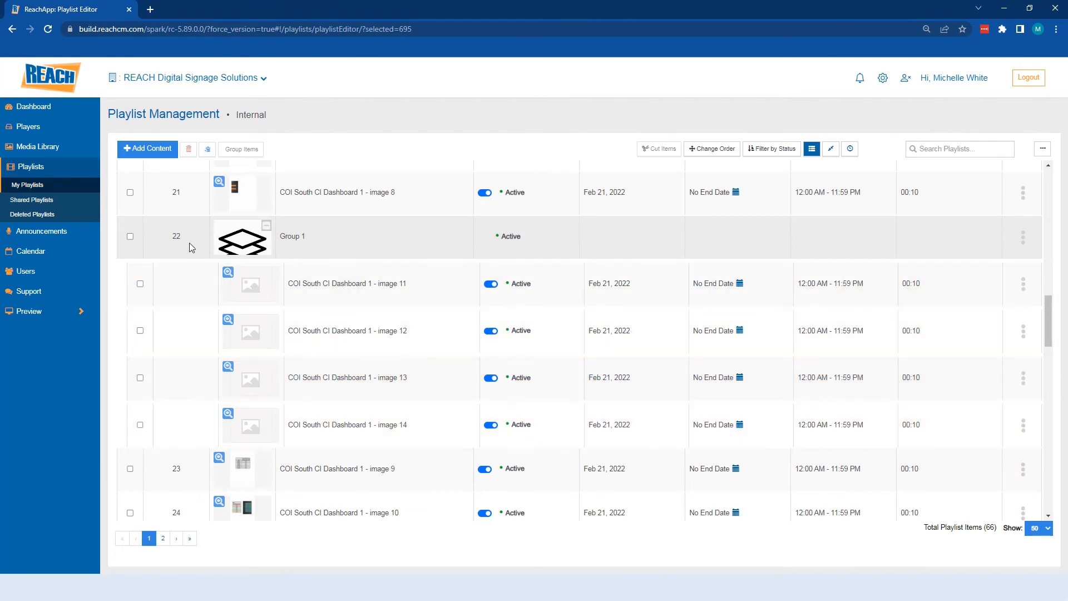
mouse_move(267, 232)
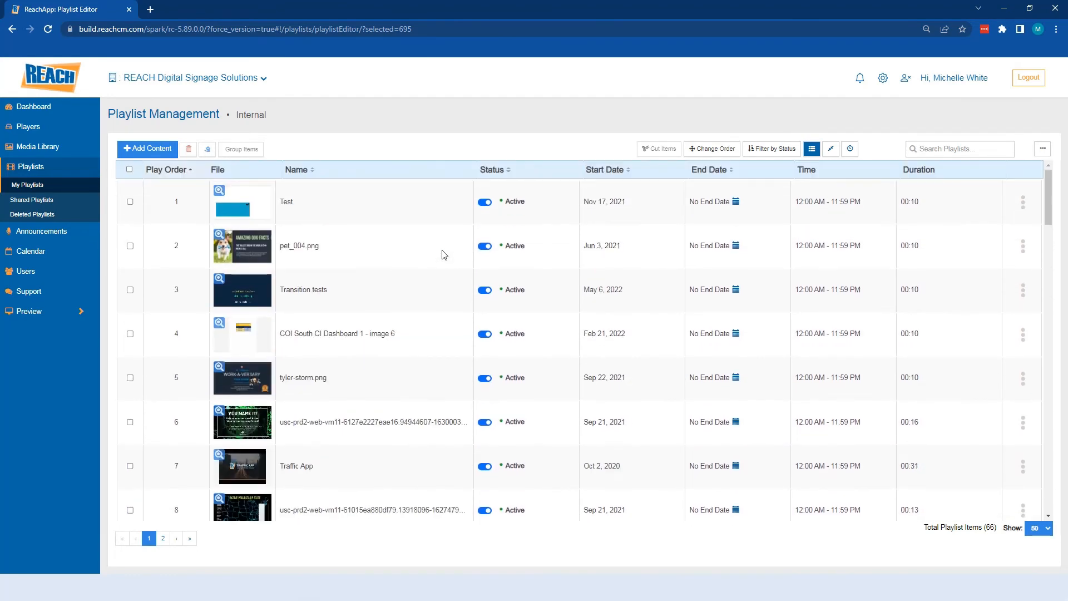
Group the three selected items into a new group named 'Michelle'.
left_click(314, 201)
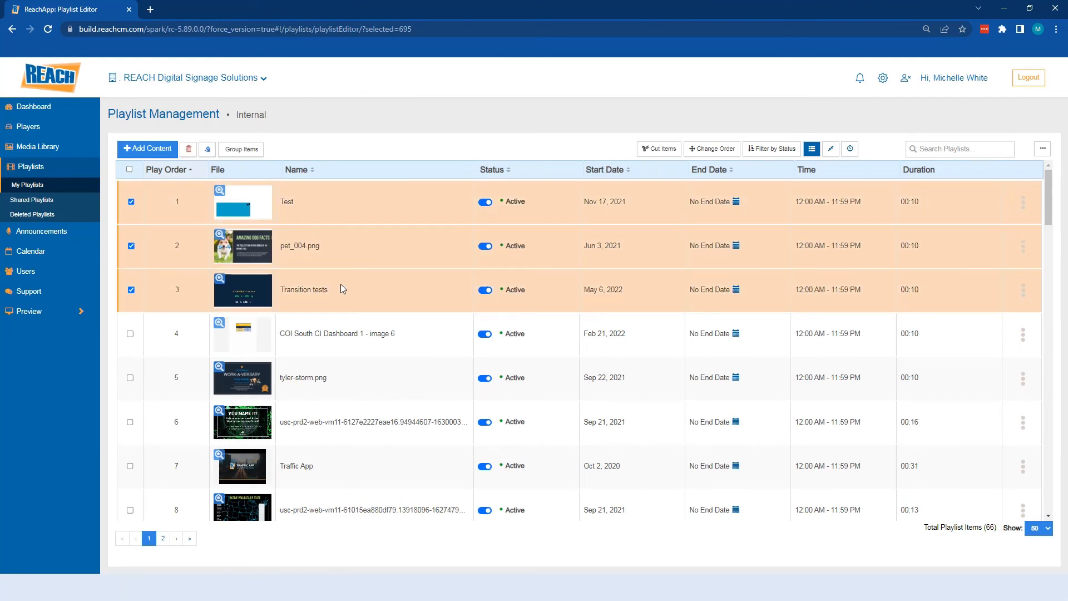
left_click(241, 149)
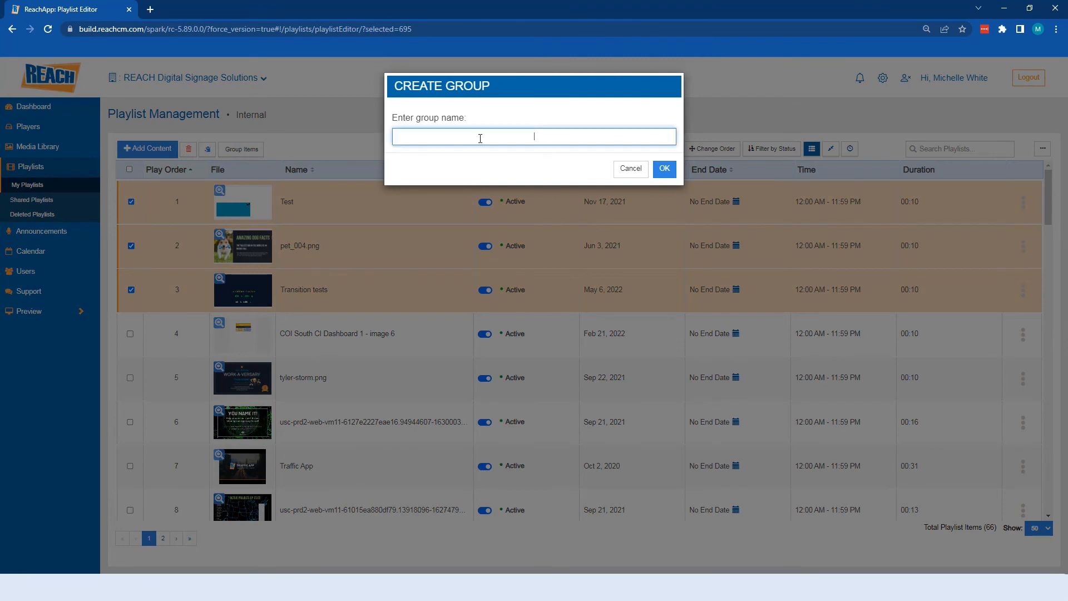
type("Michelle")
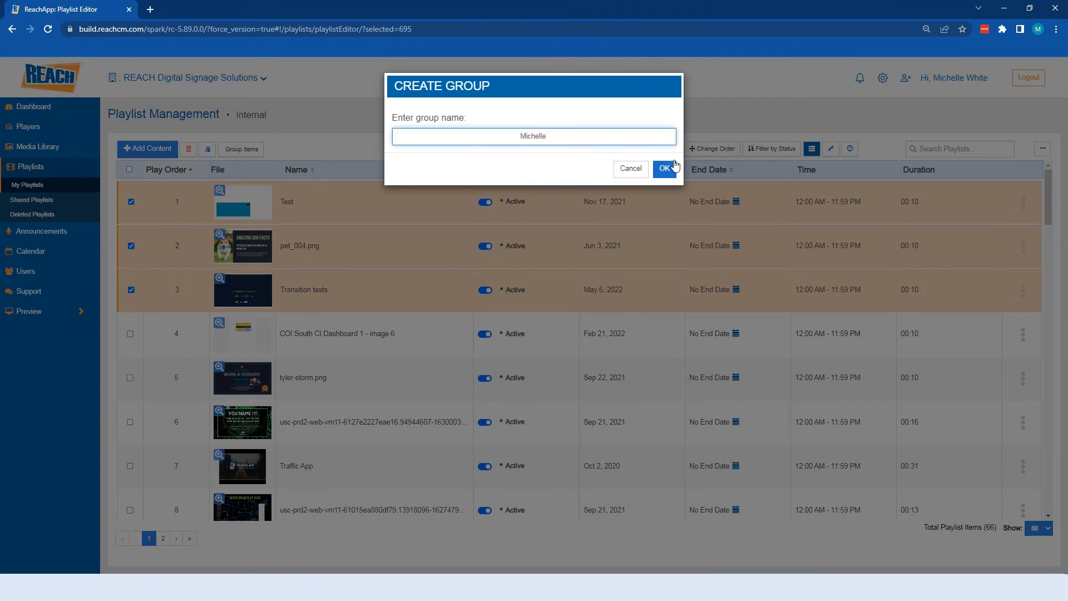
left_click(665, 168)
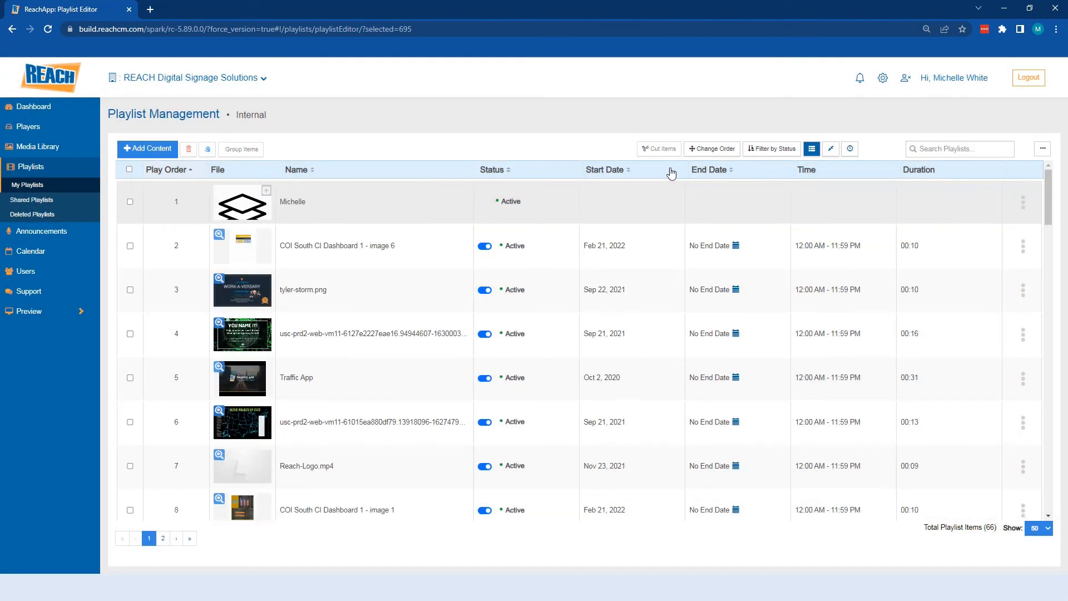
mouse_move(266, 192)
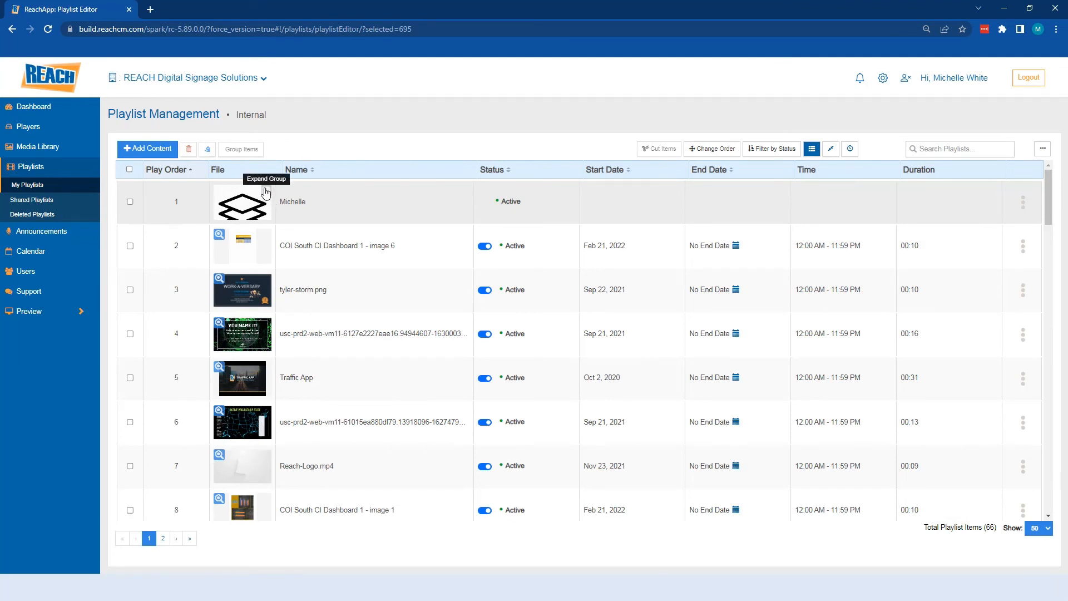
Expand the Michelle group to list Test, pet_004.png and Transition tests beneath it.
left_click(266, 193)
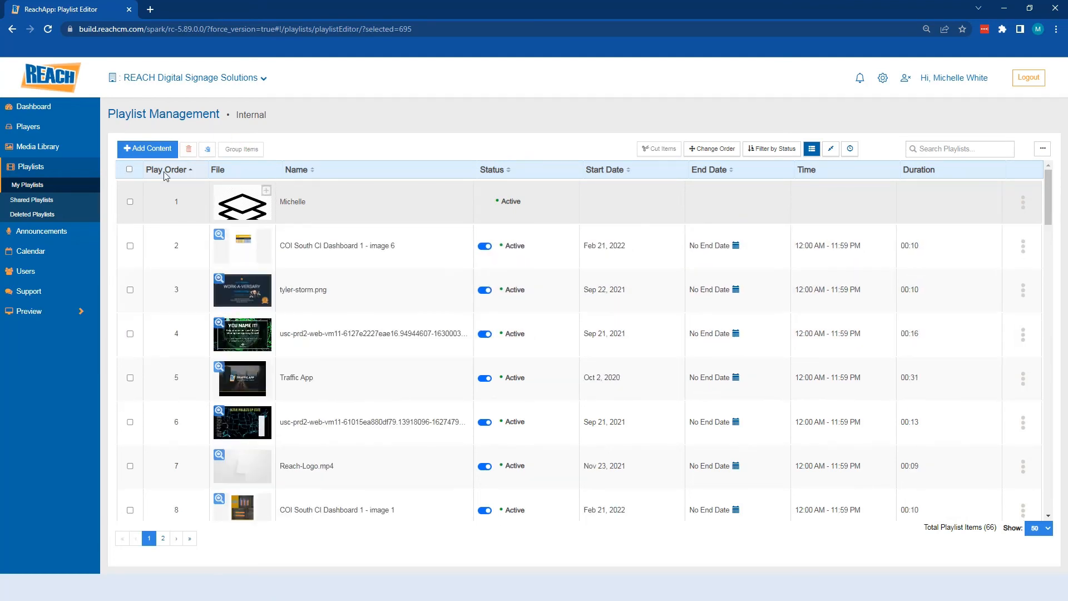
mouse_move(373, 245)
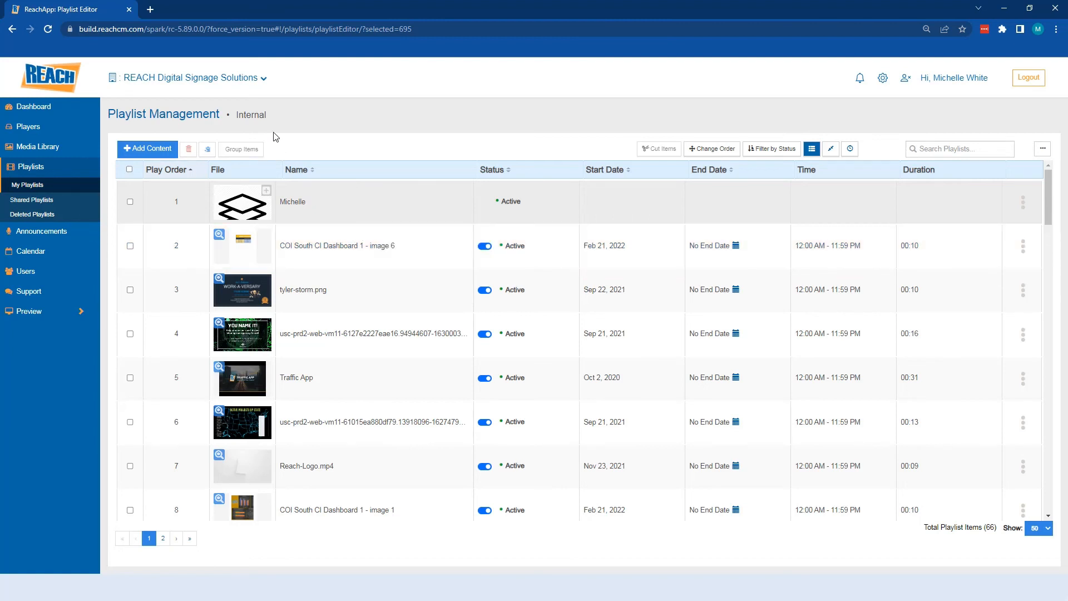
mouse_move(318, 163)
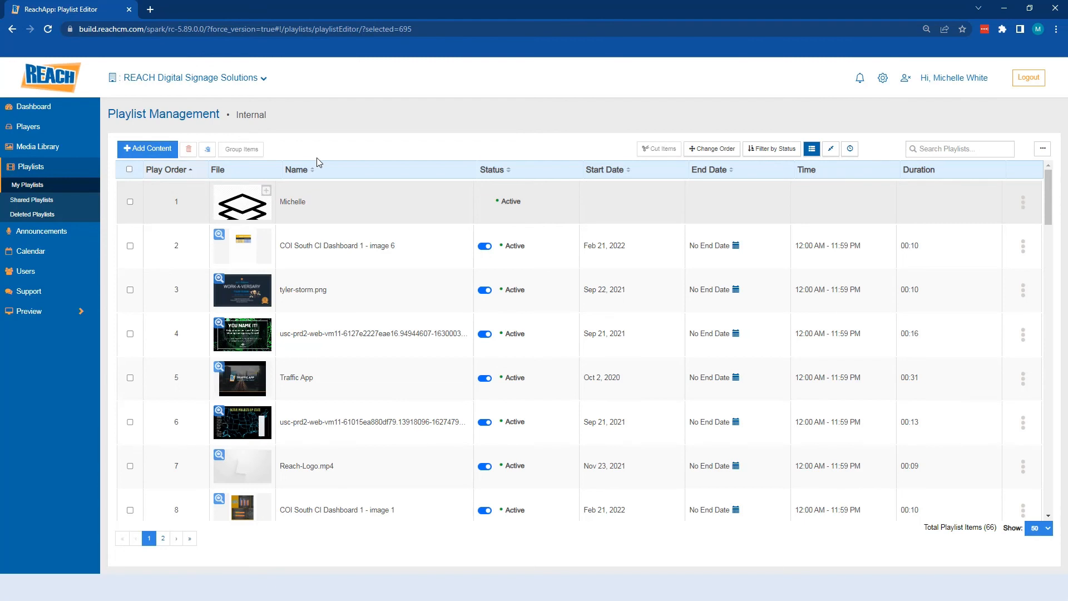
mouse_move(265, 198)
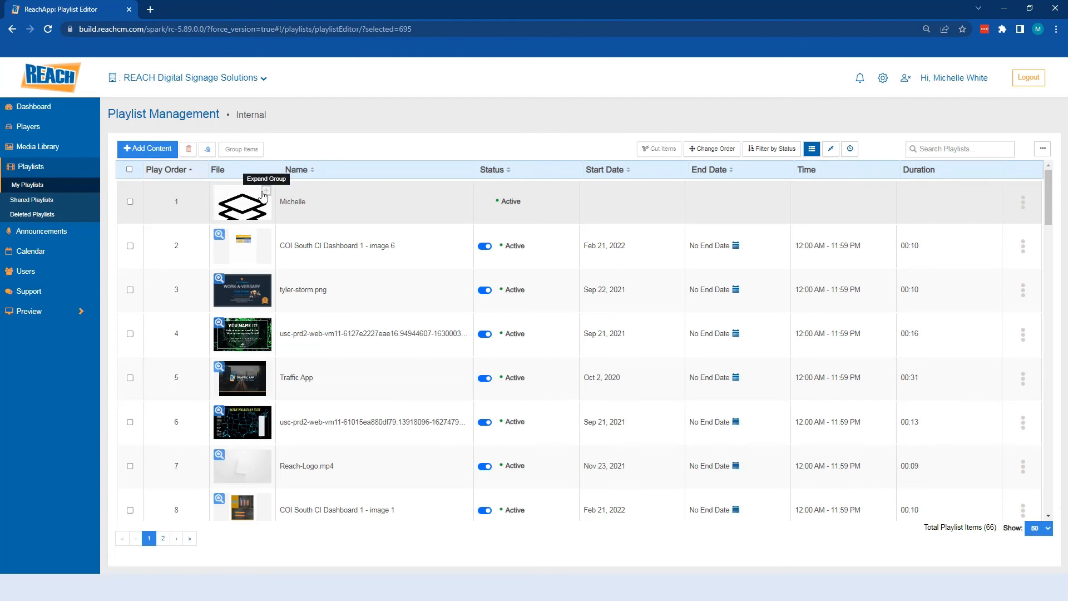
left_click(266, 191)
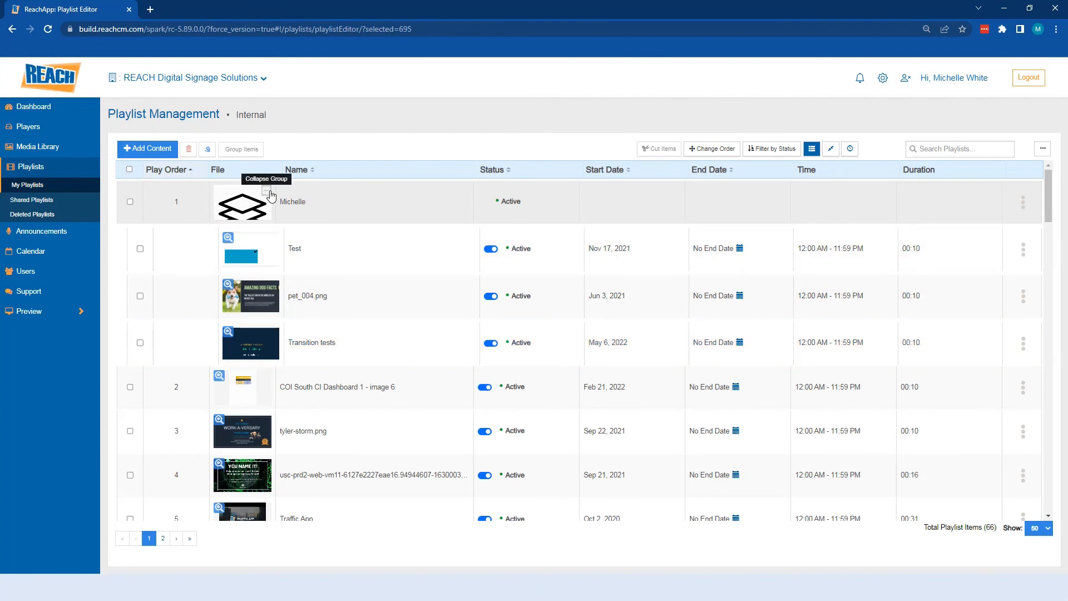
Collapse the Michelle group and view COI South CI Dashboard 1 - image 6's publish settings.
left_click(266, 191)
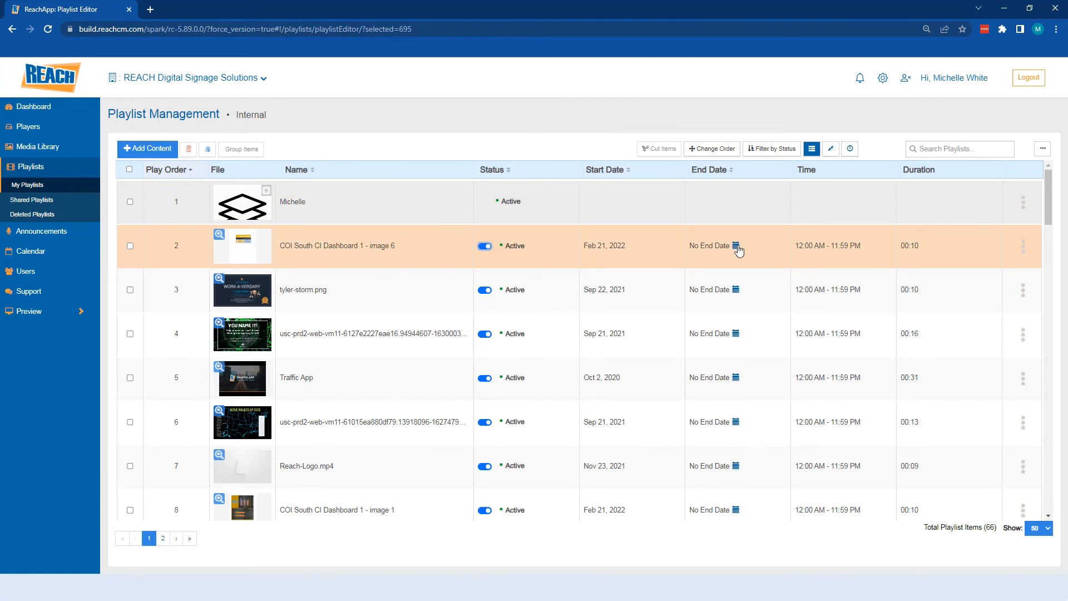
left_click(736, 247)
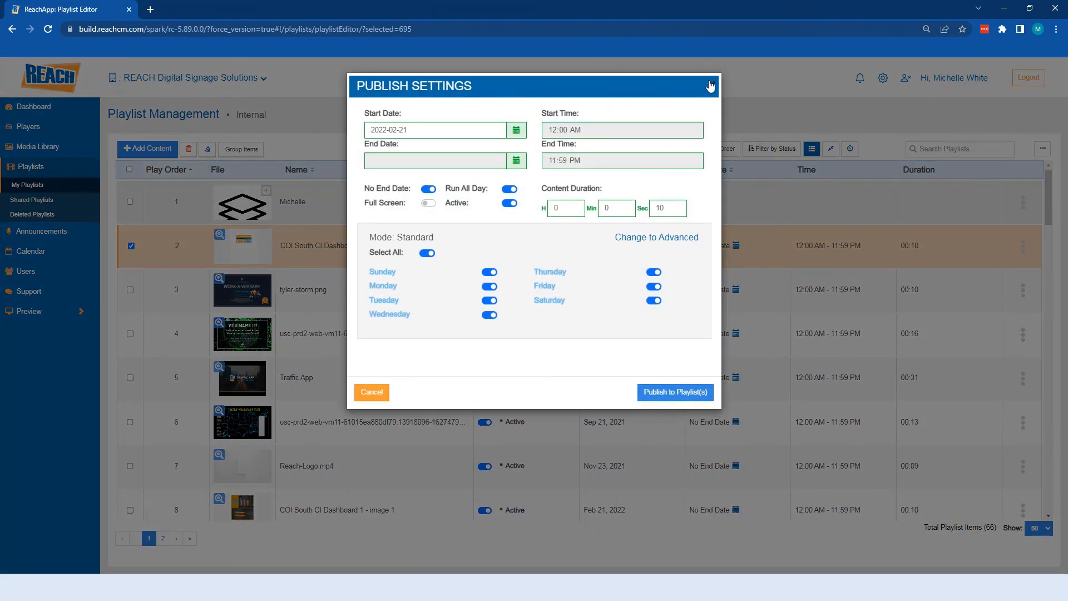
left_click(1023, 246)
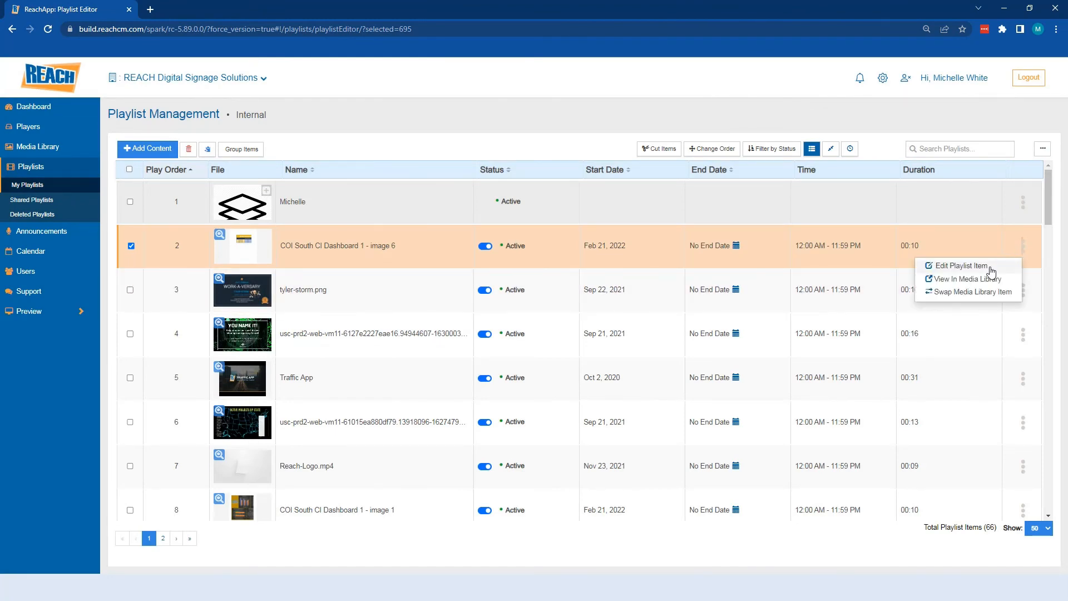
View the COI item's edit settings and close them without changes.
left_click(961, 266)
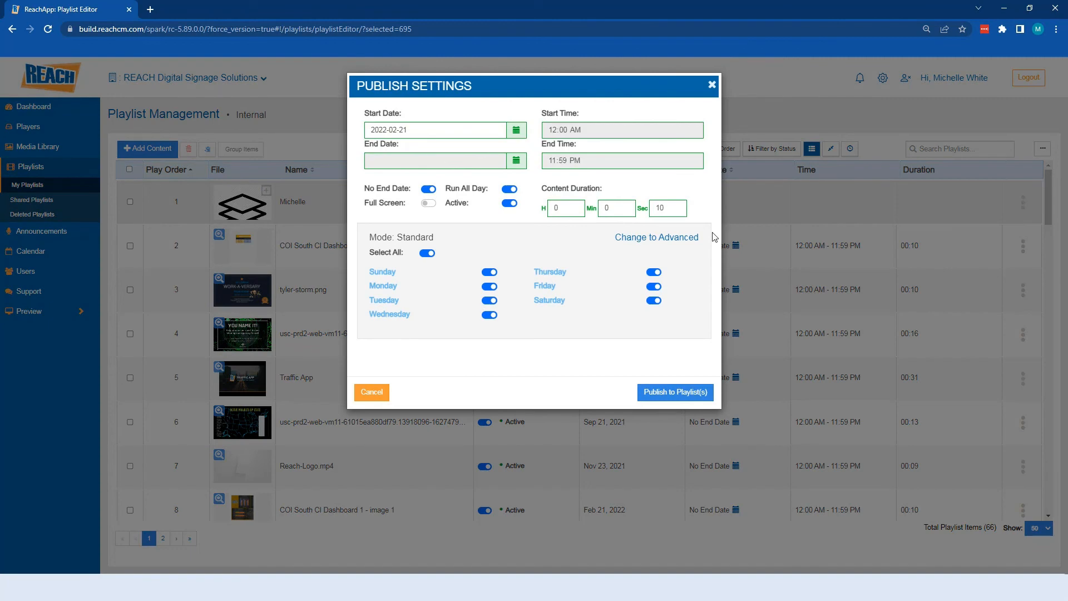
left_click(675, 391)
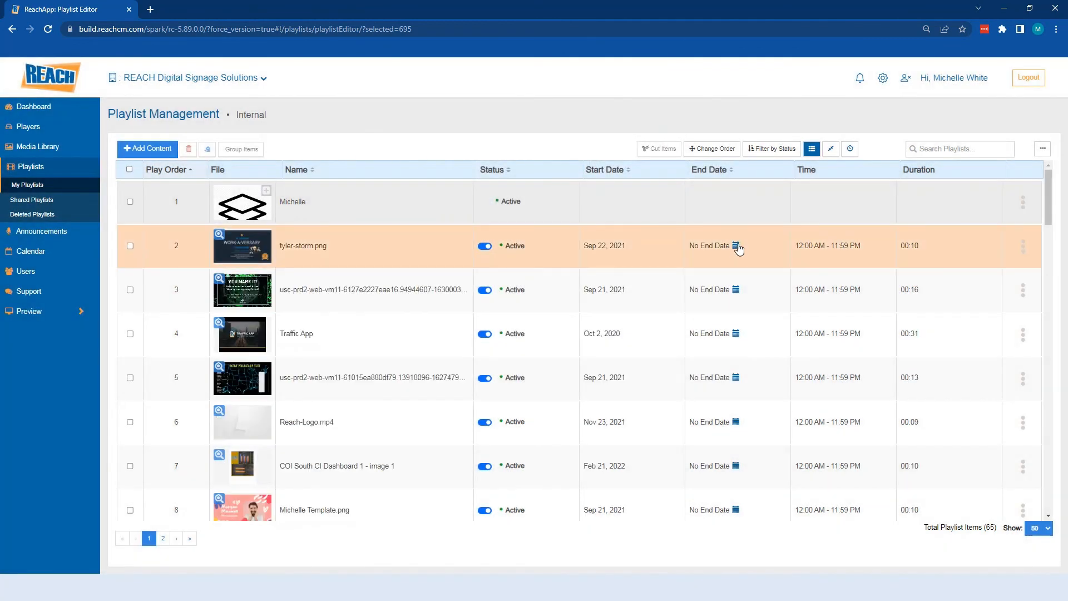
mouse_move(737, 250)
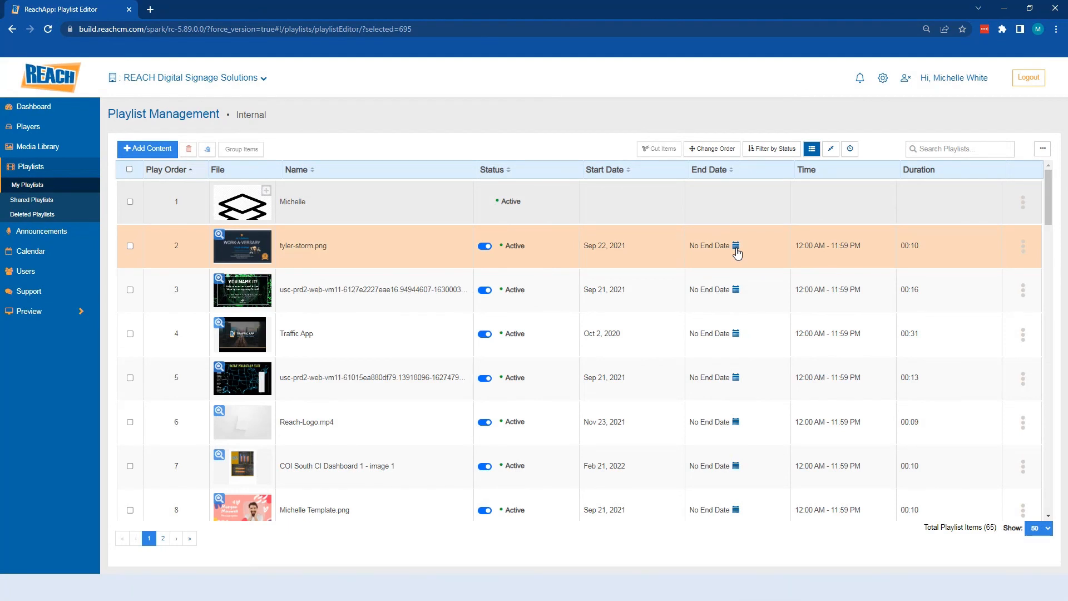
Show tyler-storm.png's row actions: Edit Playlist Item, View In Media Library, Swap Media Library Item.
left_click(1022, 245)
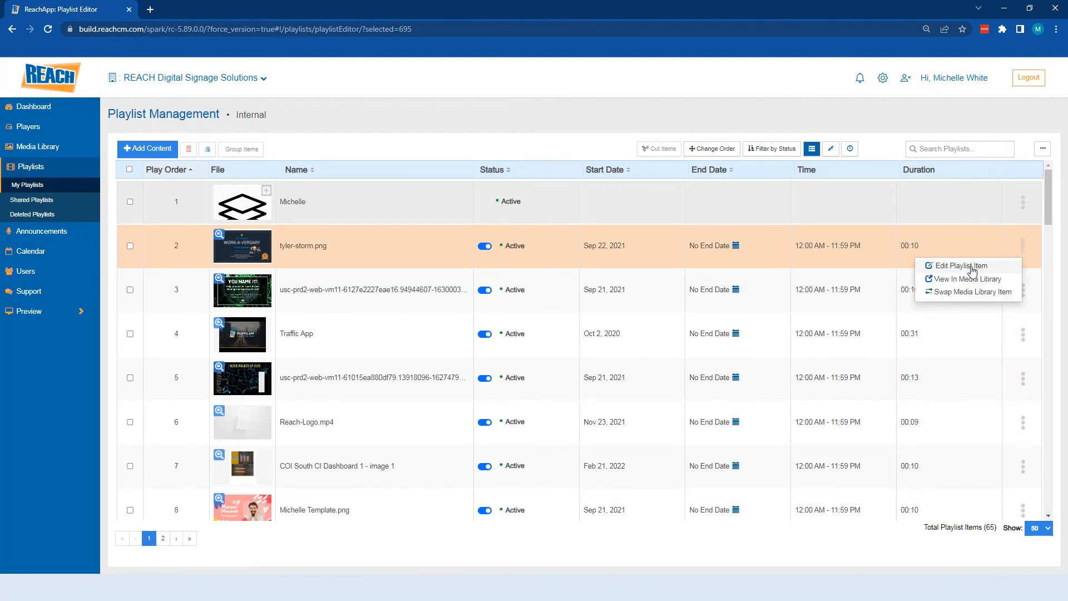
mouse_move(967, 280)
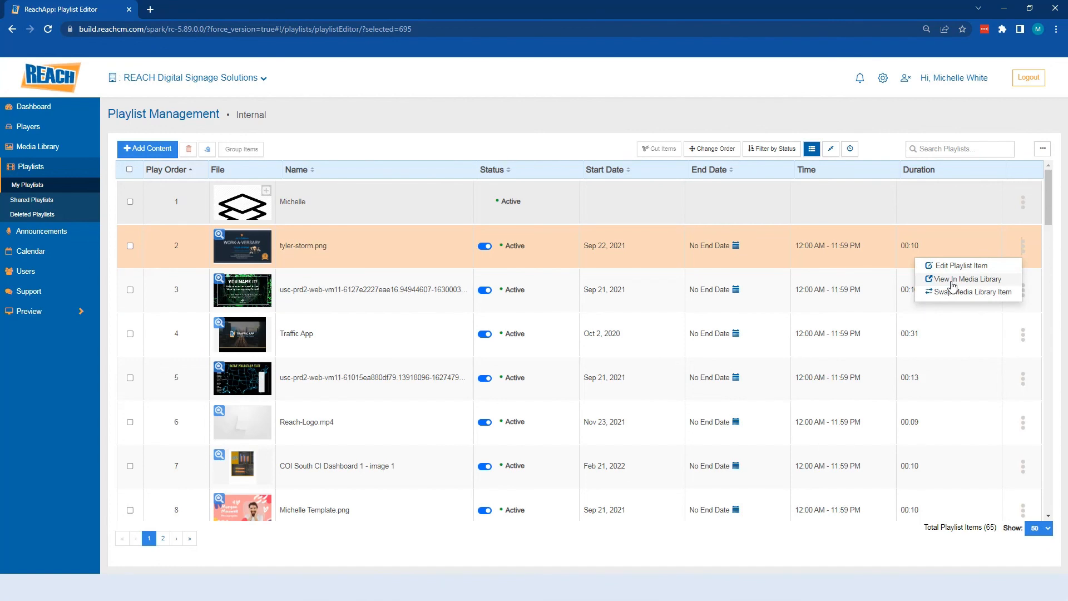
mouse_move(712, 234)
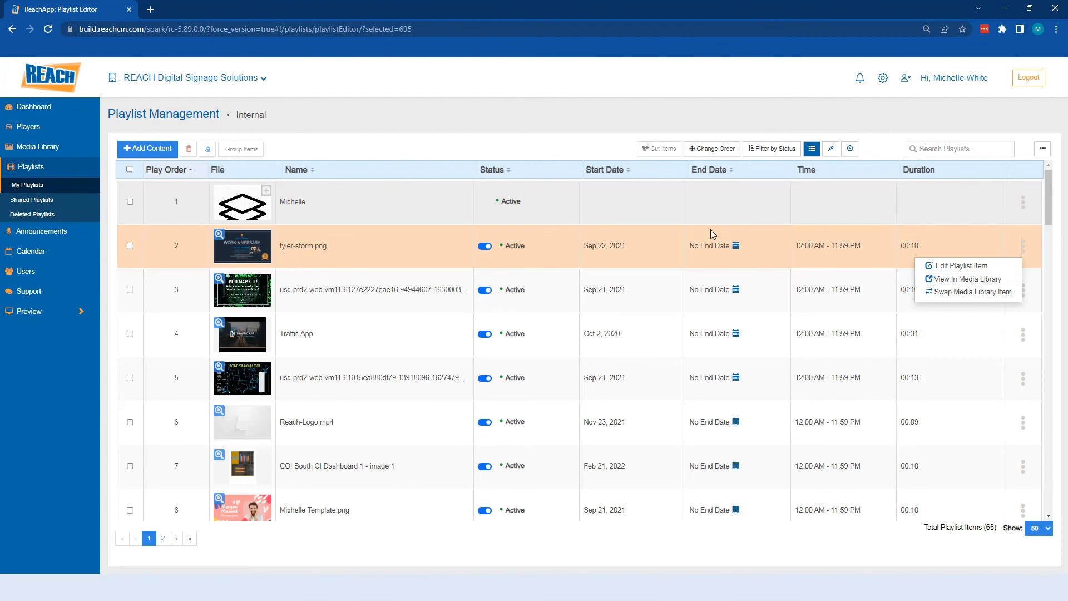
mouse_move(391, 251)
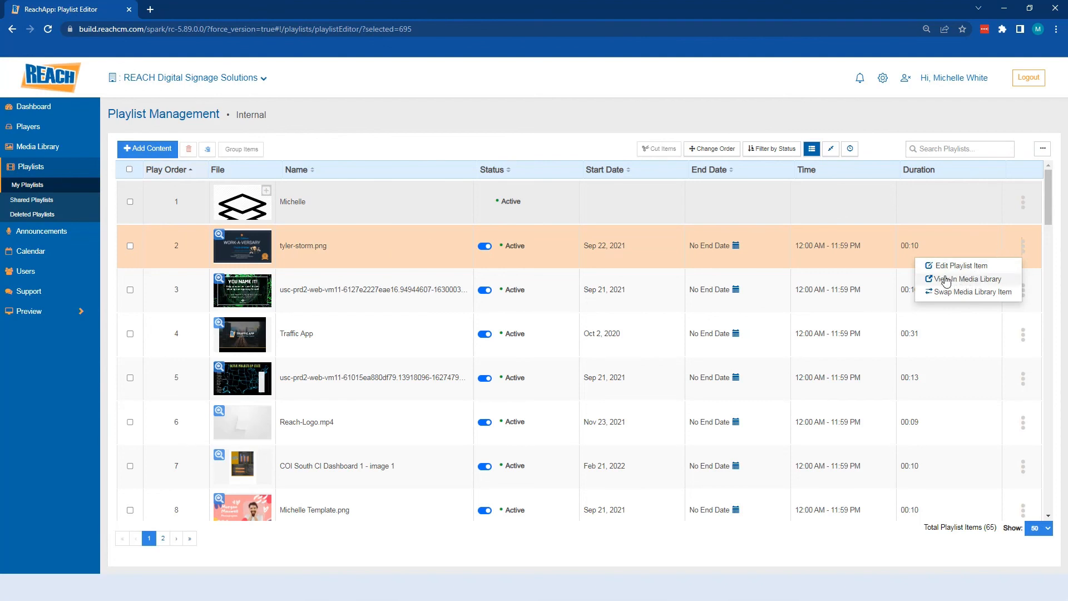
mouse_move(958, 281)
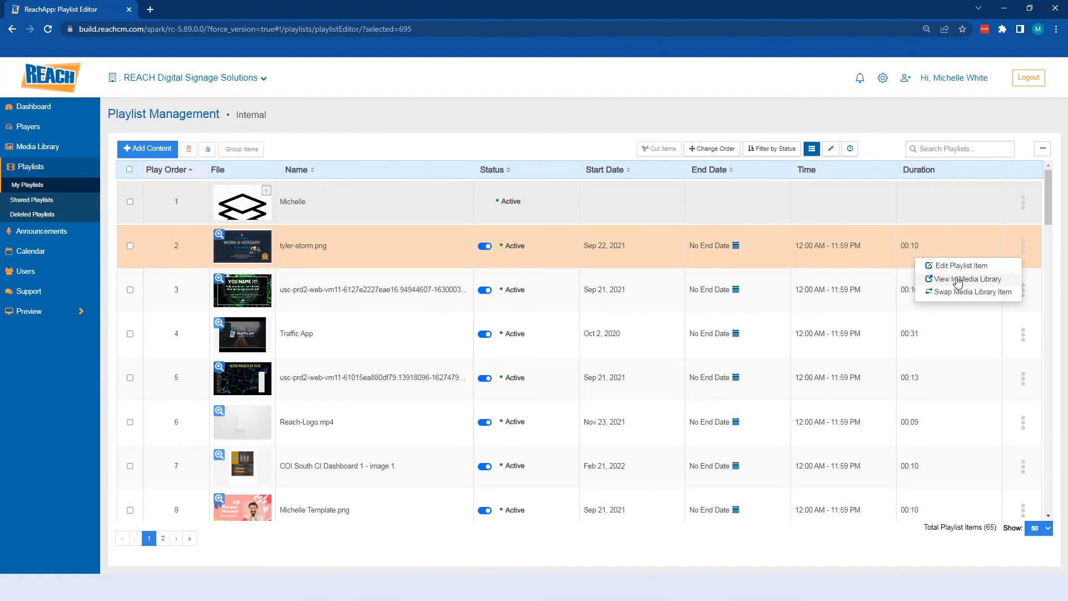
mouse_move(983, 284)
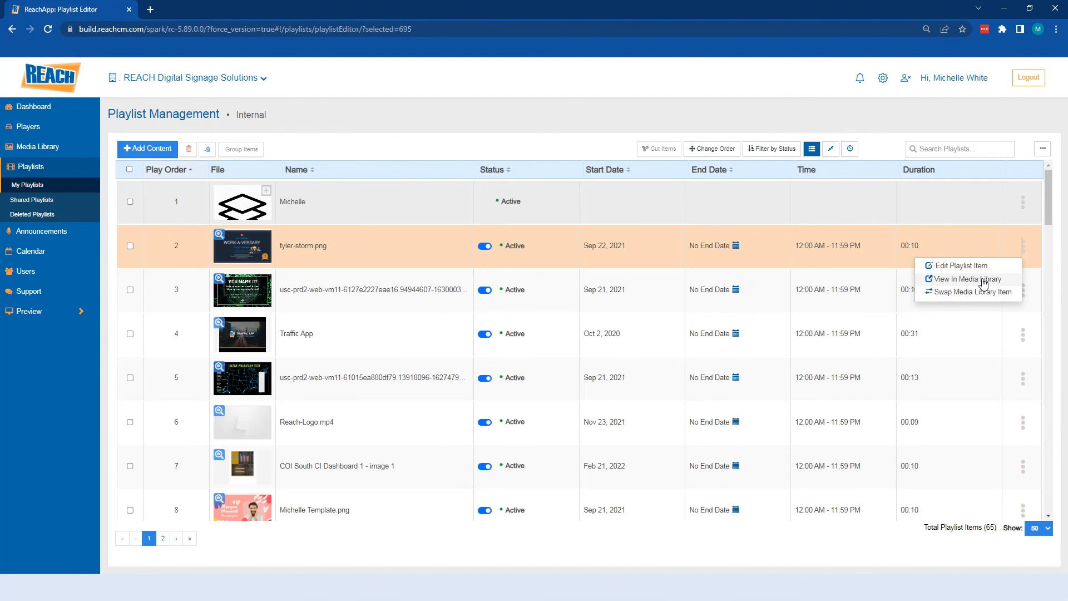
mouse_move(983, 286)
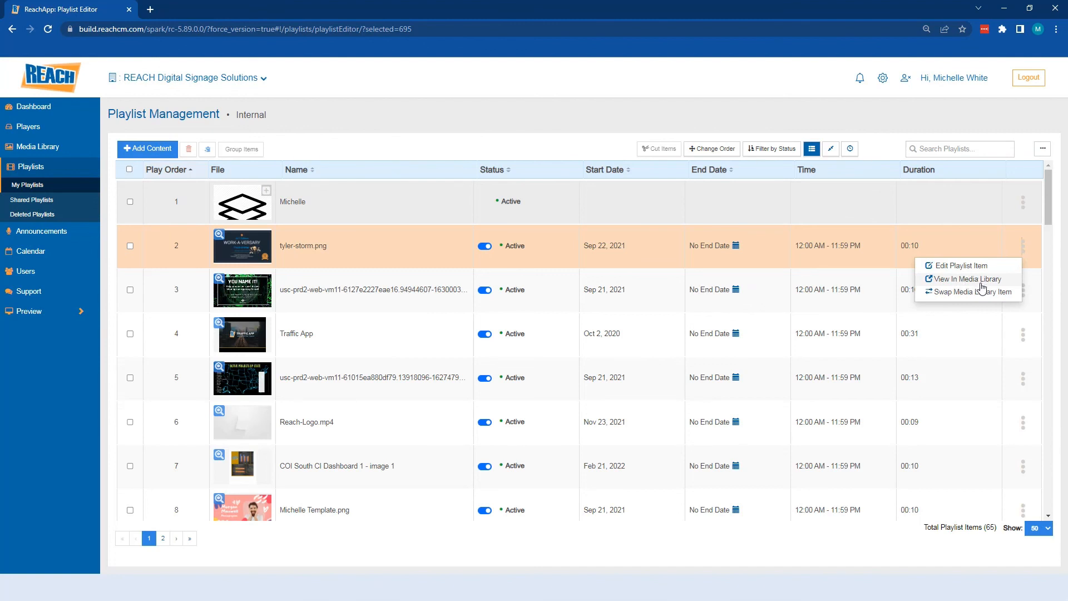
mouse_move(975, 292)
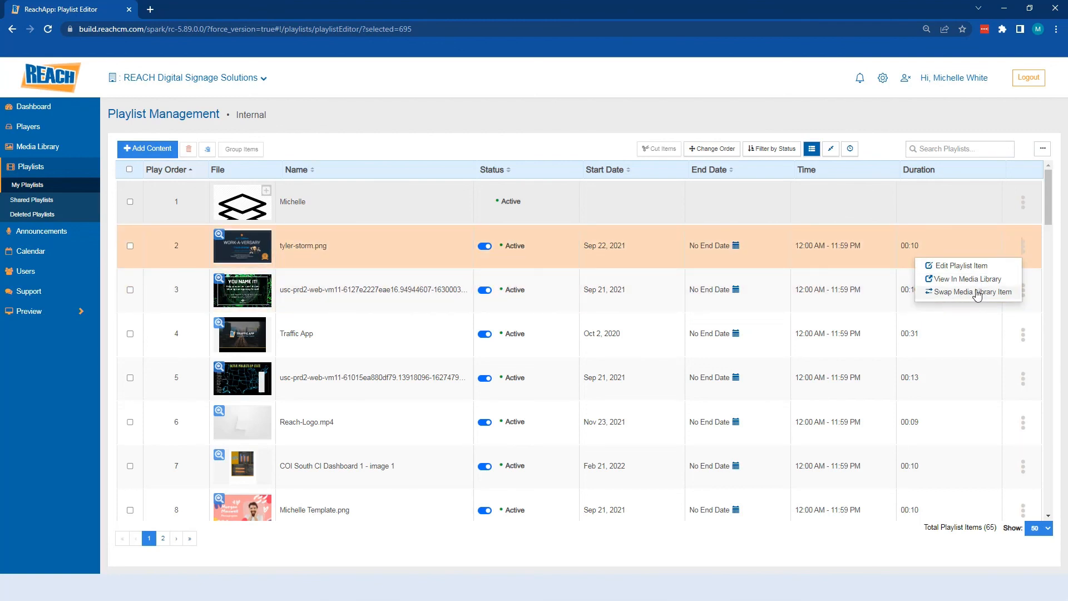
mouse_move(669, 260)
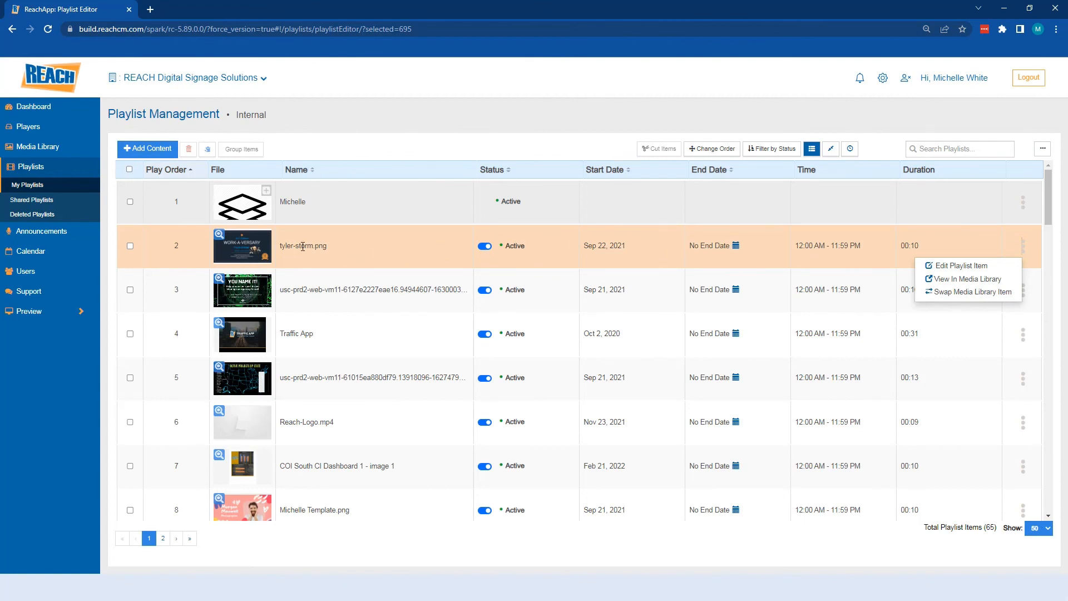
mouse_move(256, 247)
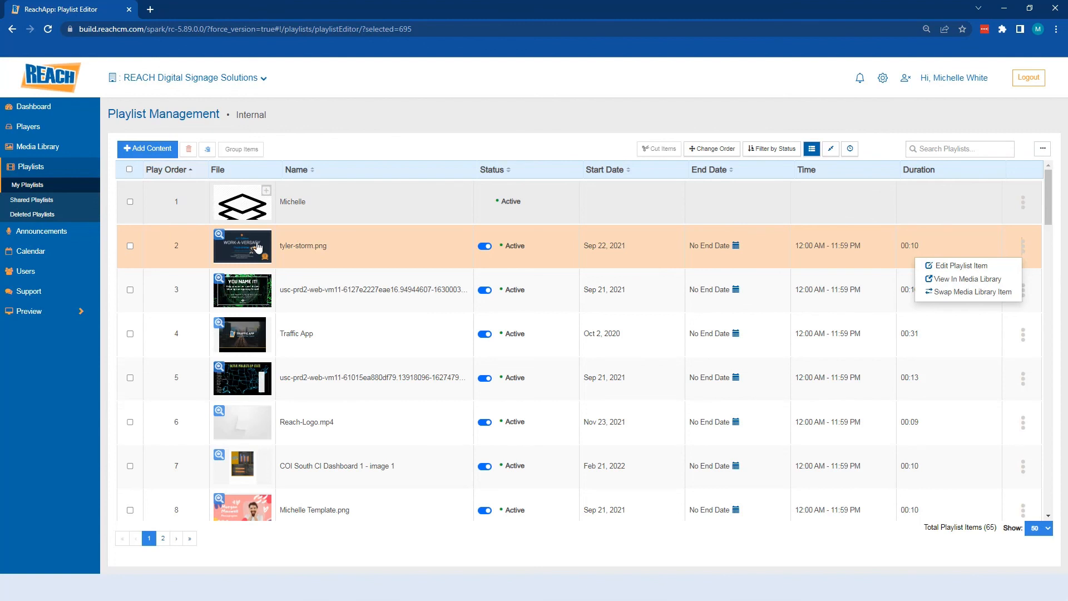
mouse_move(979, 296)
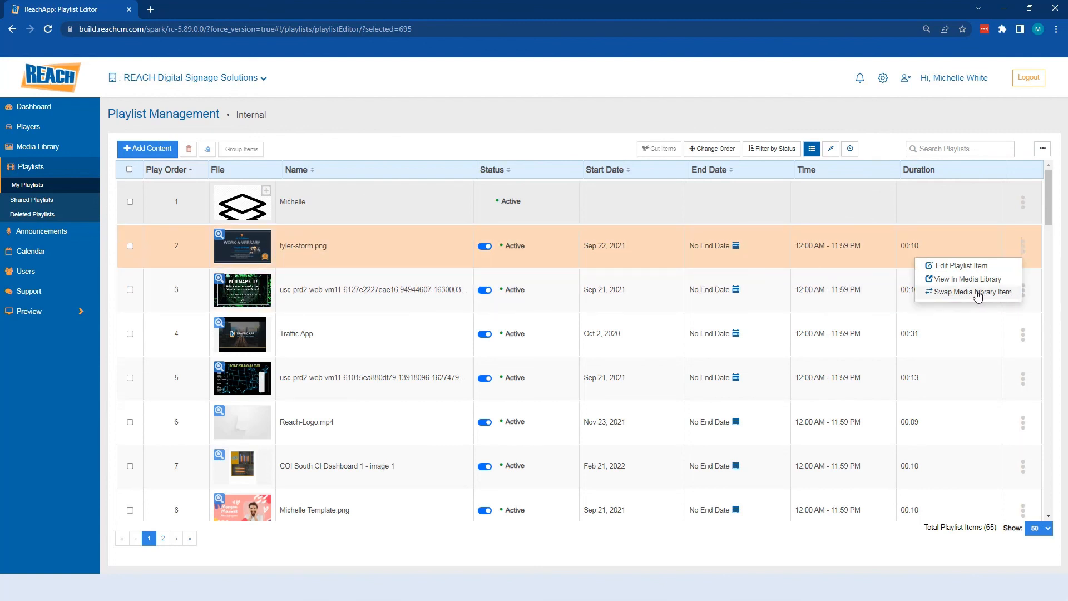